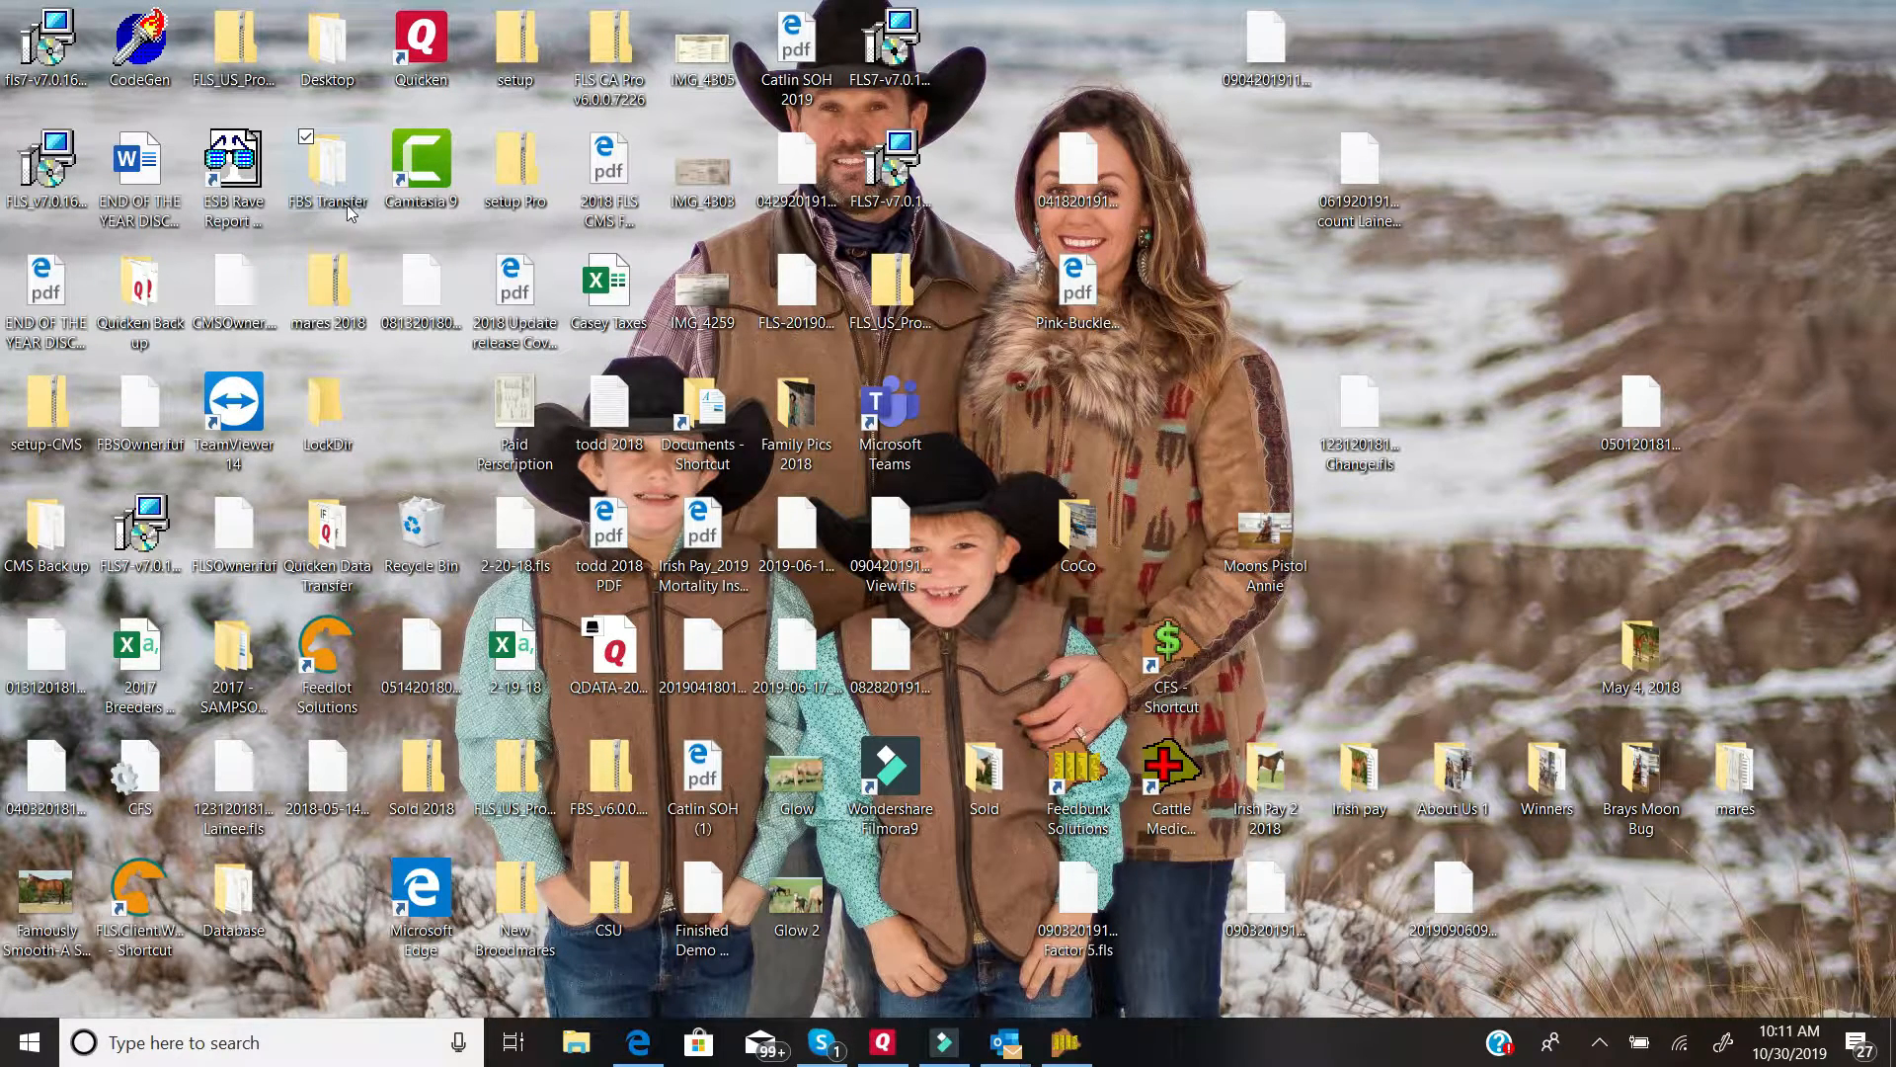
{"action": "mouse_move", "coordinate": [320, 209]}
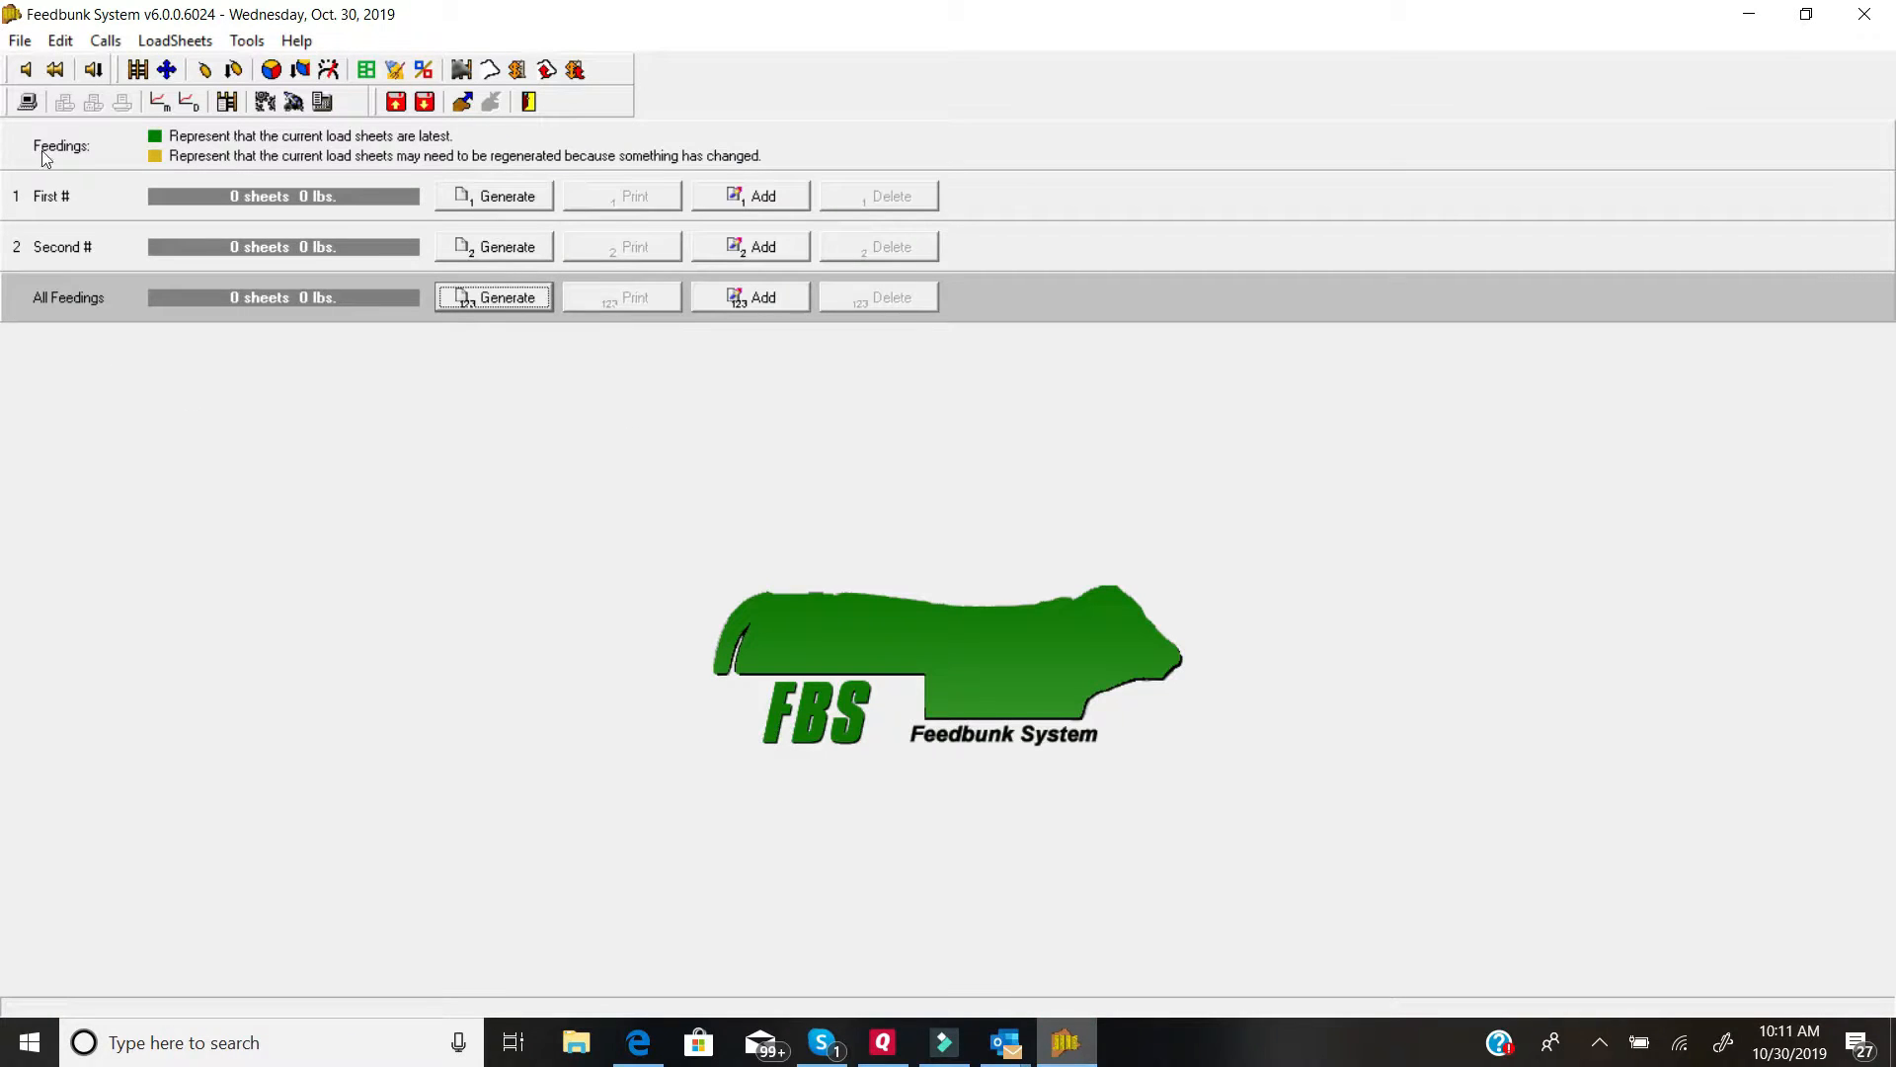
Step: Start the Export Data to FLS wizard from File > FLS Networking
{"action": "left_click", "coordinate": [20, 40]}
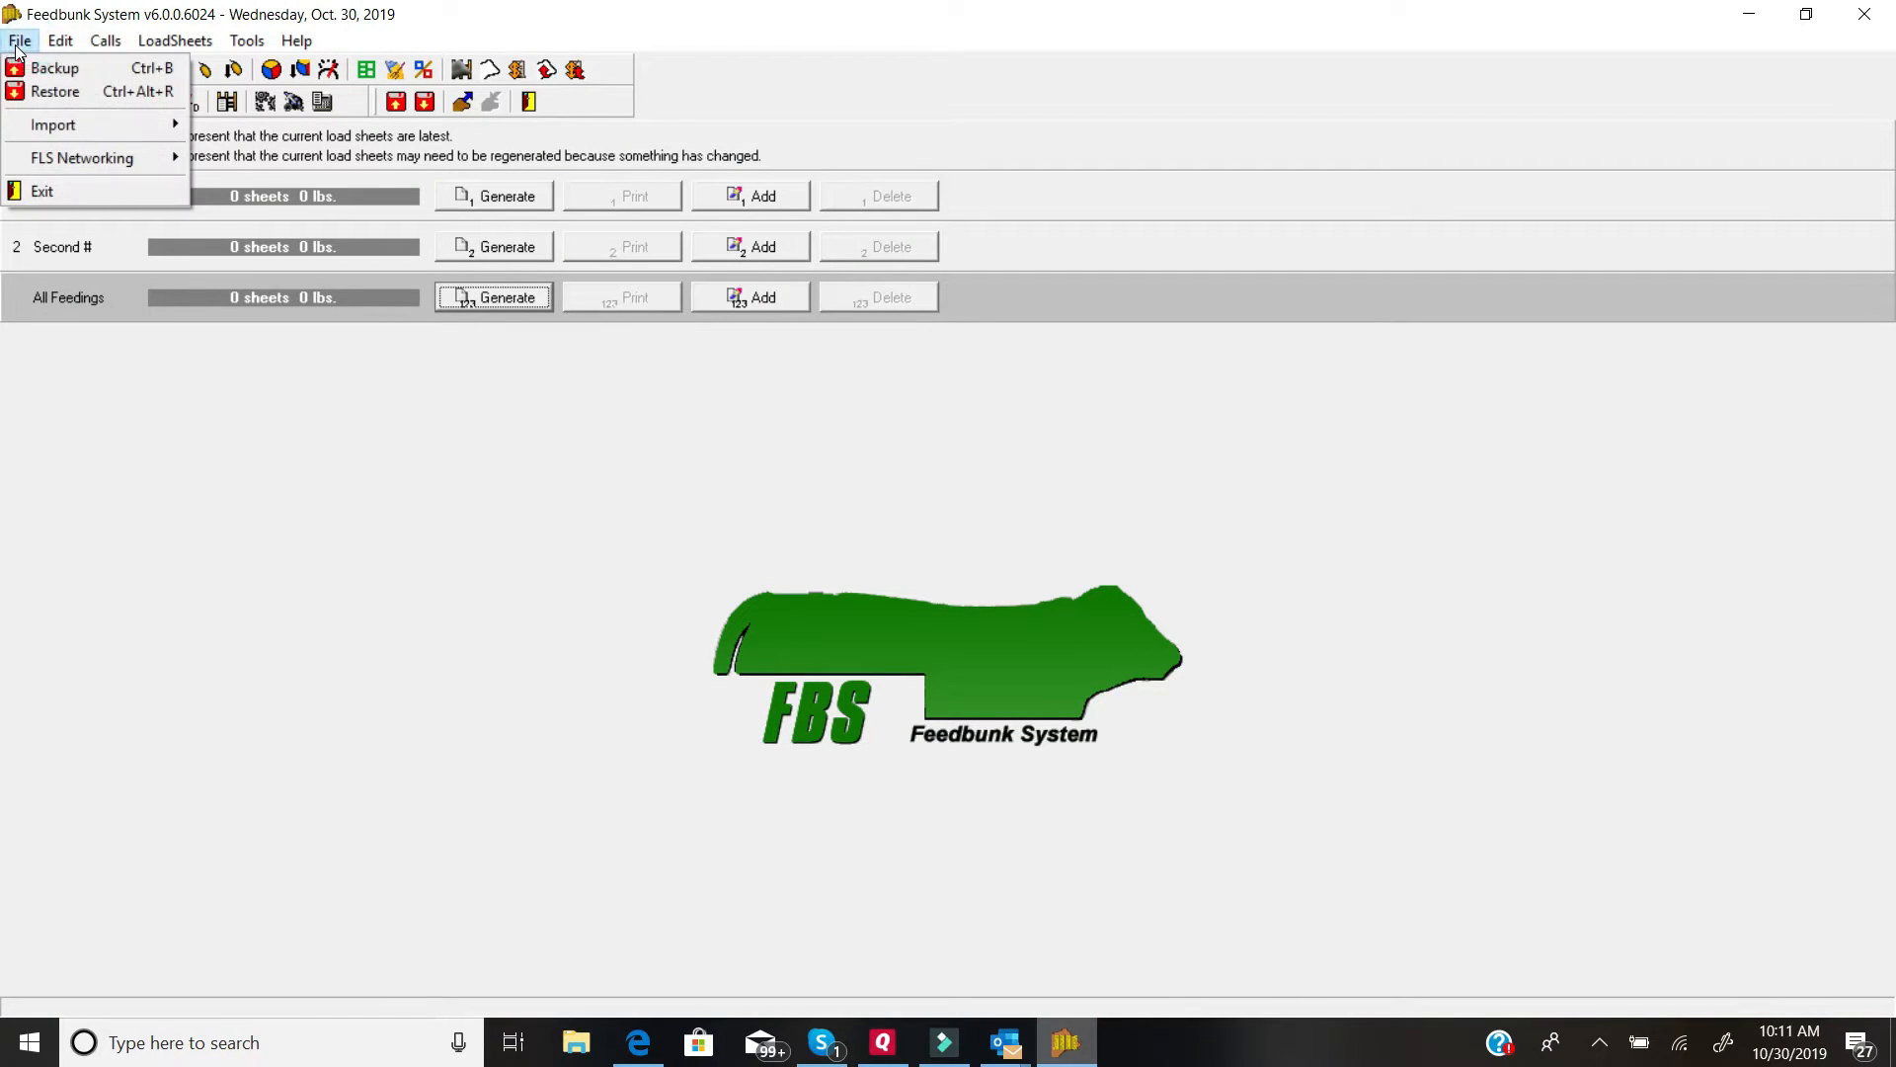
{"action": "mouse_move", "coordinate": [79, 158]}
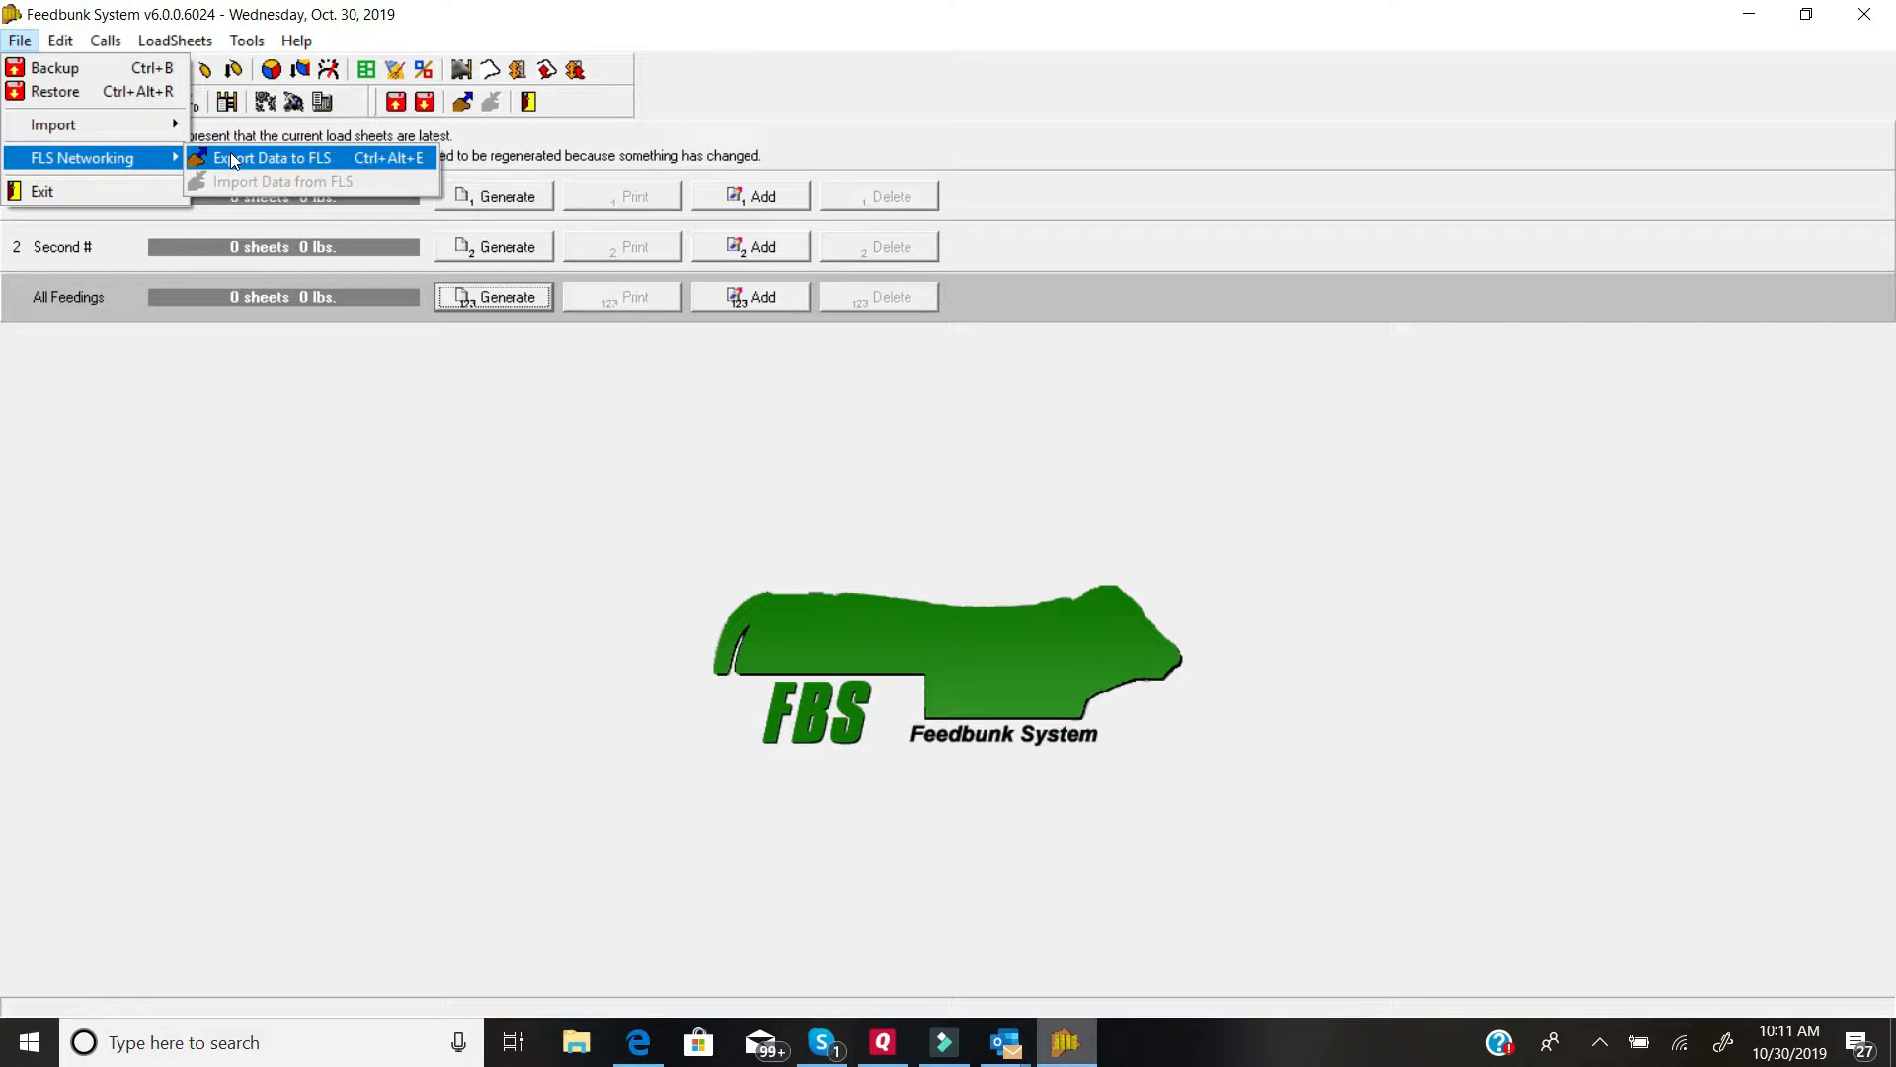
{"action": "left_click", "coordinate": [275, 158]}
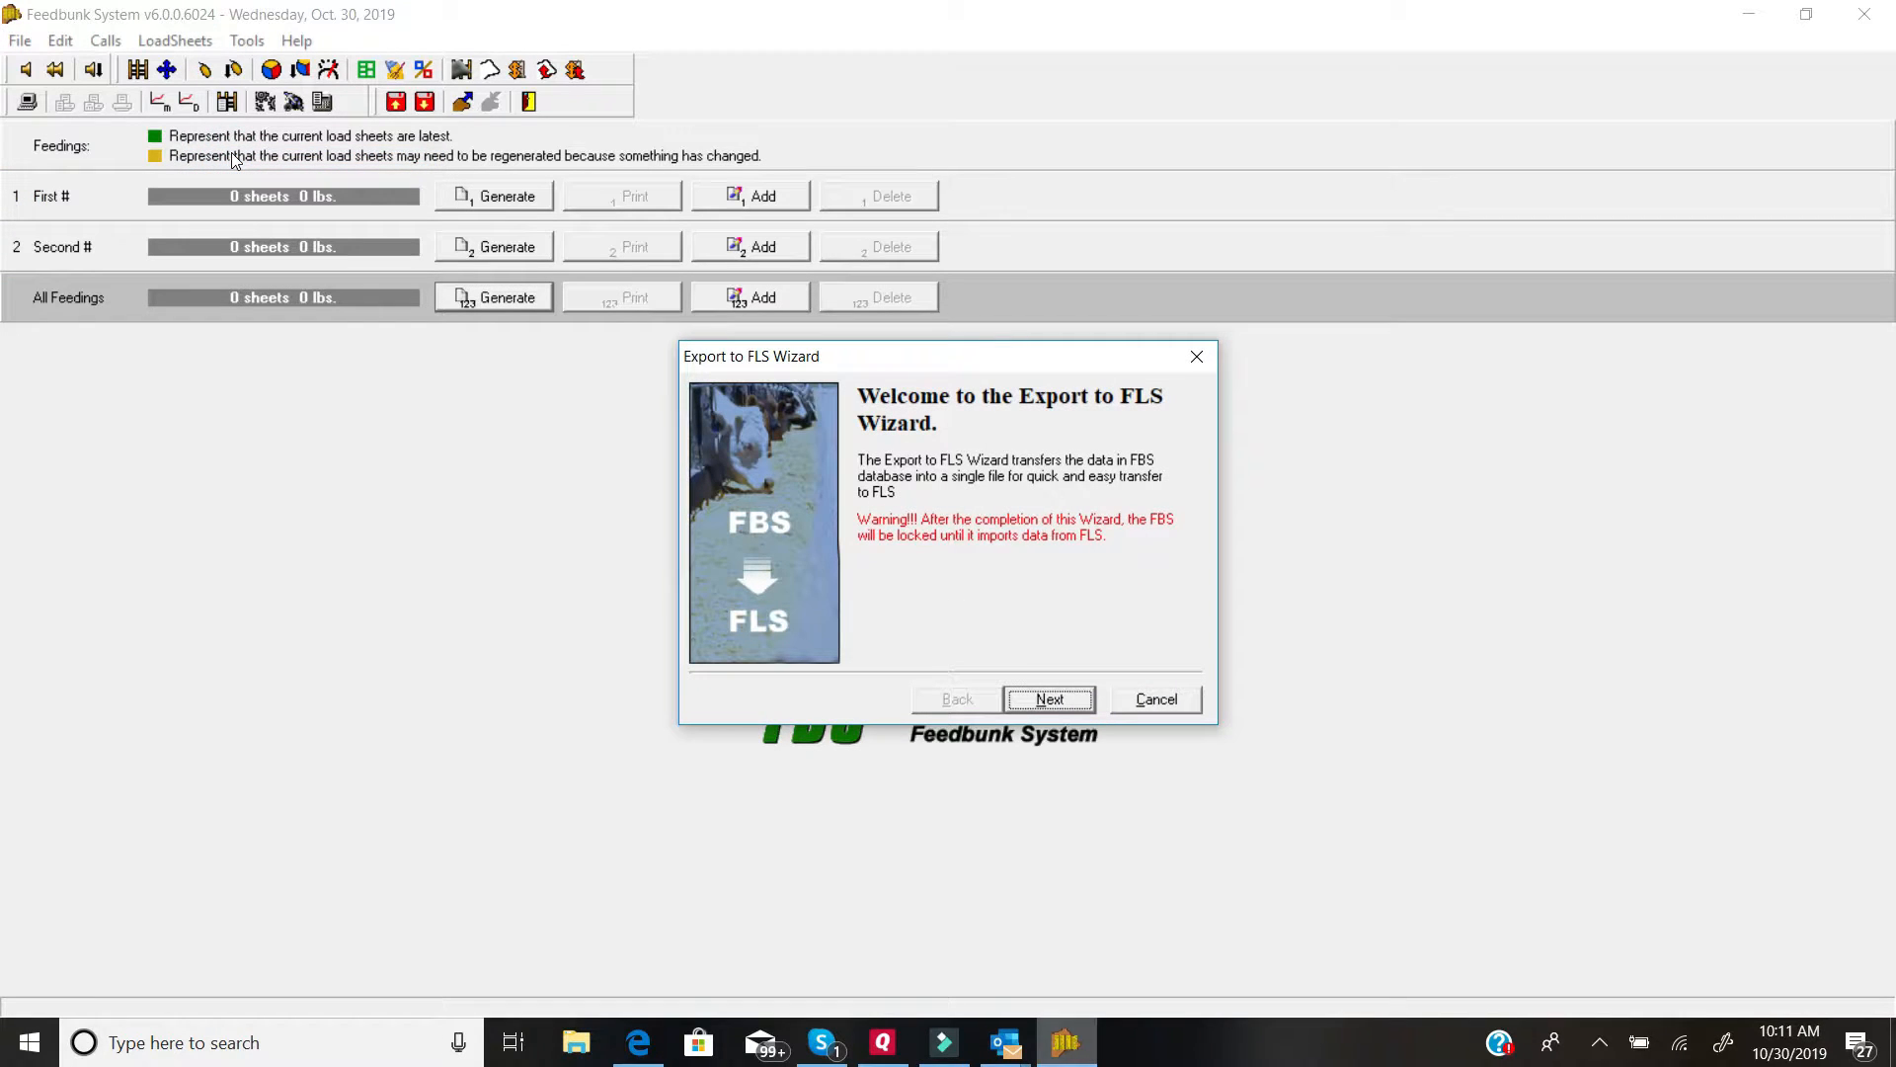
{"action": "mouse_move", "coordinate": [816, 466]}
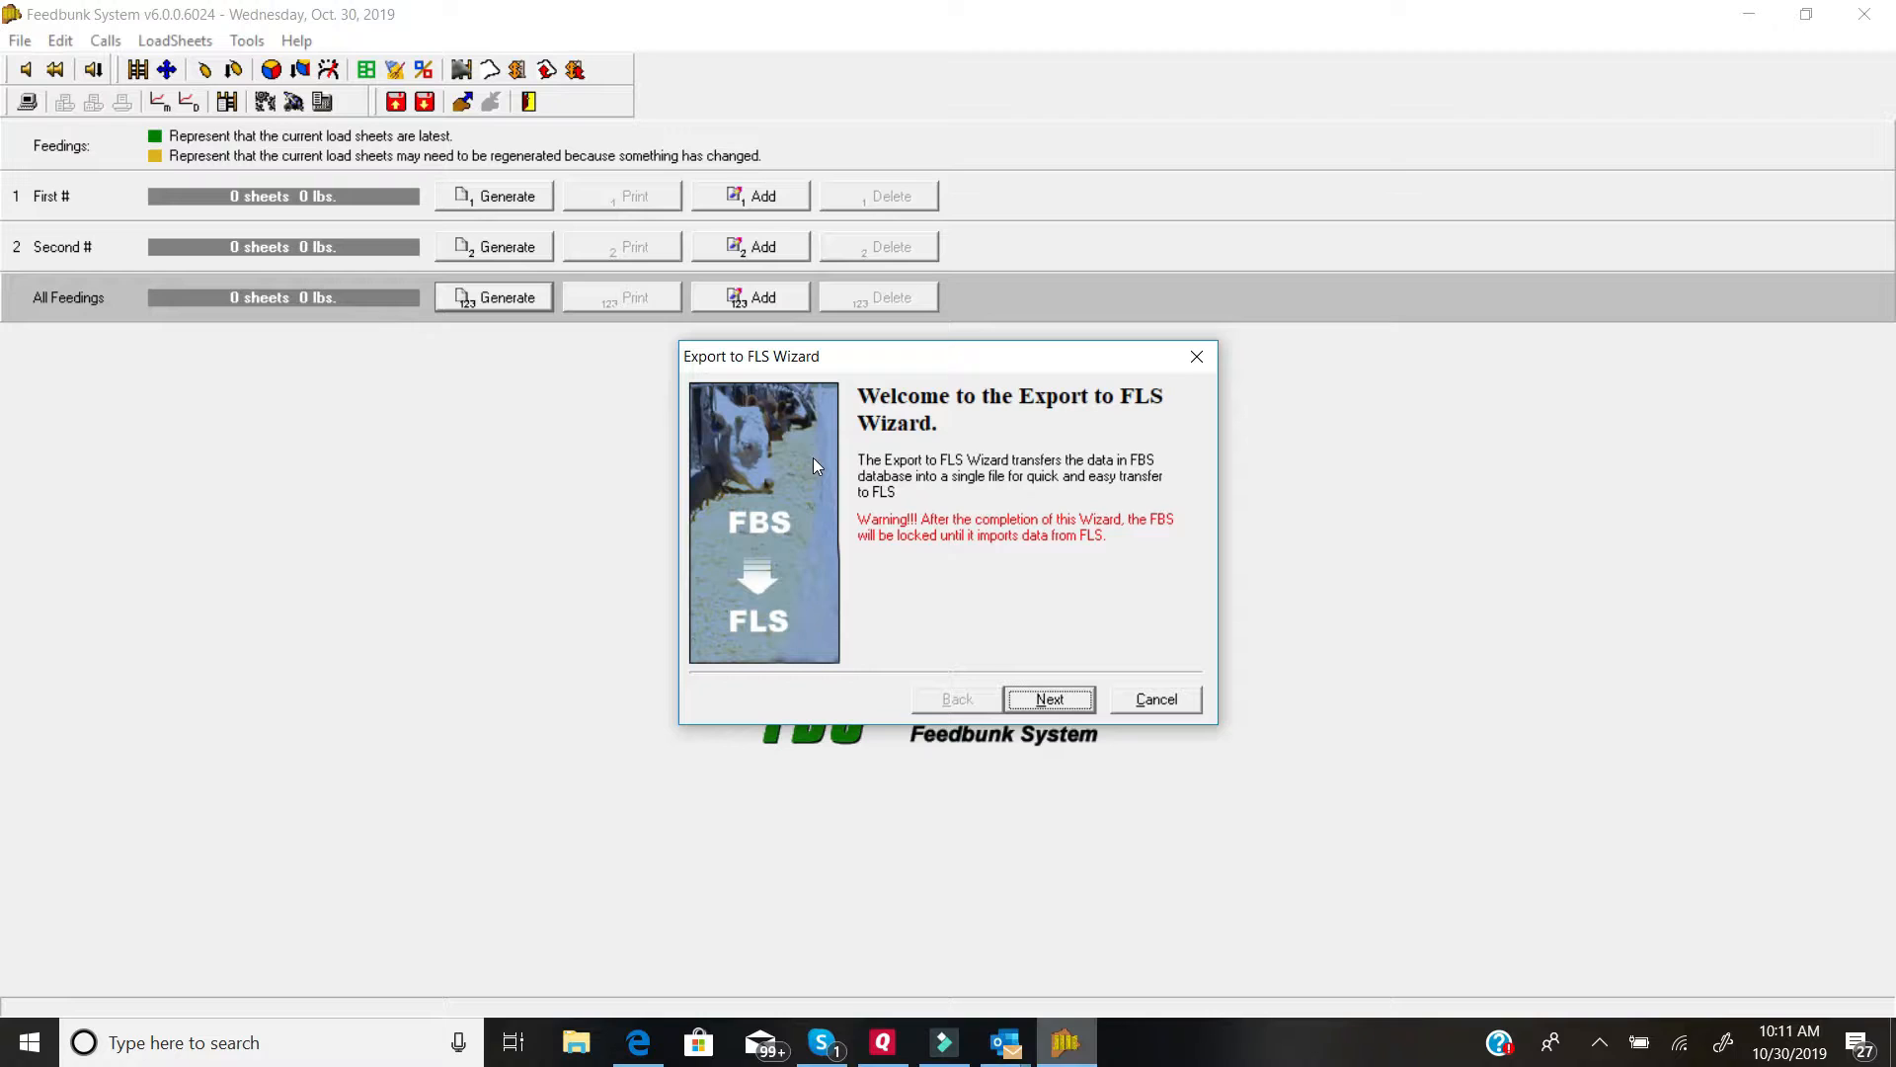
{"action": "mouse_move", "coordinate": [914, 537]}
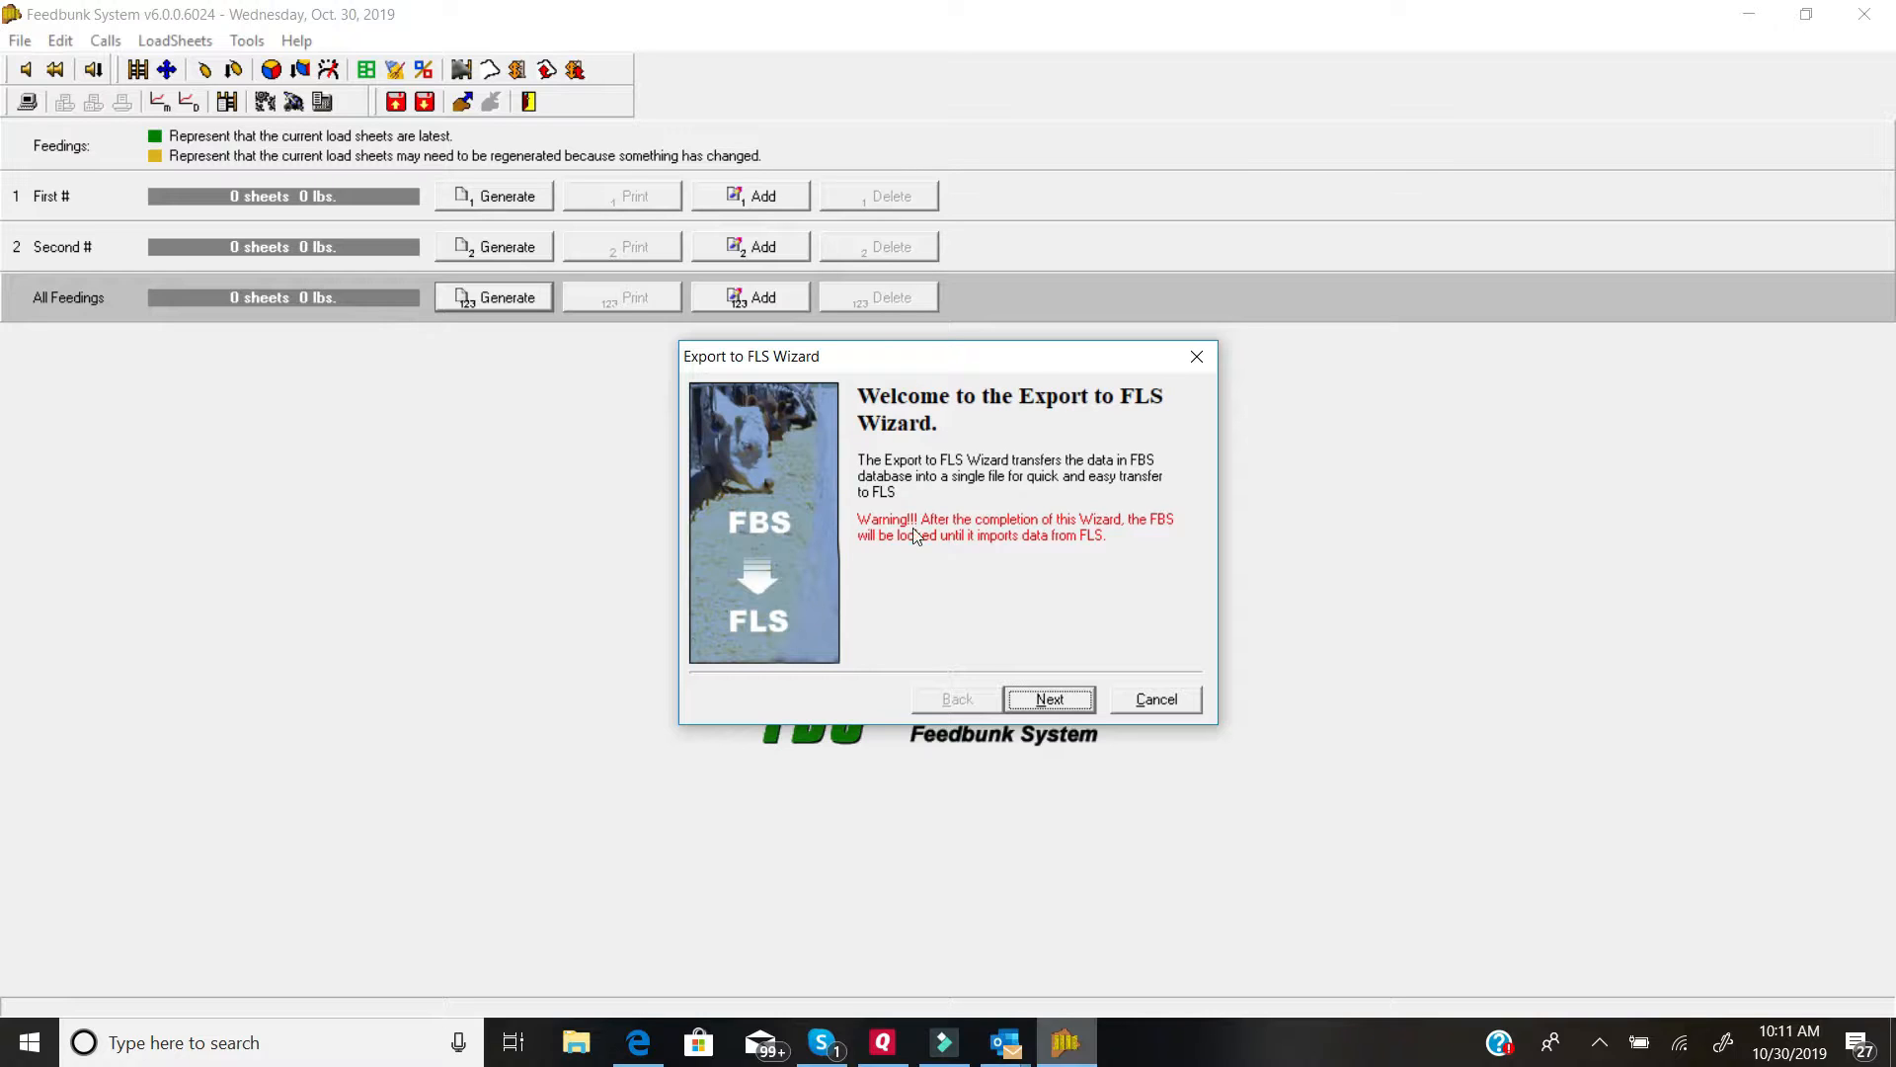
{"action": "mouse_move", "coordinate": [843, 573]}
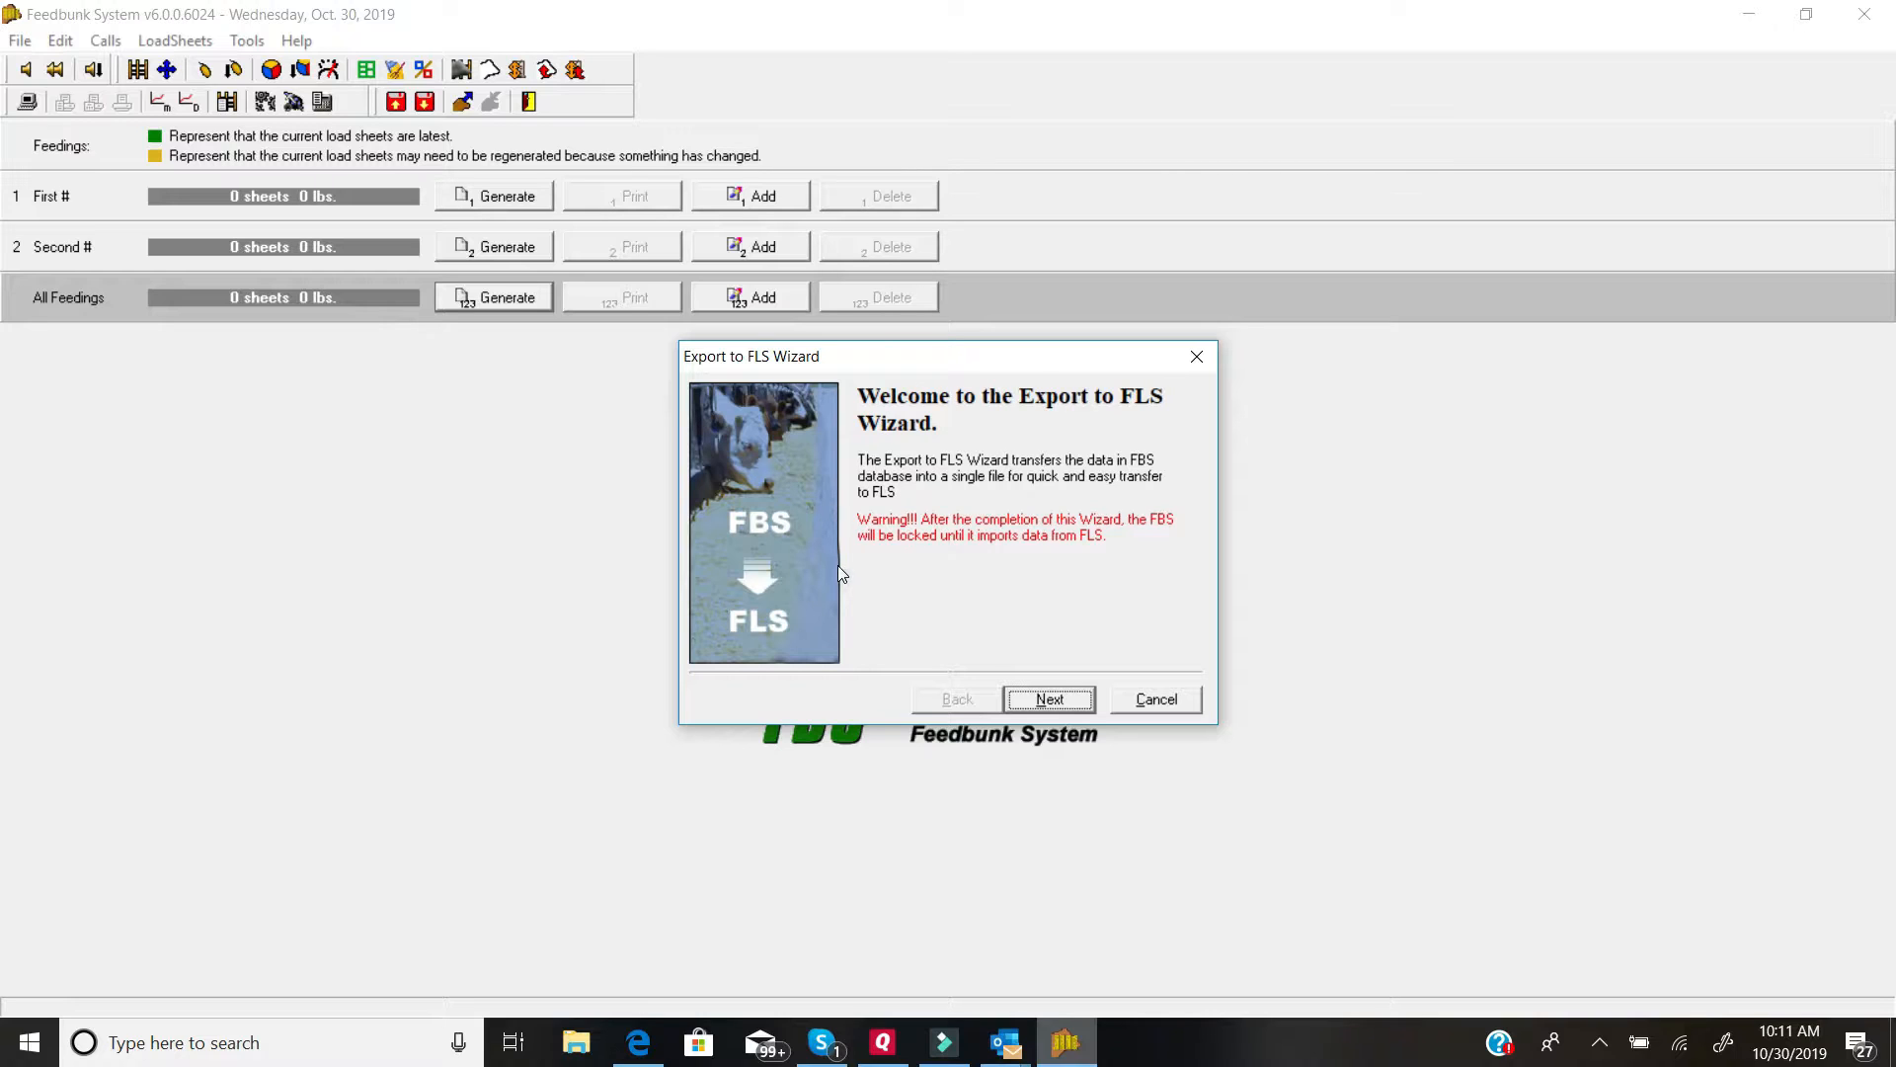
{"action": "mouse_move", "coordinate": [991, 618]}
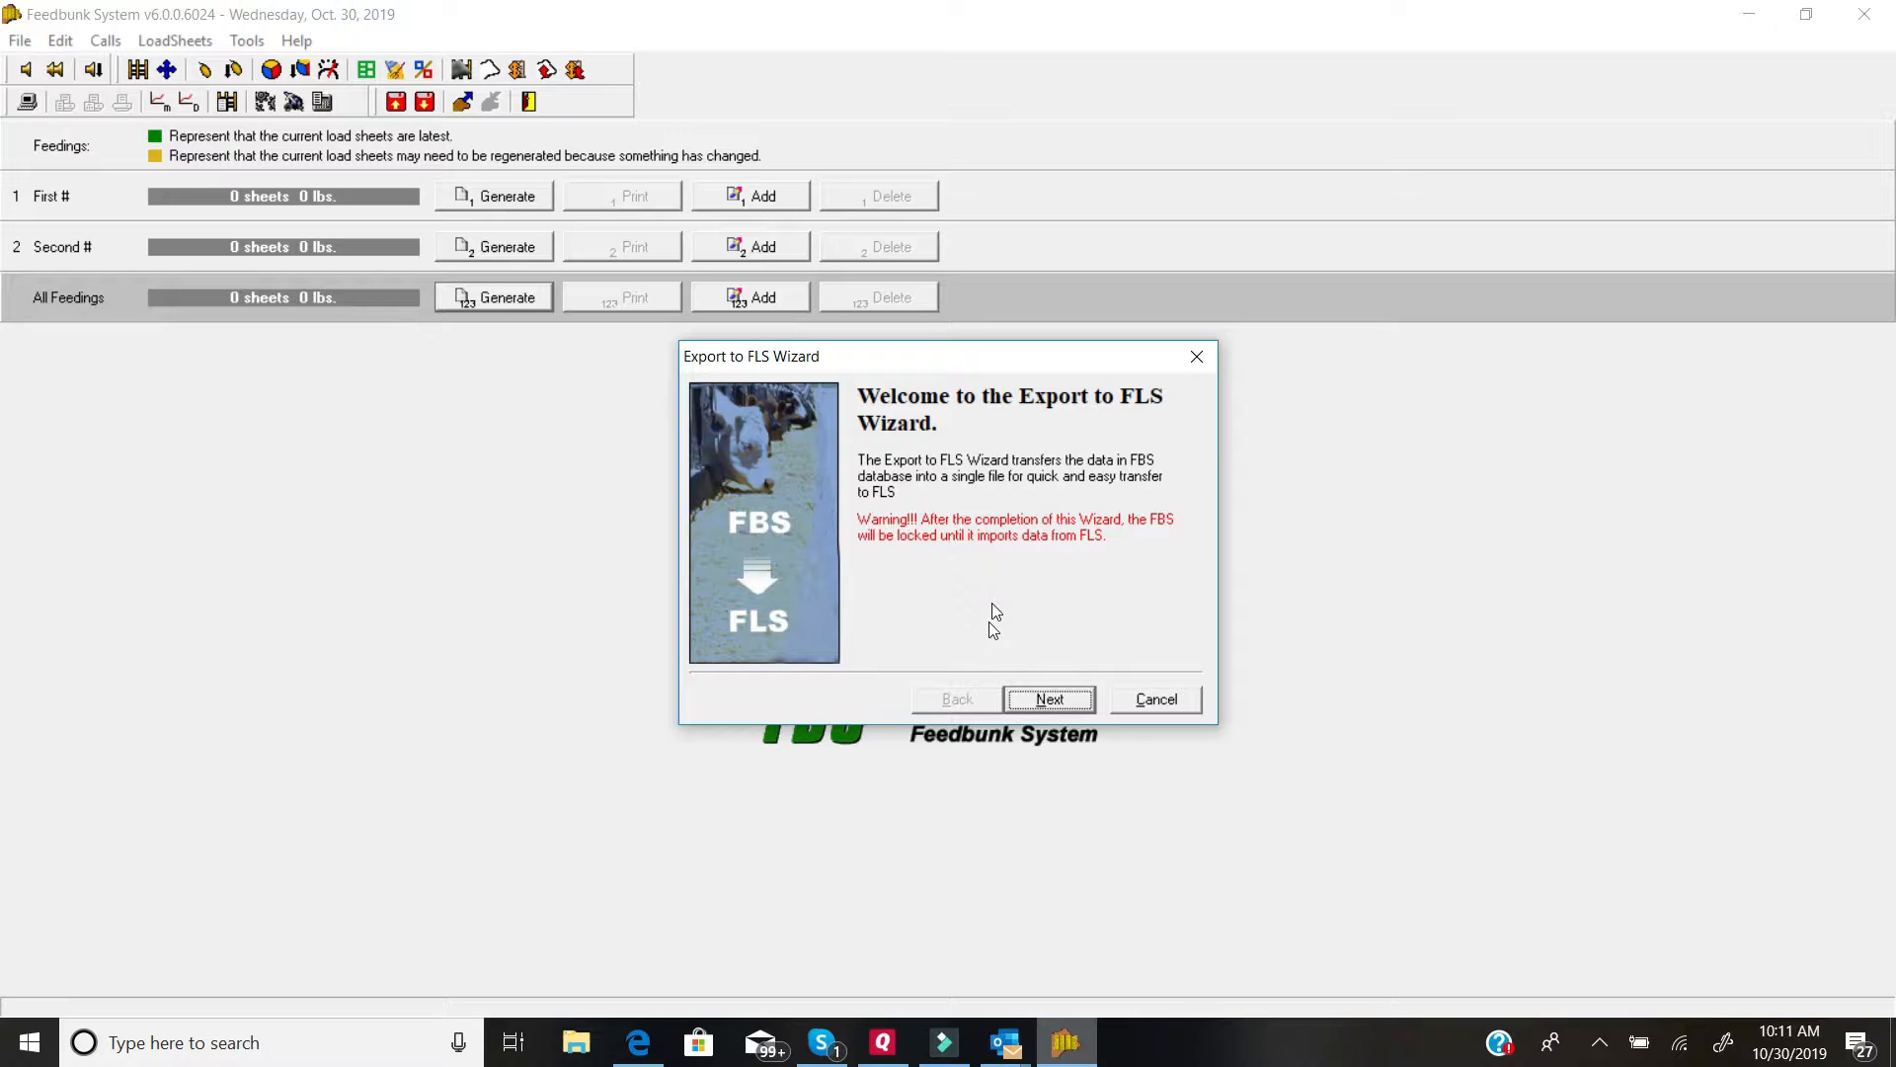
Step: Set the Desktop\FBS Transfer folder as the export destination
{"action": "left_click", "coordinate": [1049, 699]}
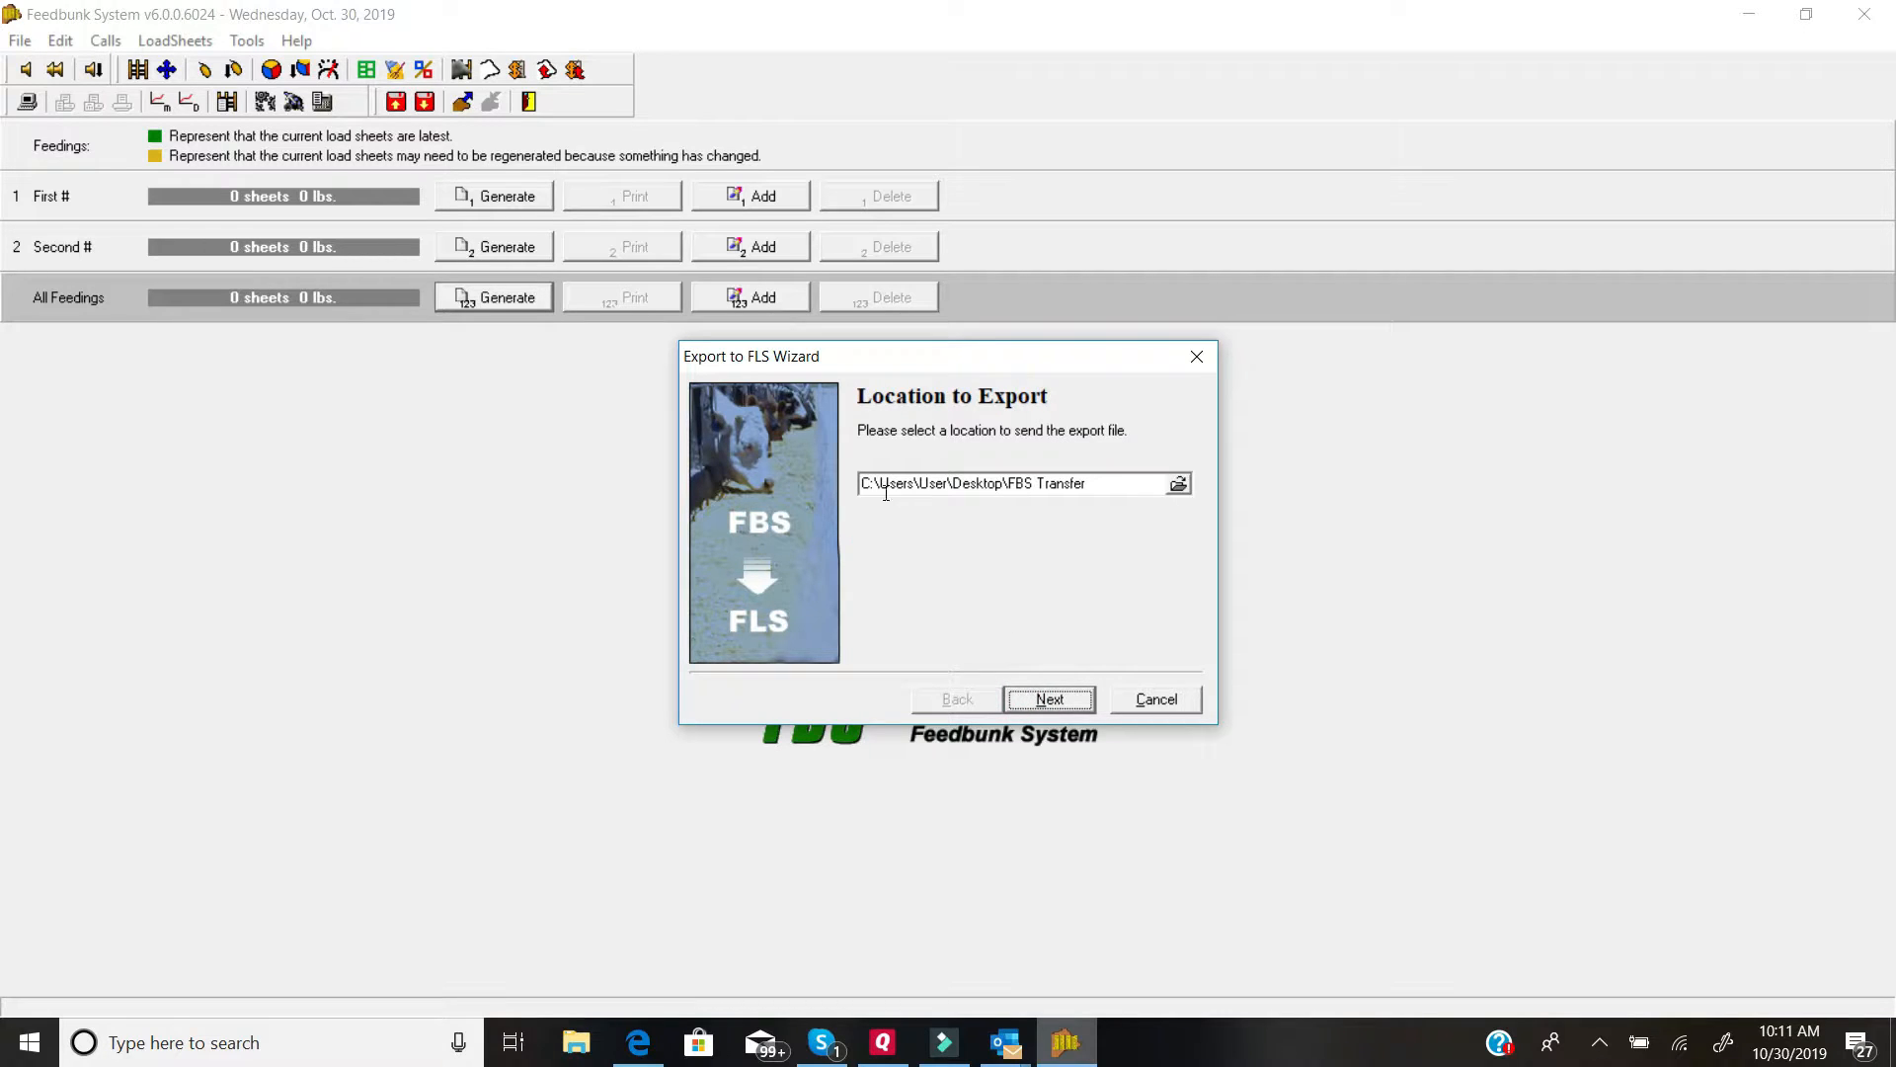
{"action": "mouse_move", "coordinate": [1162, 509]}
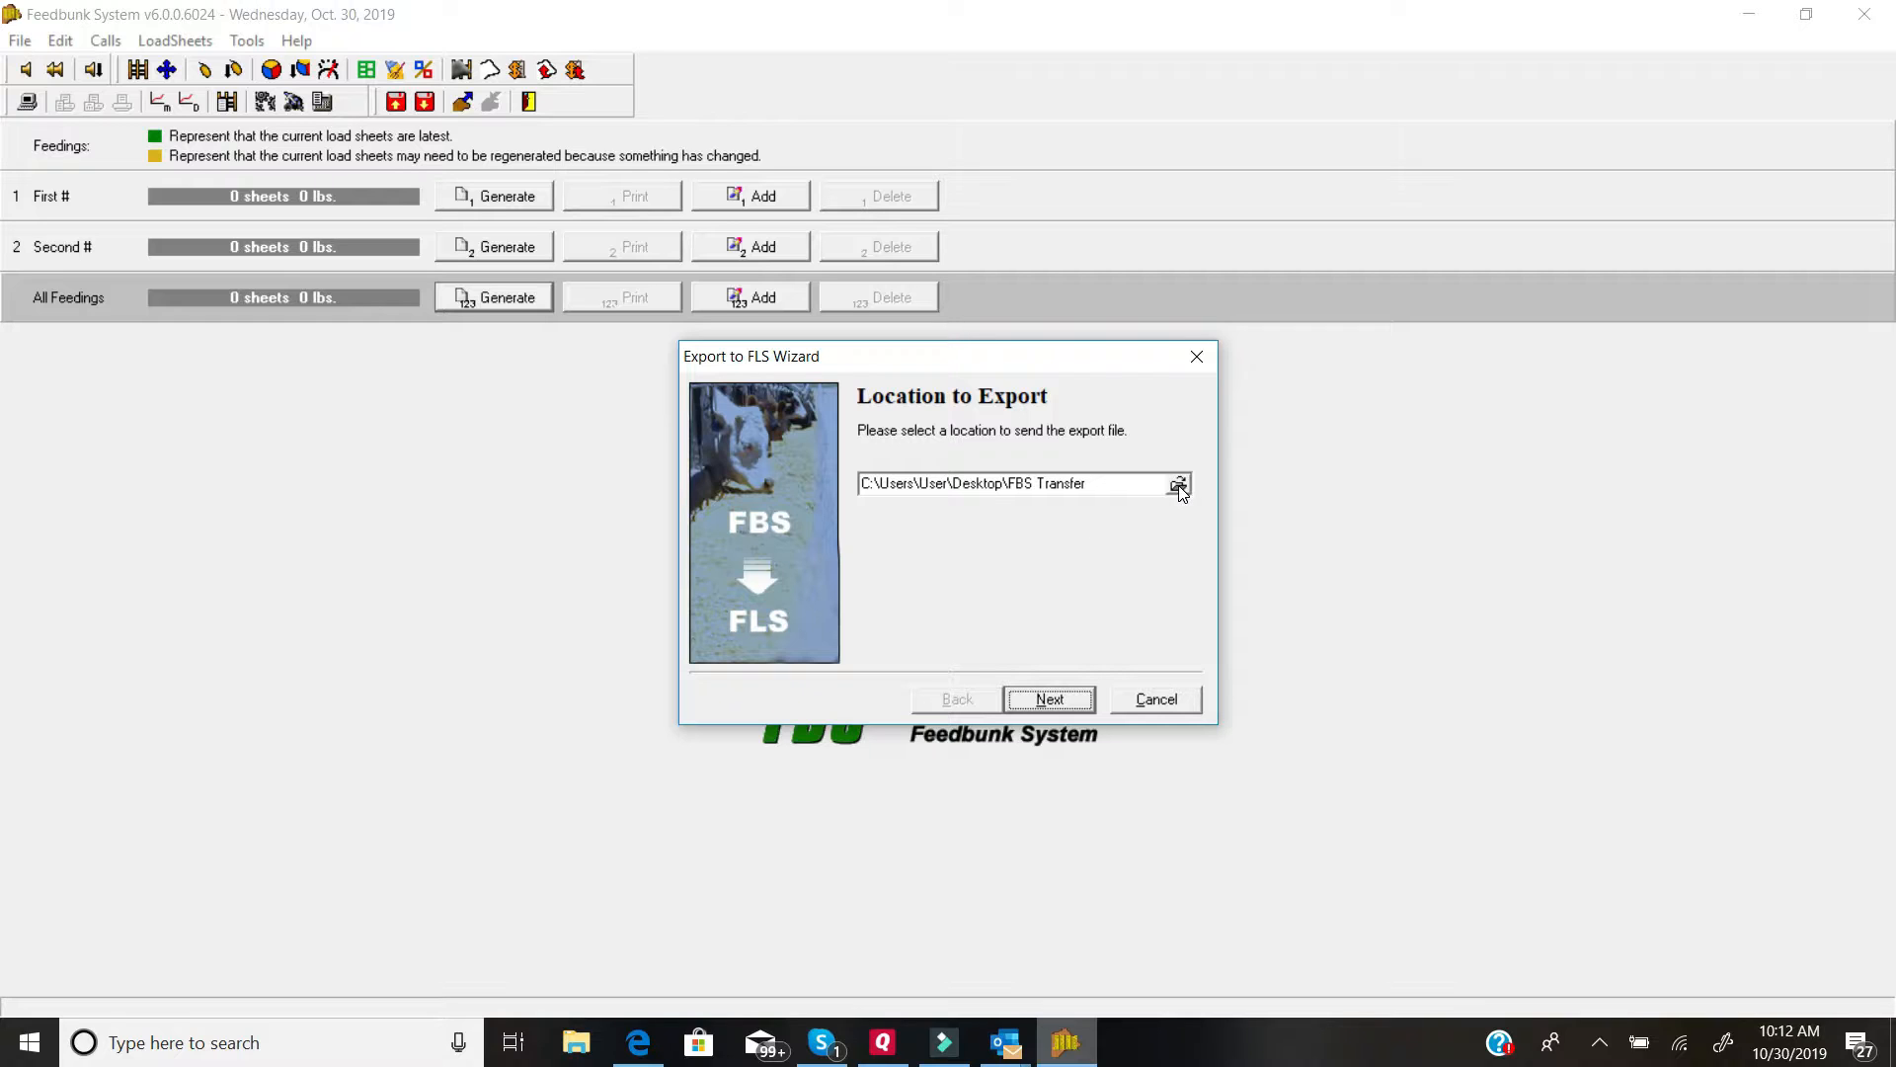
{"action": "triple_click", "coordinate": [1012, 483]}
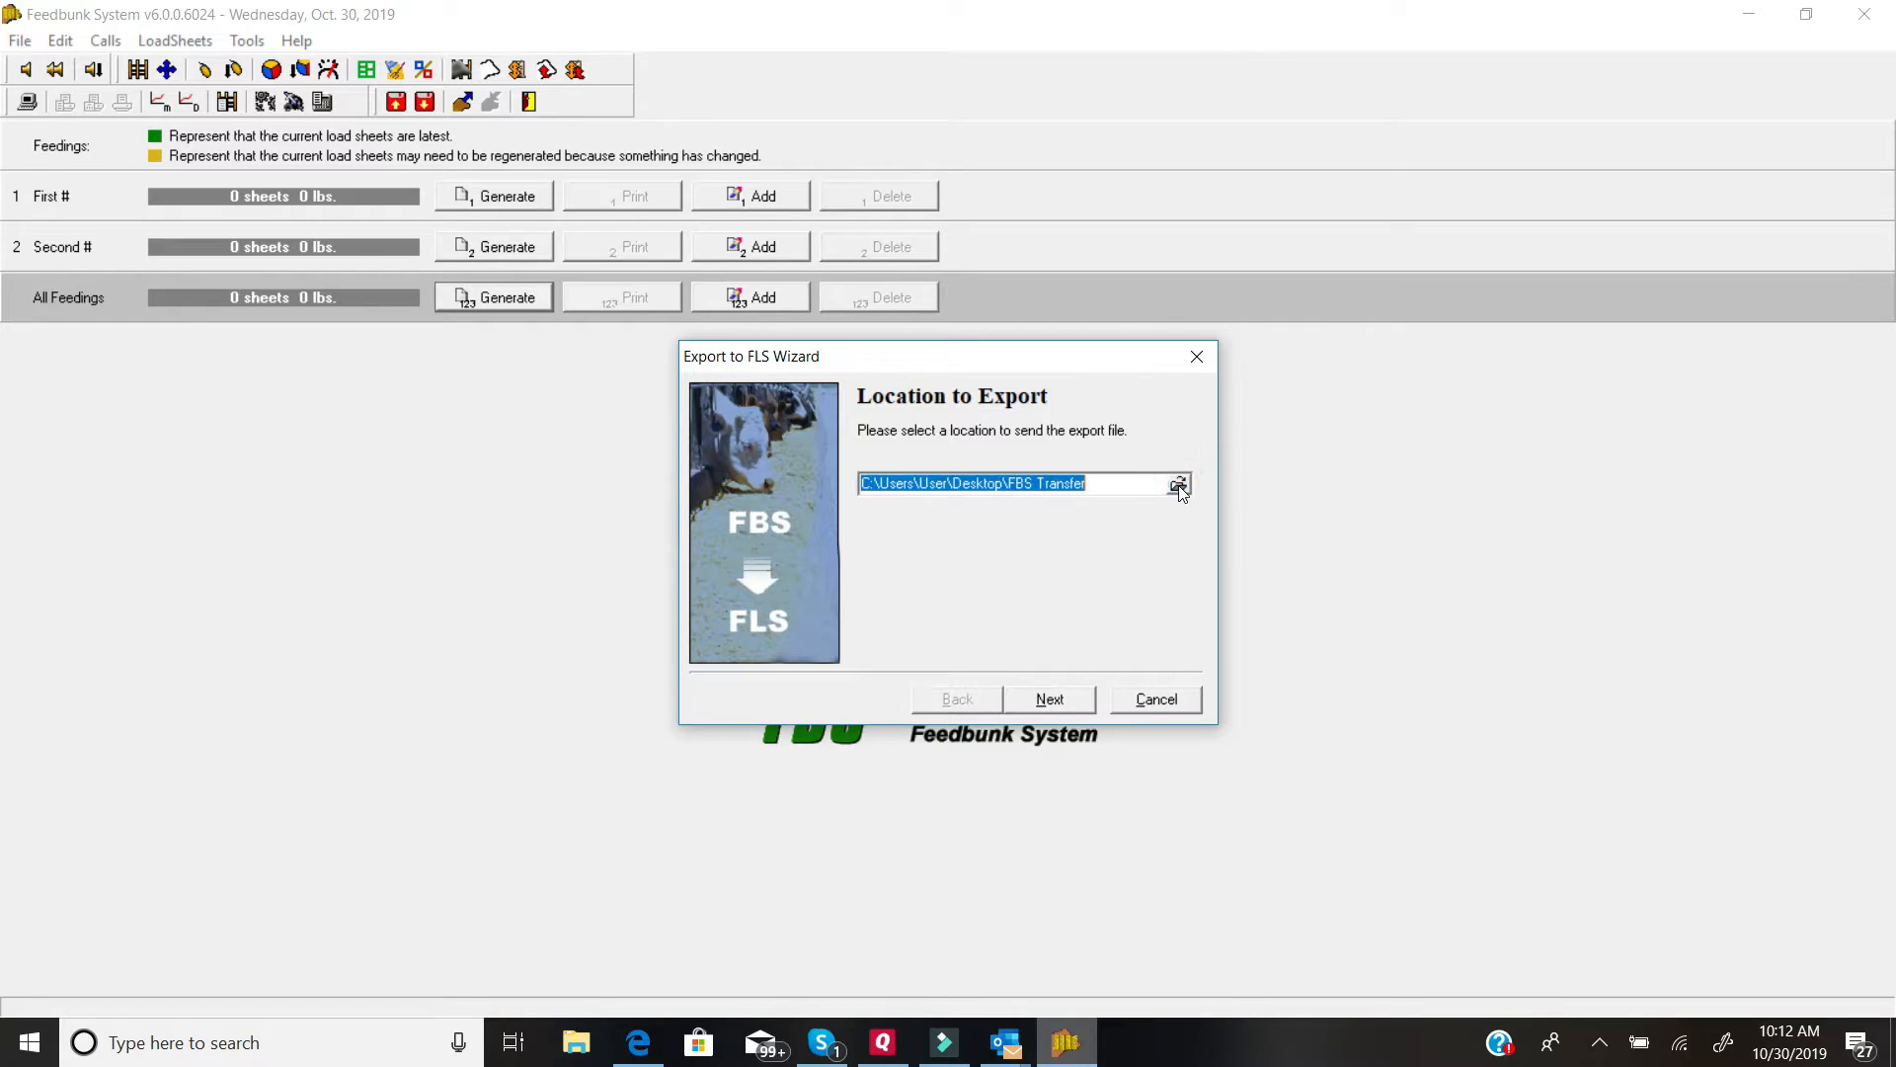
{"action": "left_click", "coordinate": [1177, 484]}
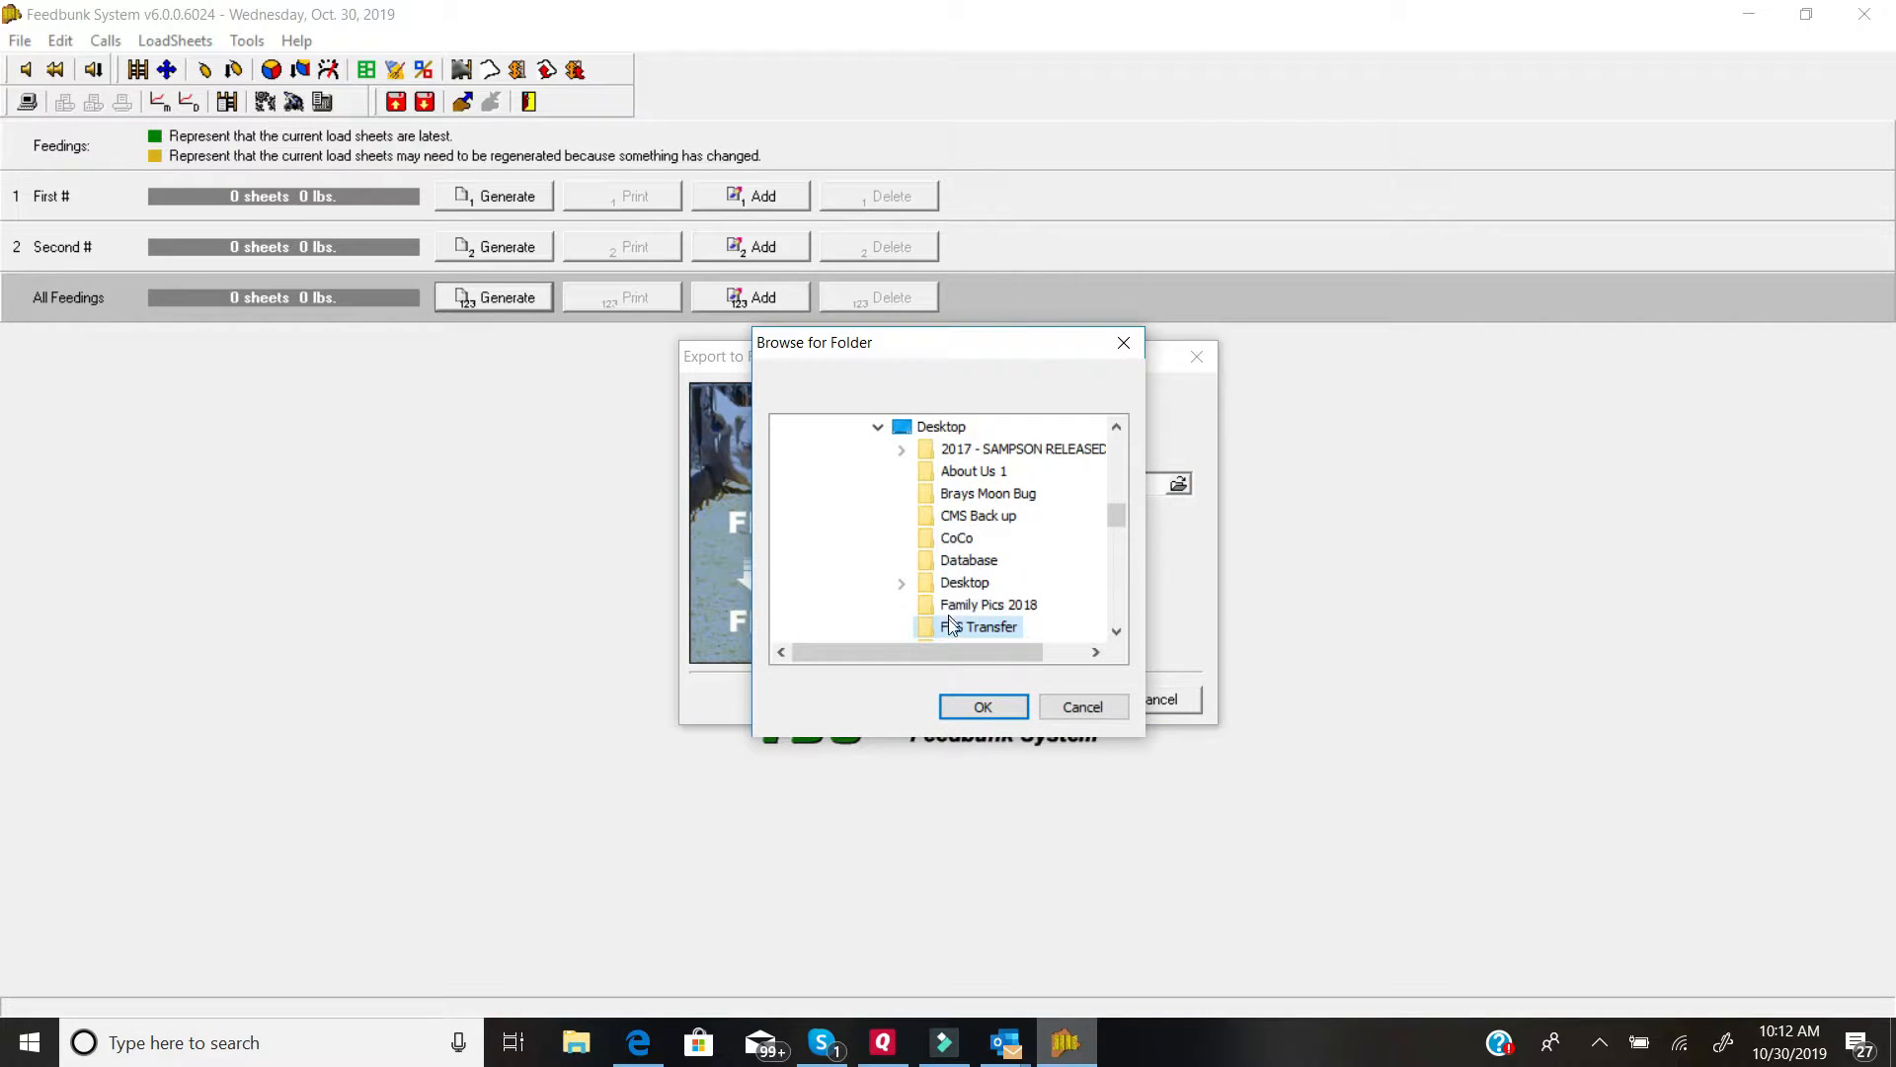
{"action": "left_click", "coordinate": [980, 628]}
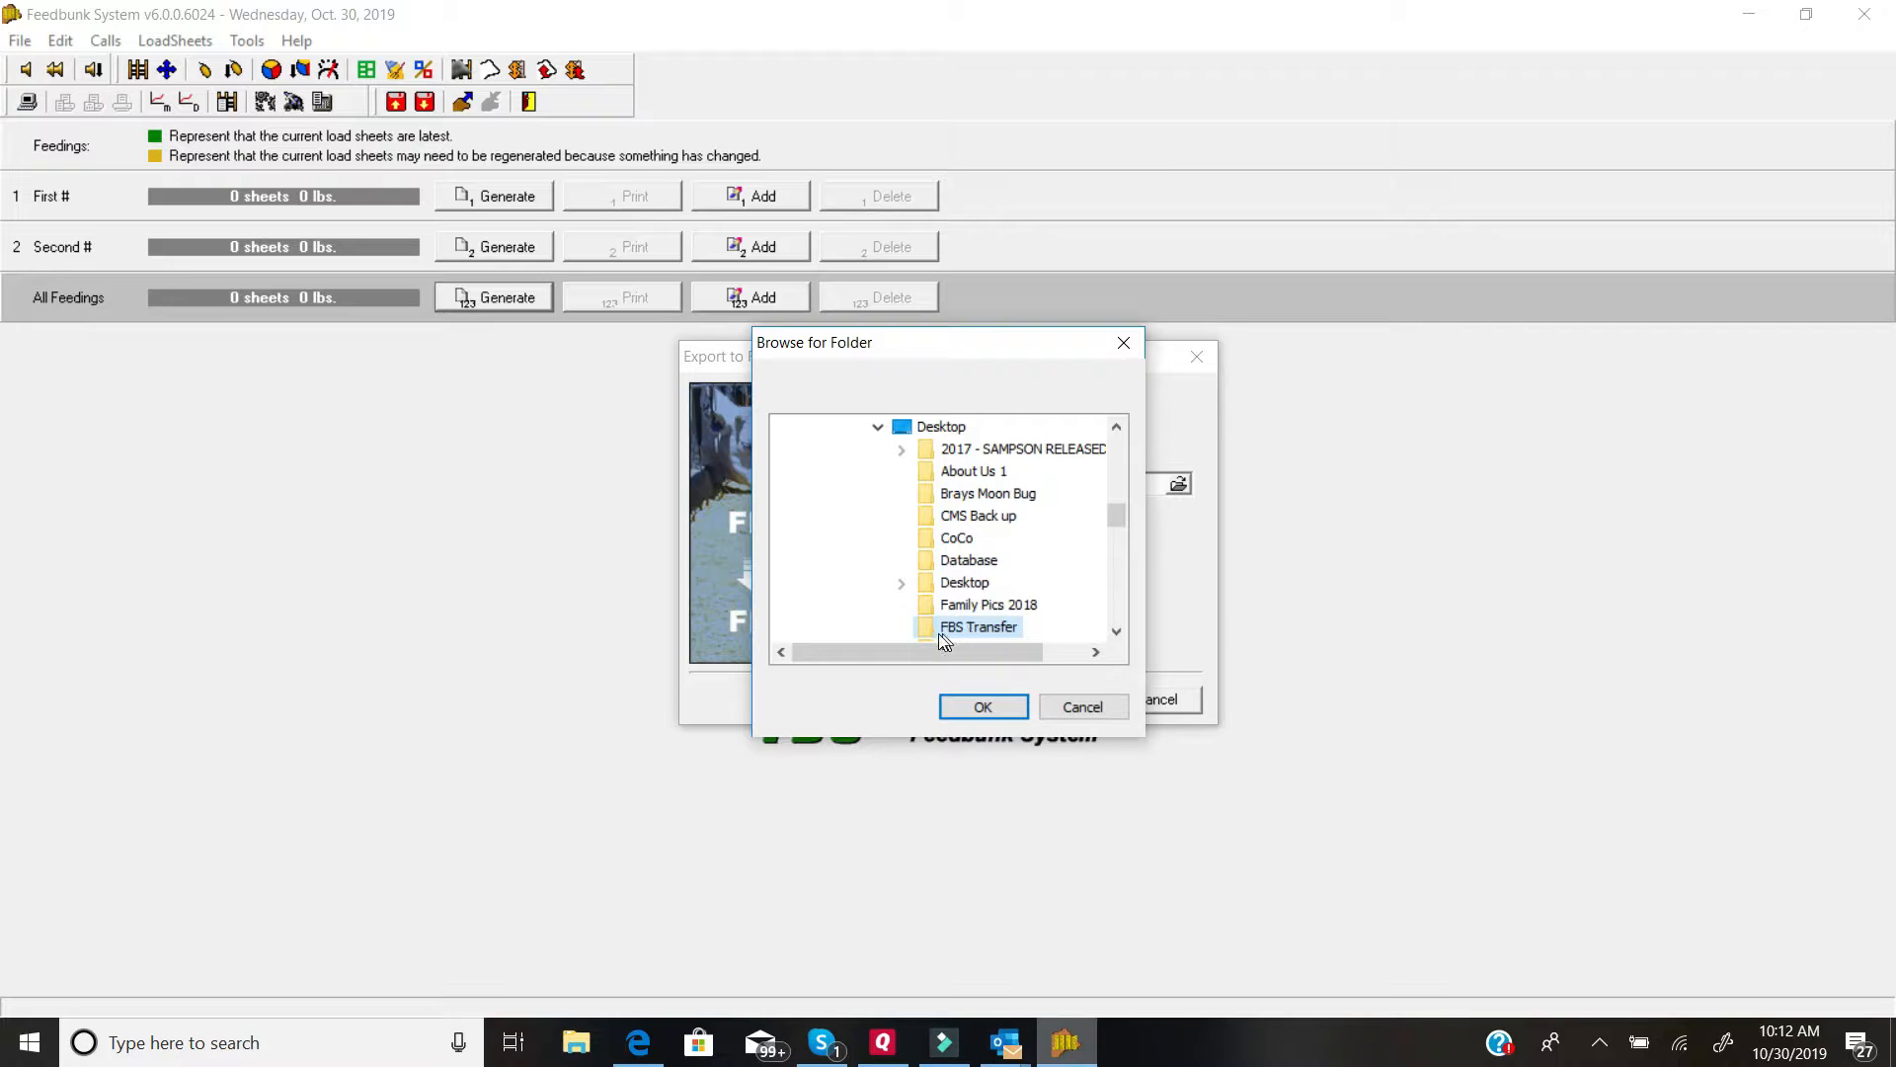
{"action": "left_click", "coordinate": [983, 705]}
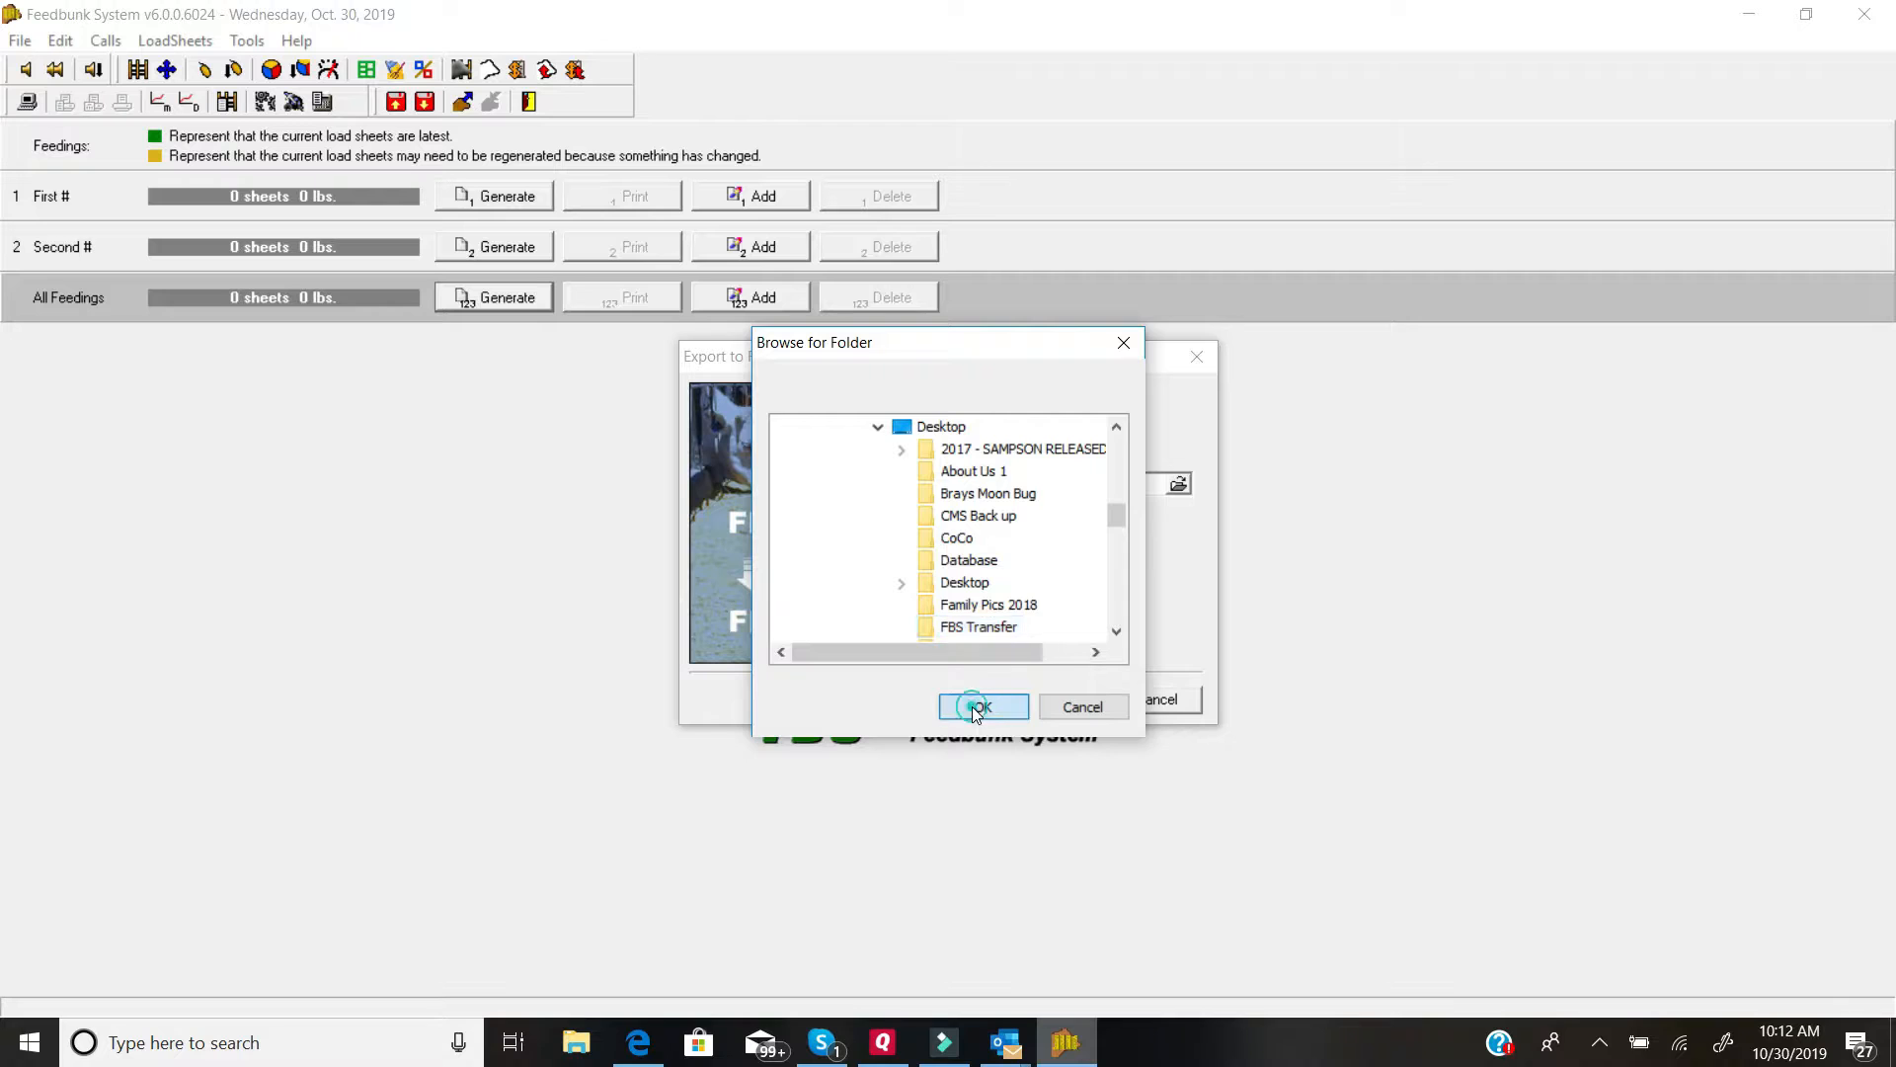
{"action": "left_click", "coordinate": [981, 705]}
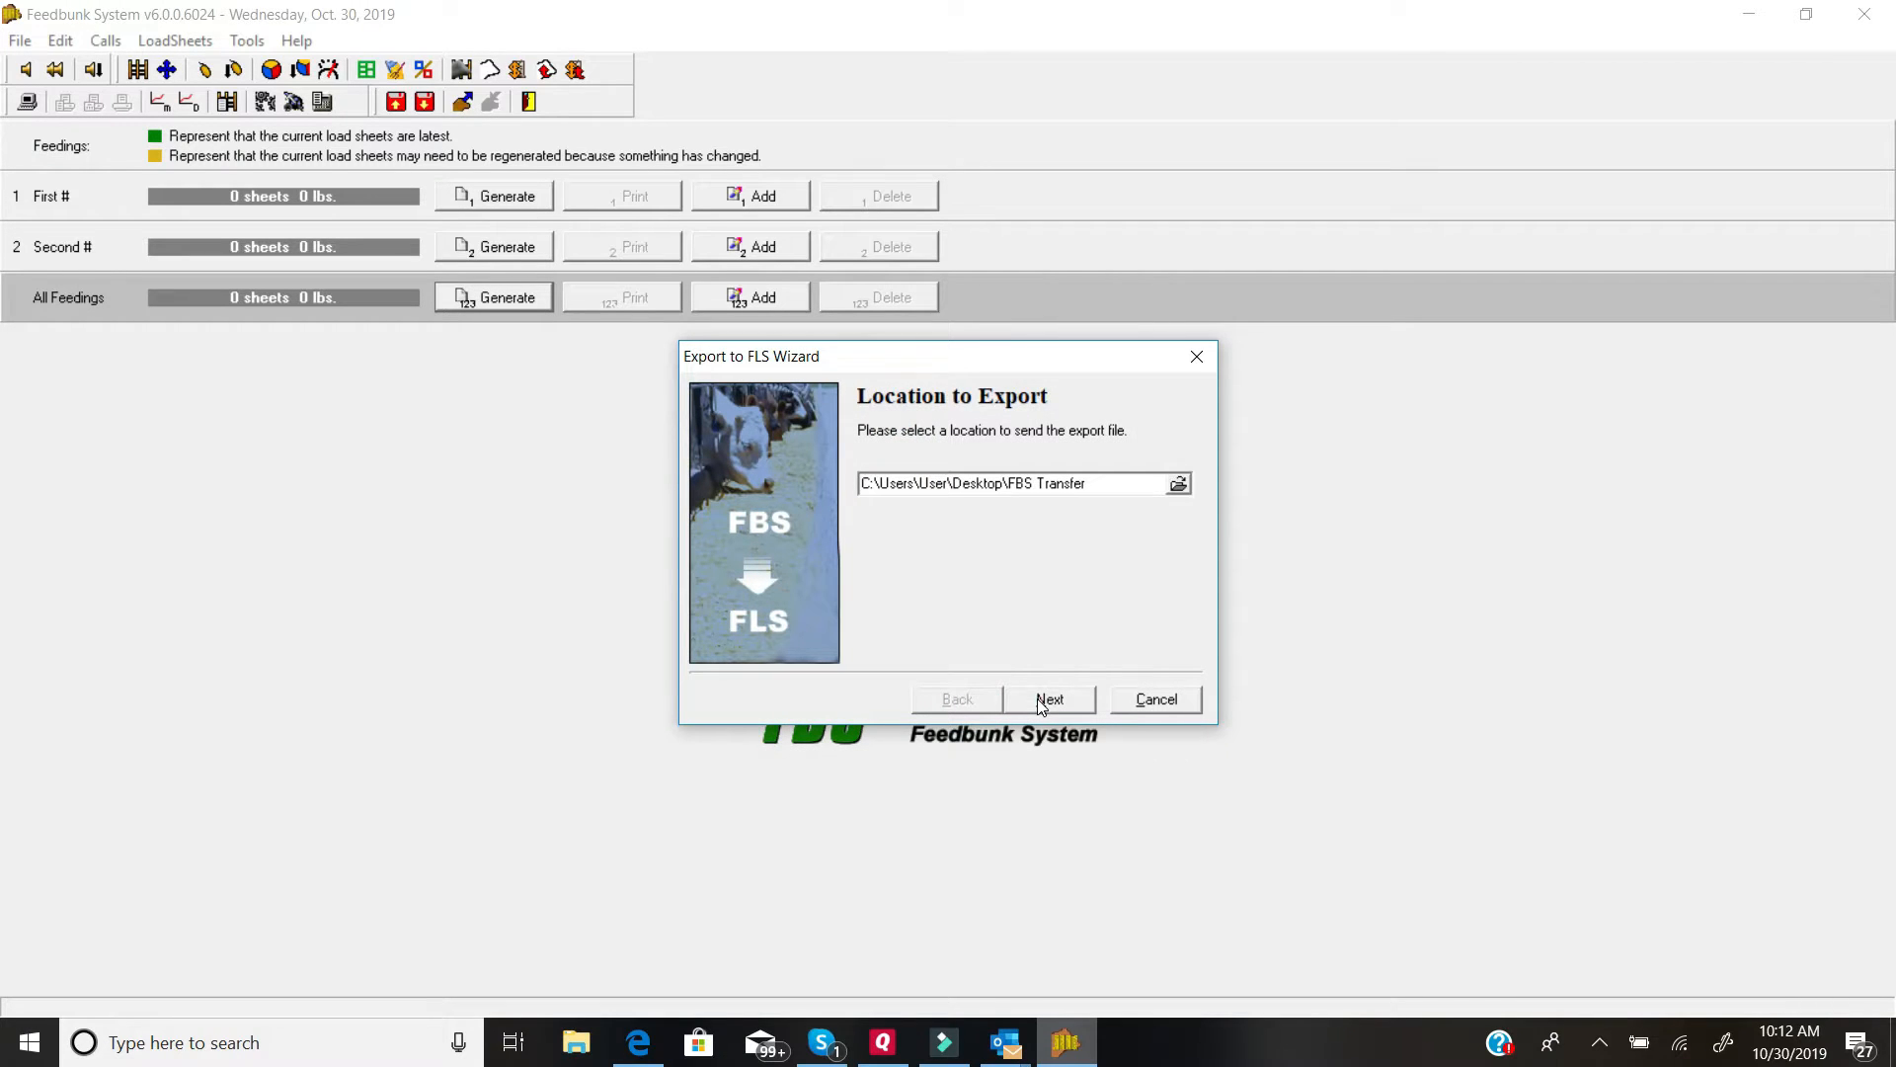
Step: Run the export to FBS_Data.fbd and exit FBS after the success warning
{"action": "left_click", "coordinate": [1051, 699]}
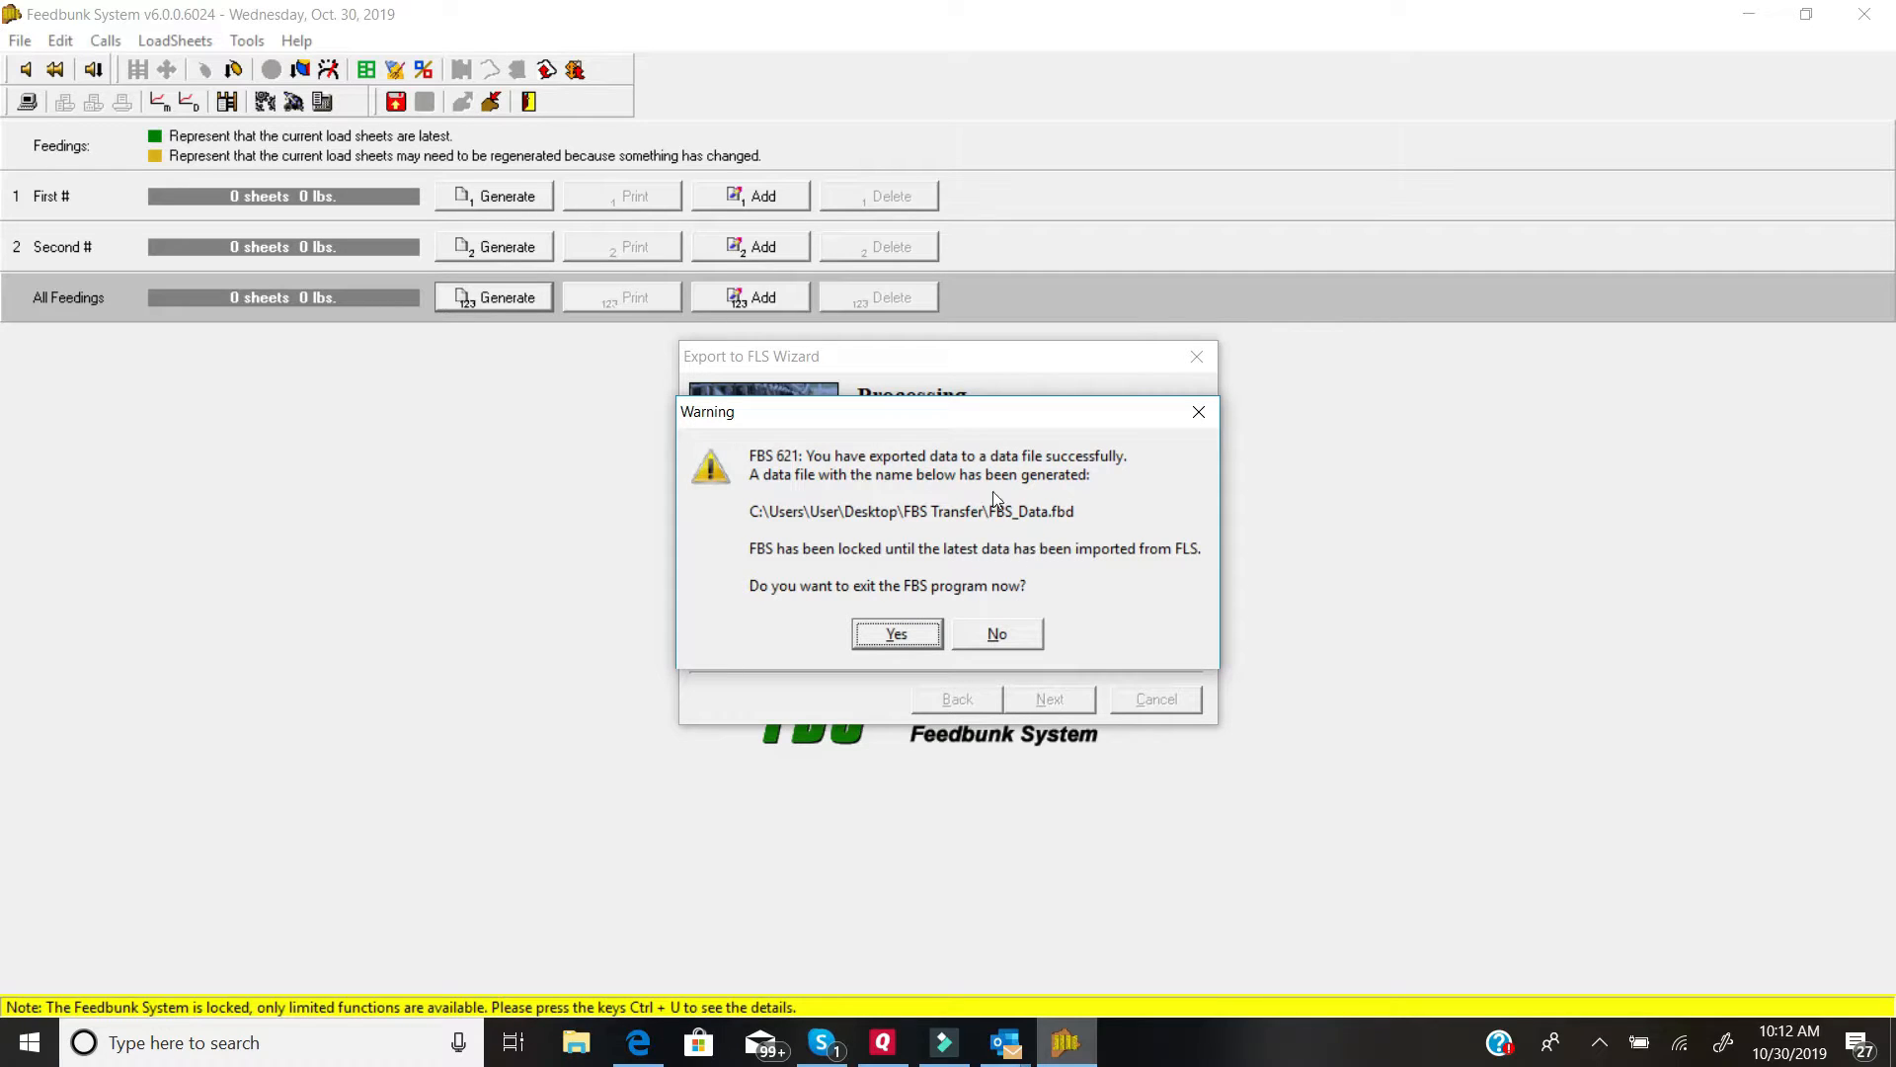
{"action": "mouse_move", "coordinate": [846, 469]}
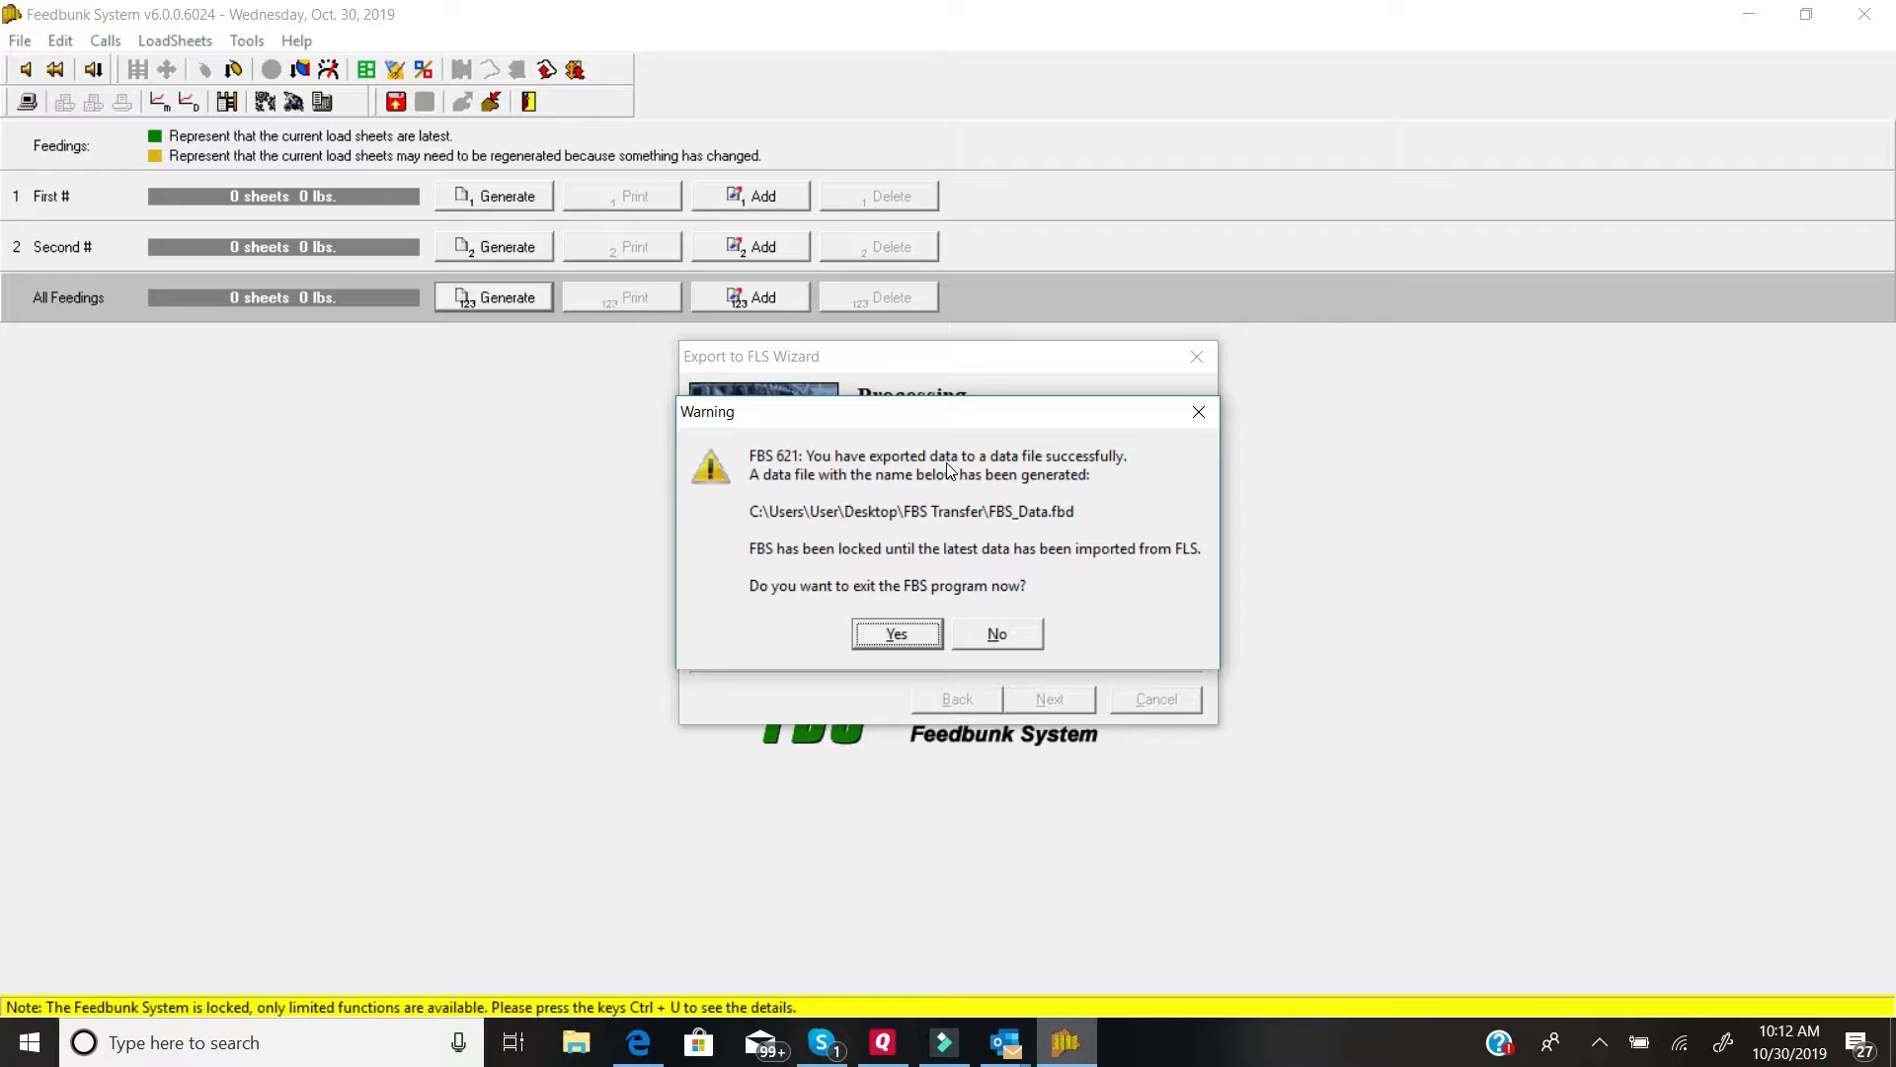
{"action": "mouse_move", "coordinate": [869, 565]}
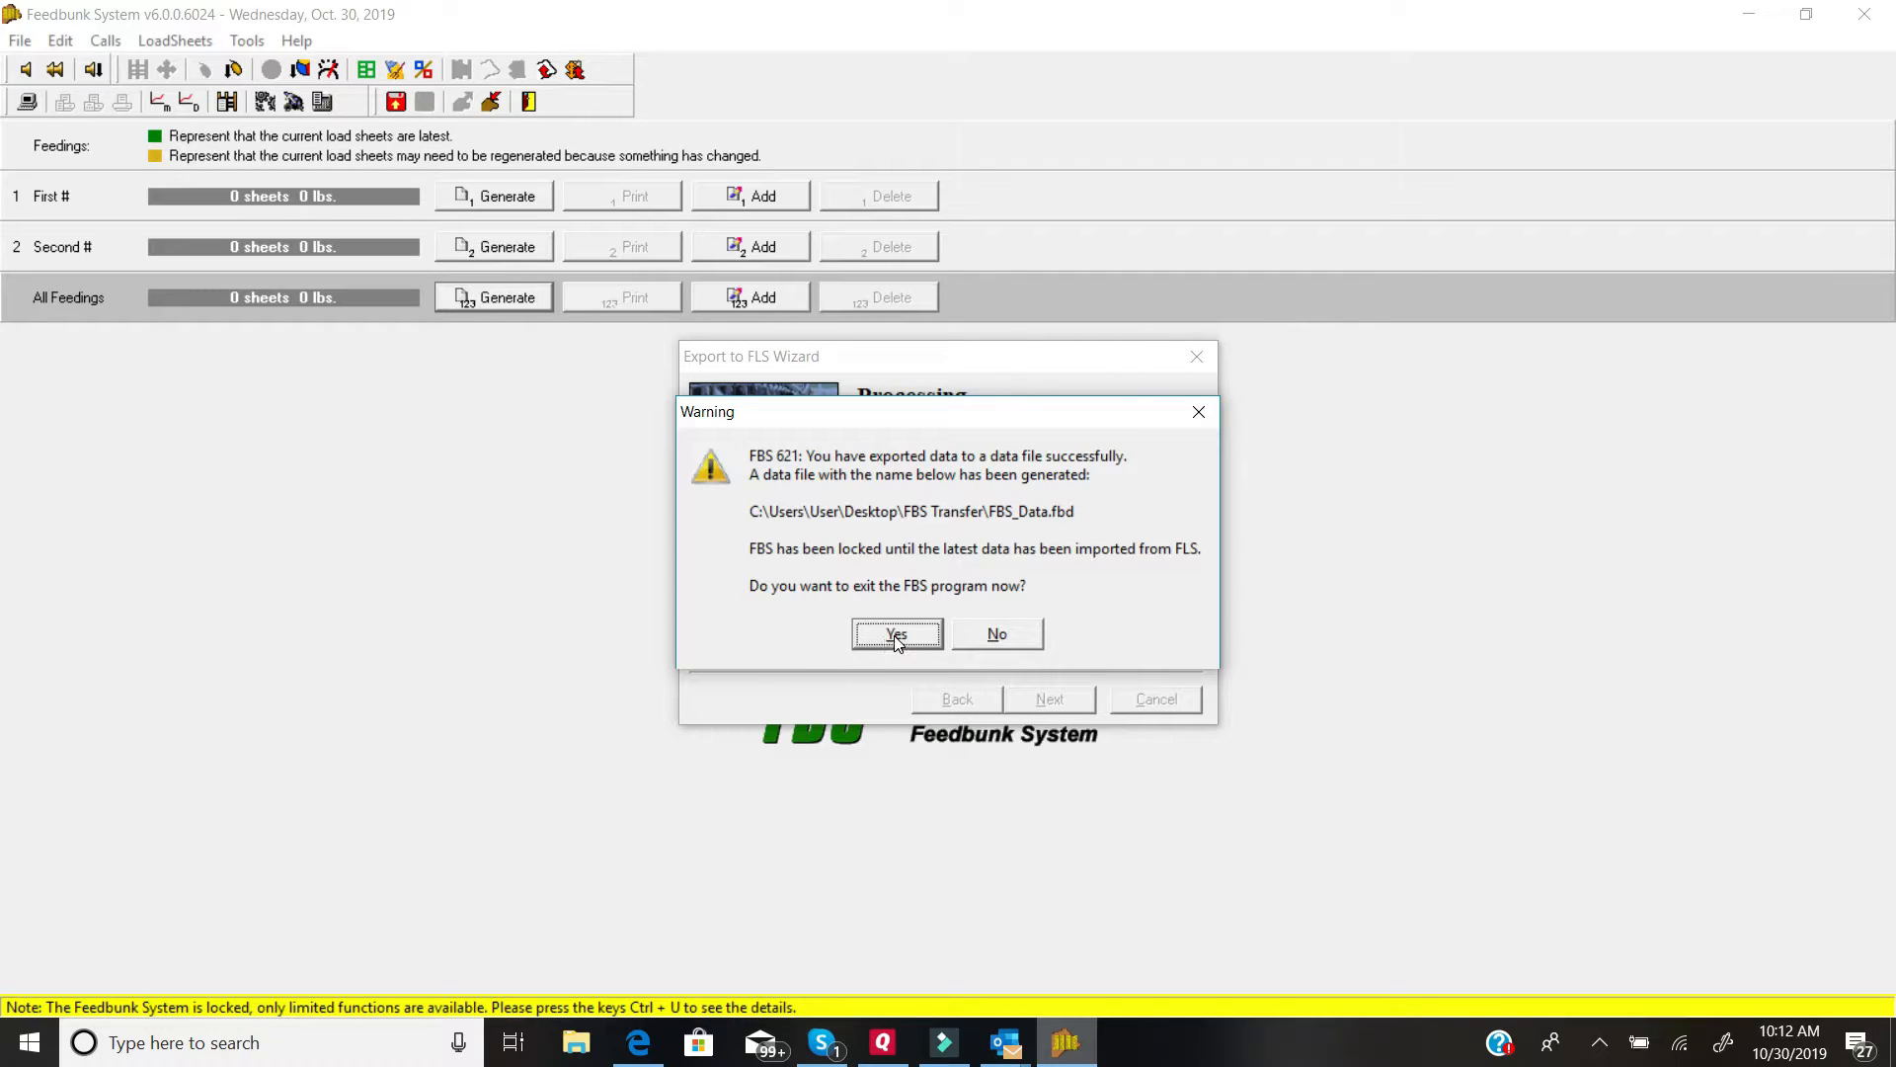
{"action": "left_click", "coordinate": [896, 634]}
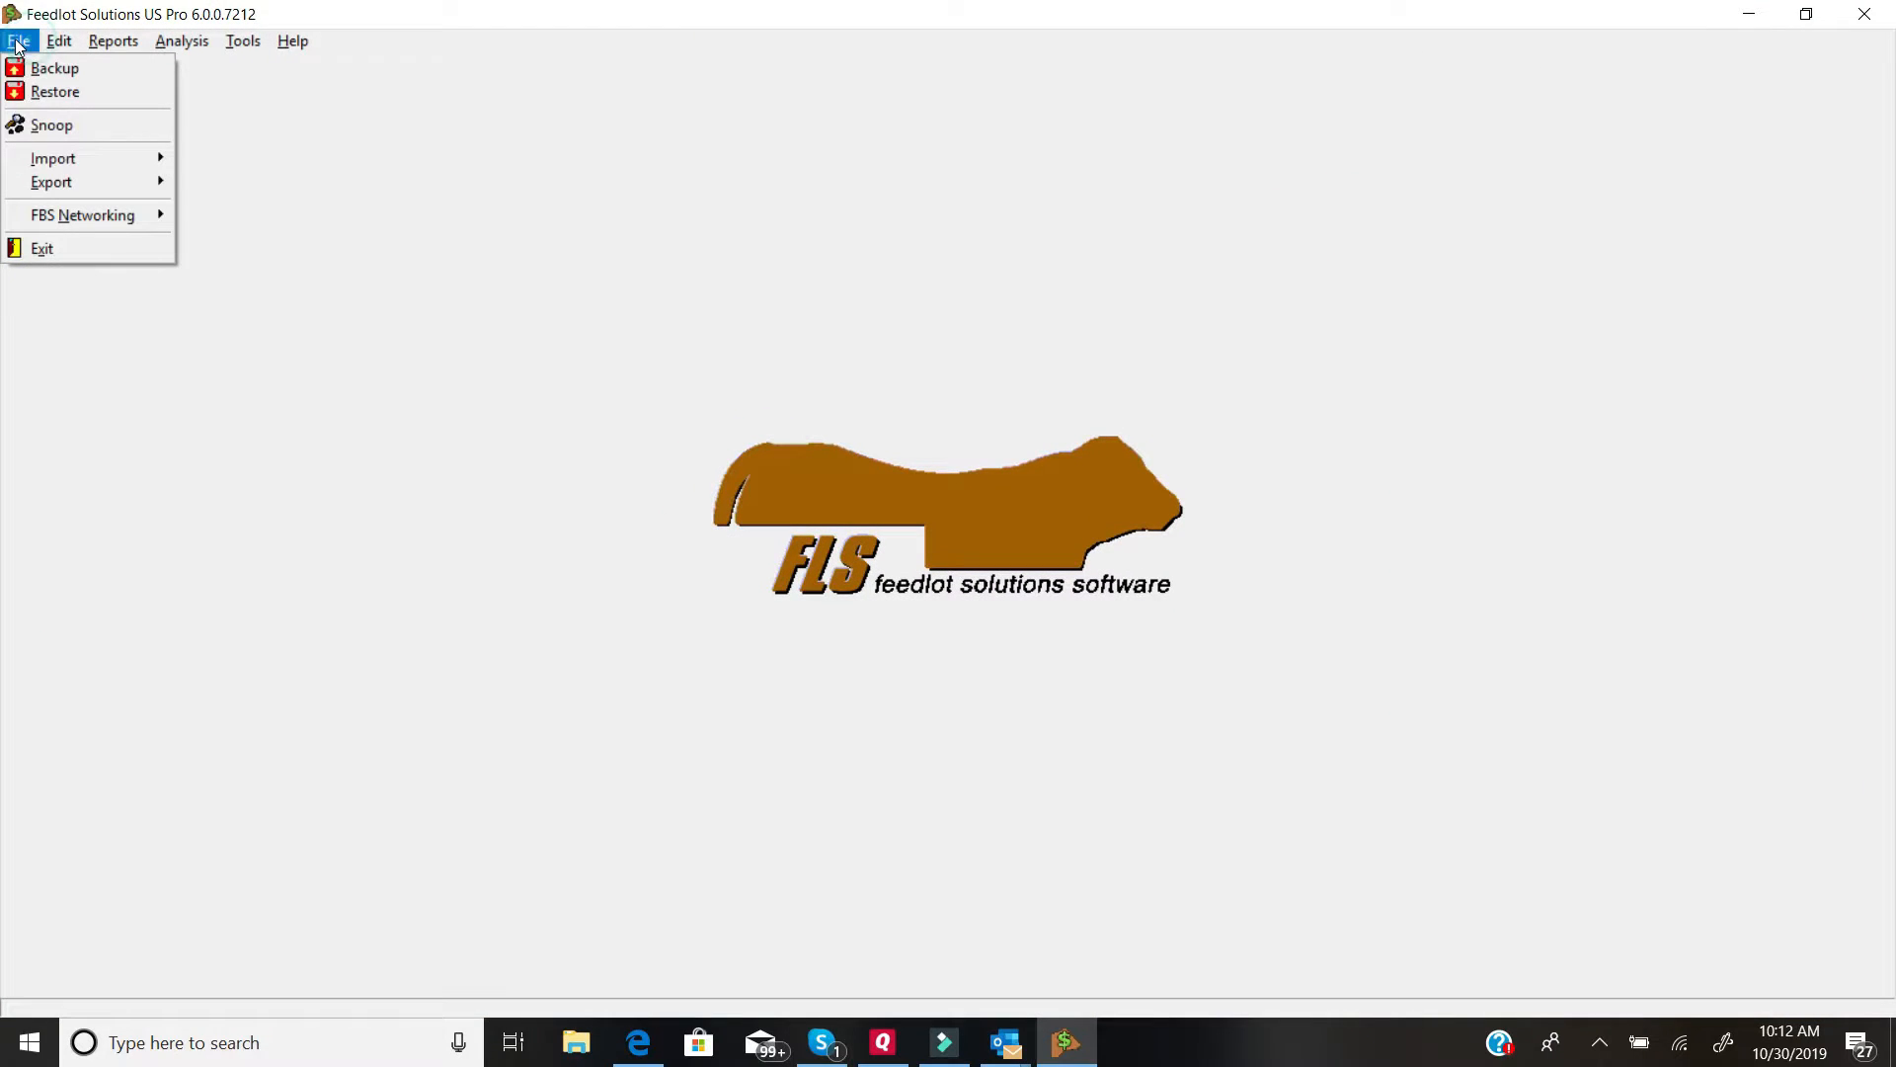
{"action": "mouse_move", "coordinate": [59, 215]}
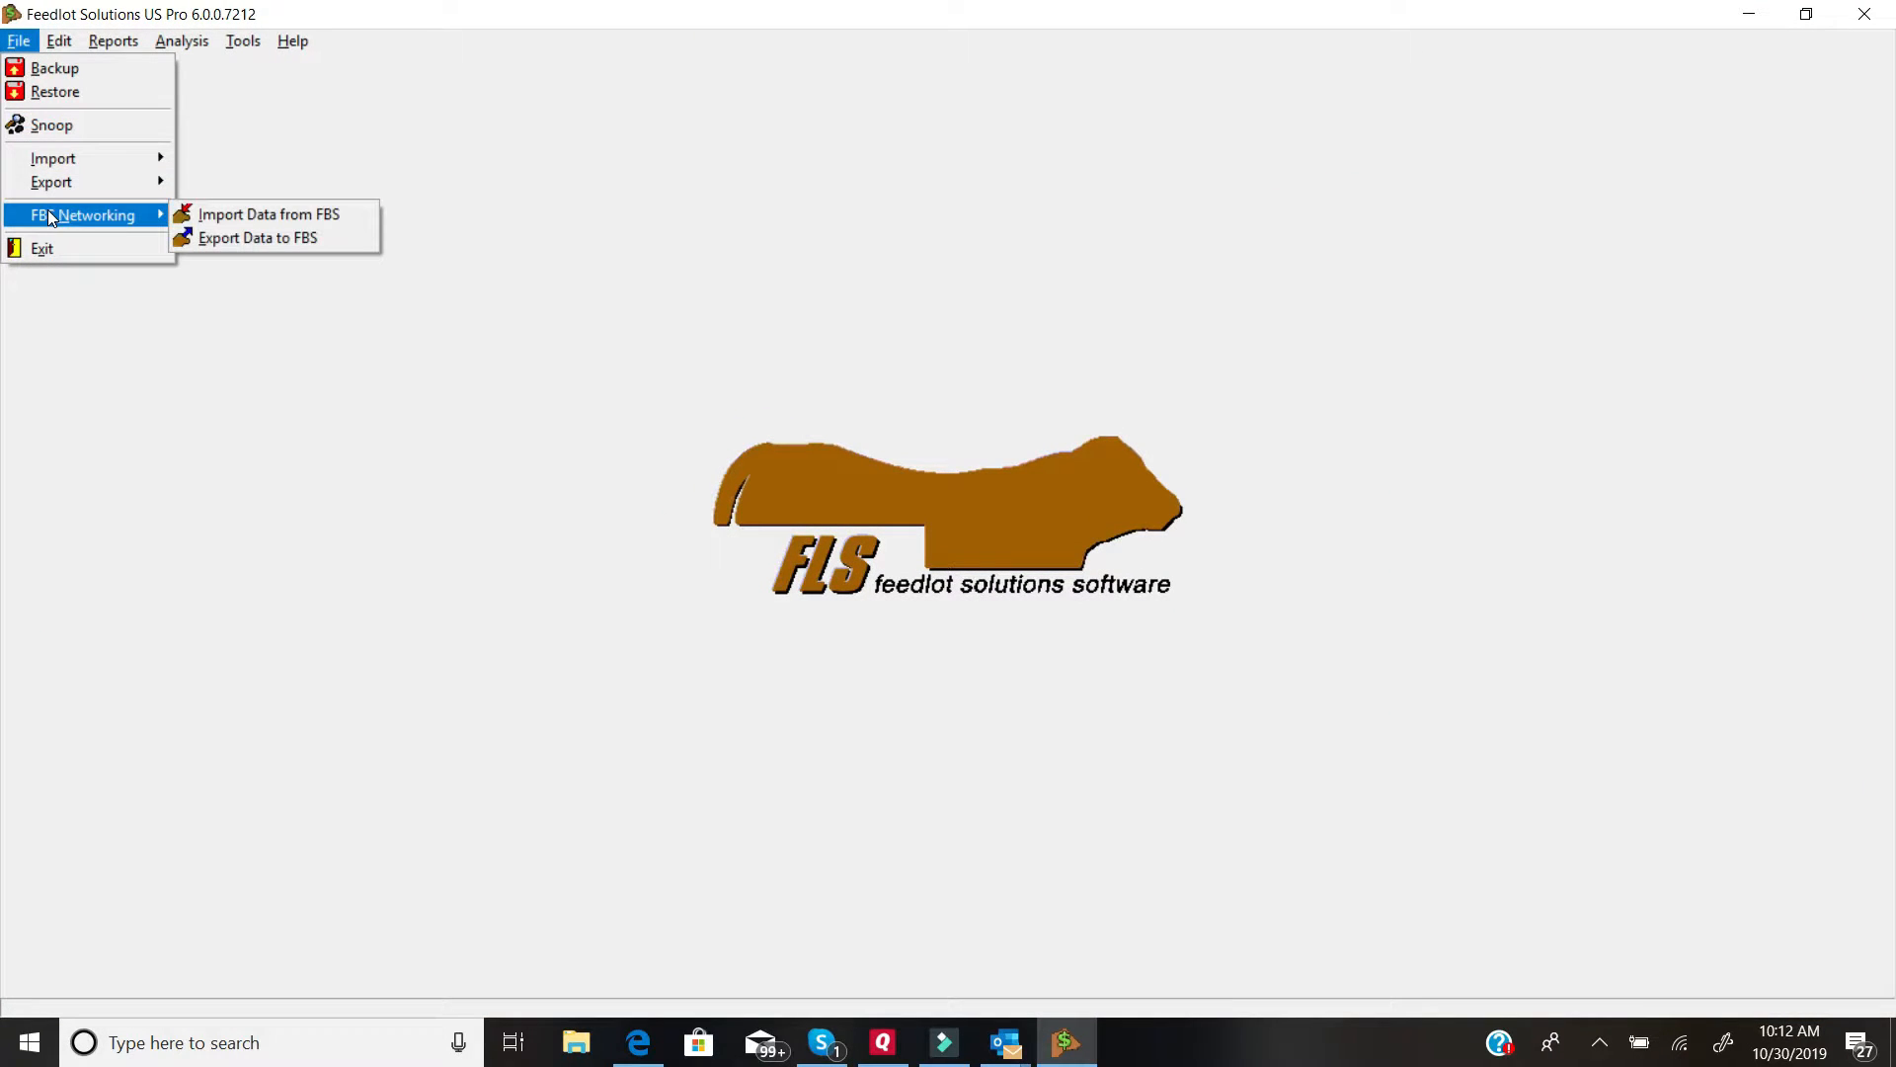
{"action": "mouse_move", "coordinate": [122, 217]}
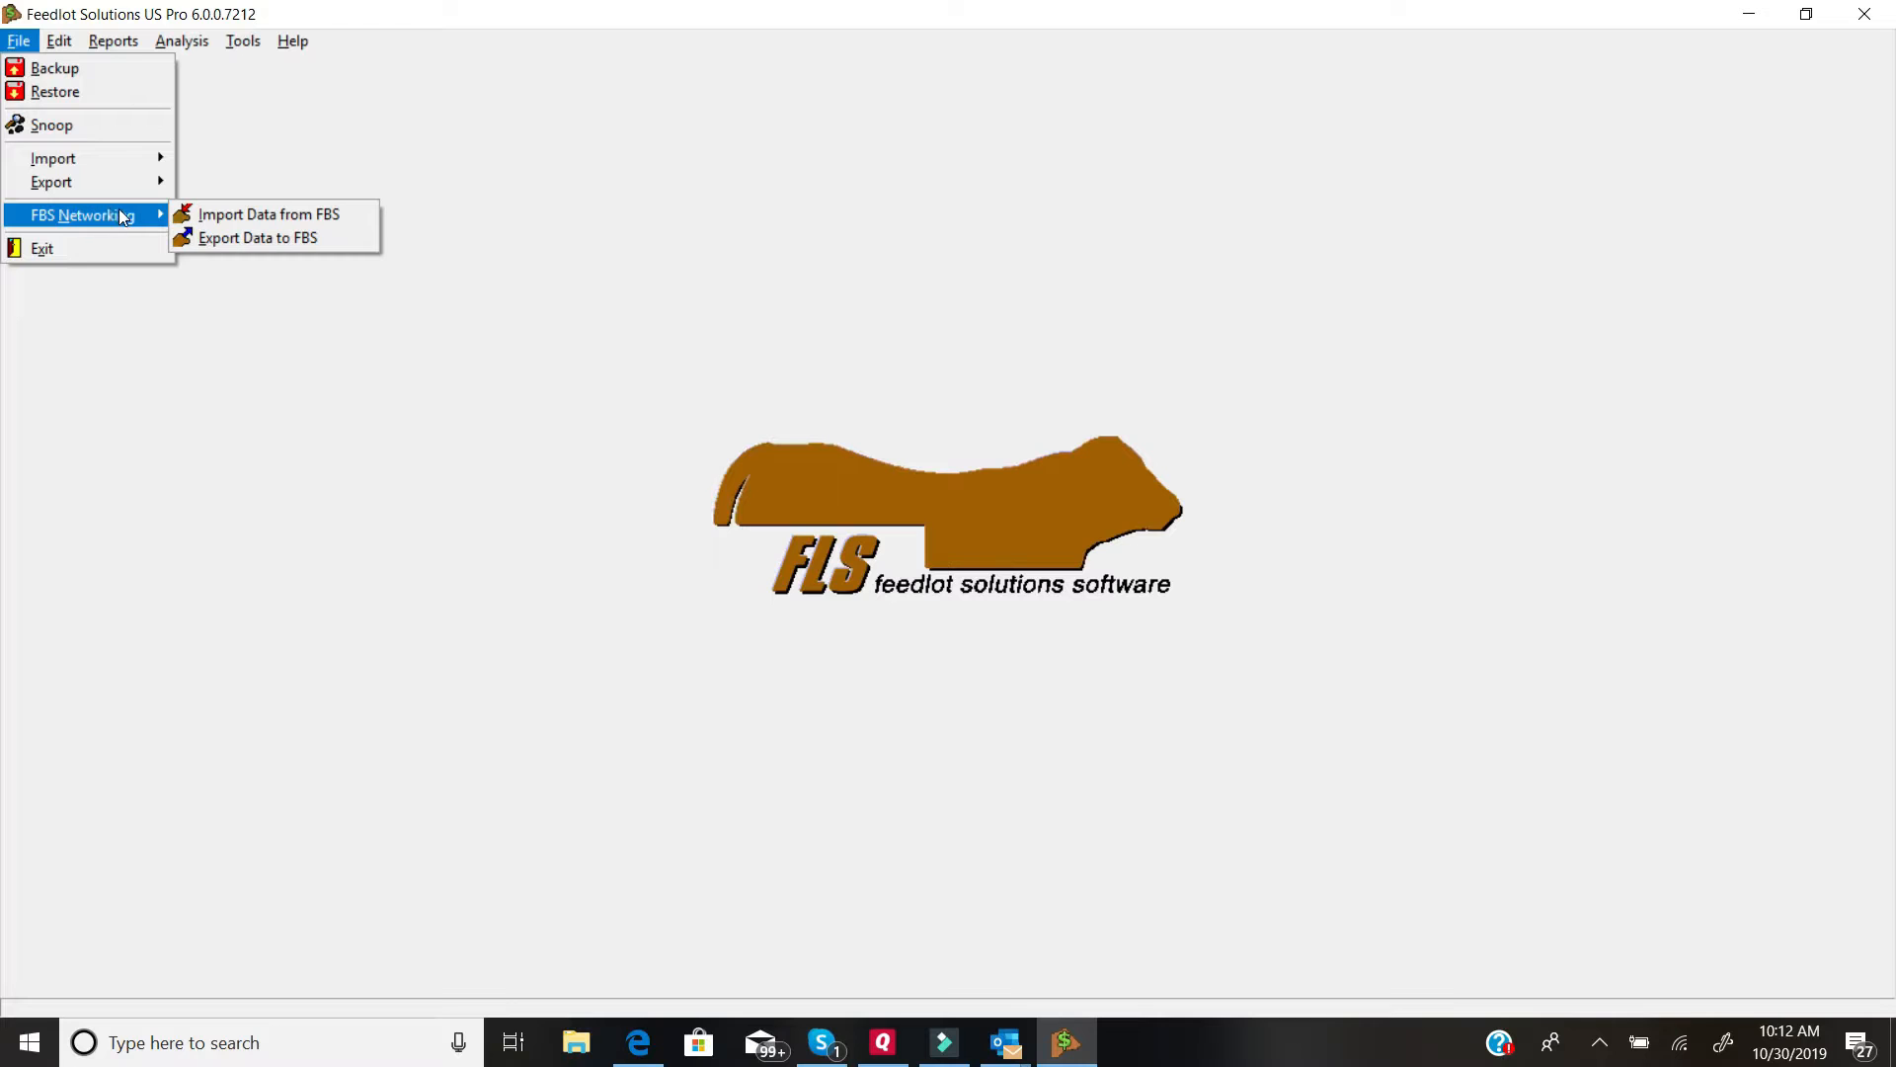
{"action": "mouse_move", "coordinate": [217, 213]}
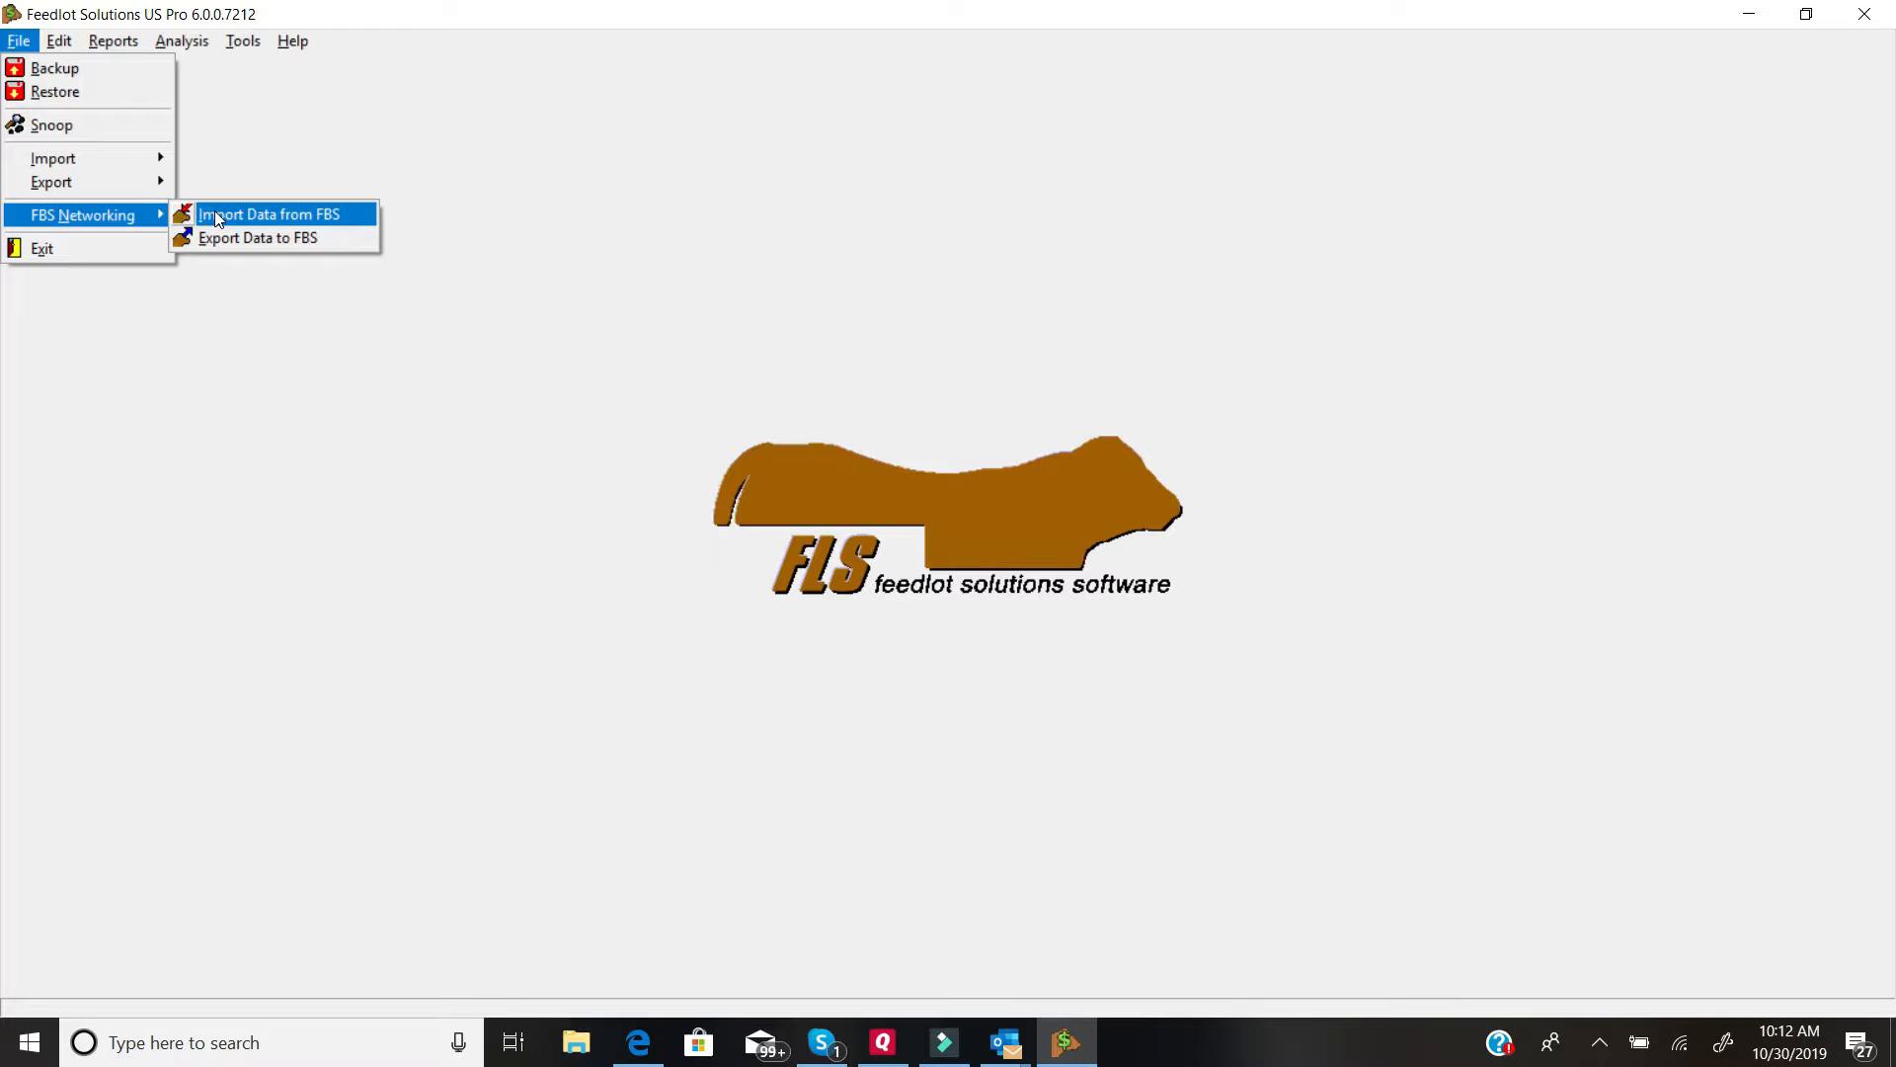
Step: Start Import Data from FBS in Feedlot Solutions, reaching the backup prompt
{"action": "left_click", "coordinate": [278, 214]}
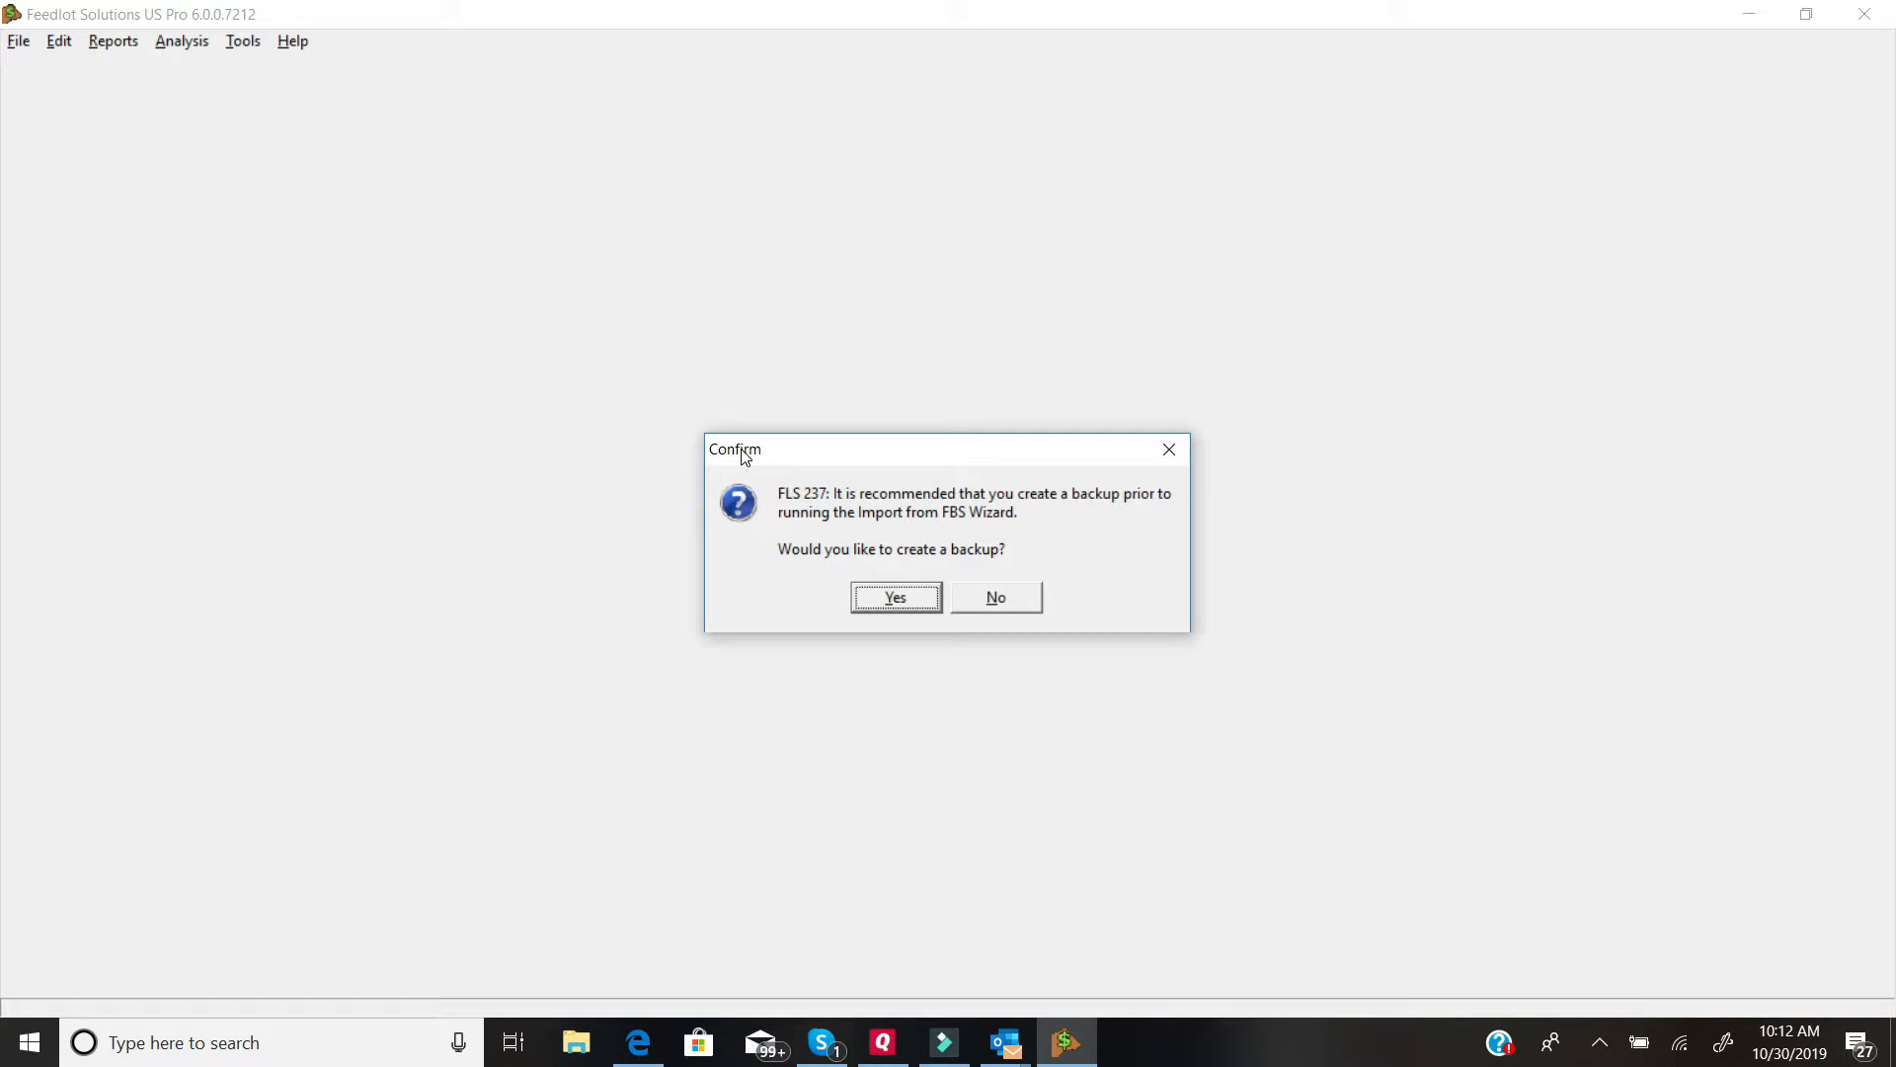
{"action": "mouse_move", "coordinate": [798, 652]}
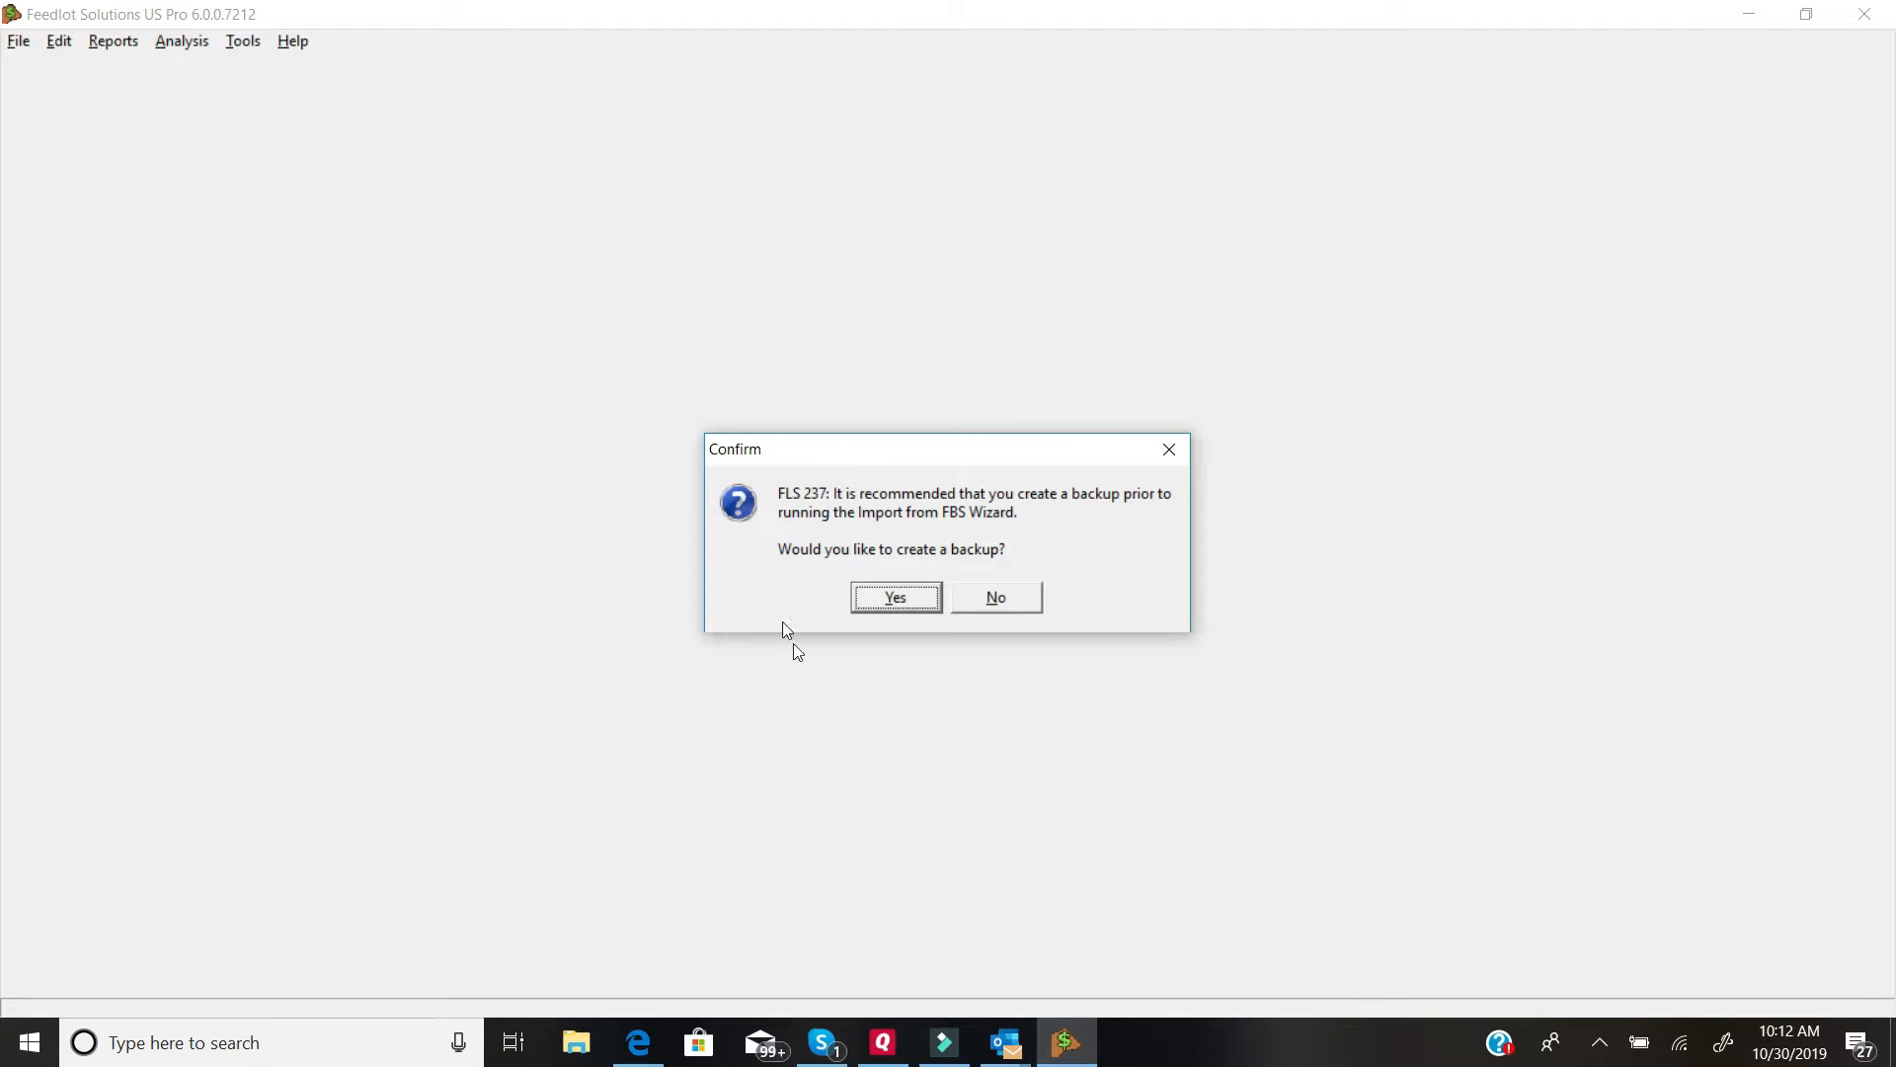
{"action": "mouse_move", "coordinate": [914, 693]}
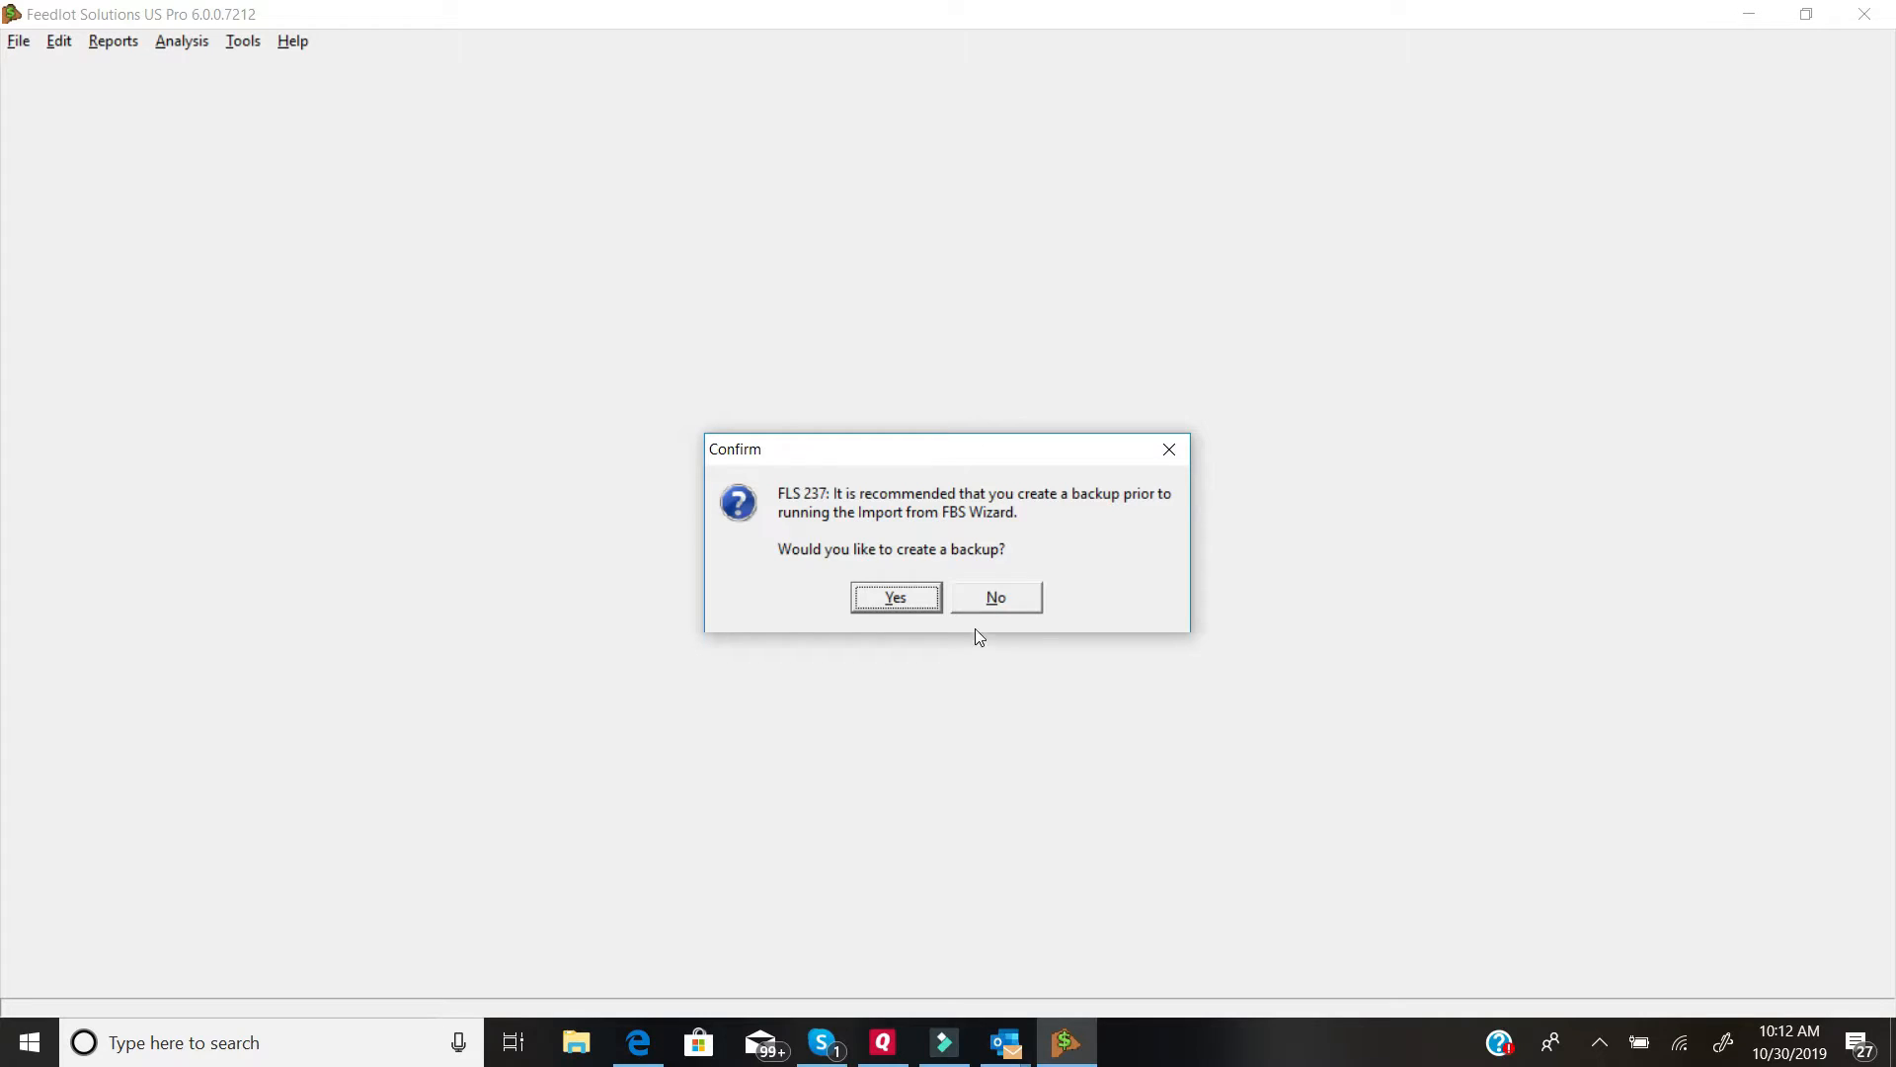
Step: Skip the backup, choose Data Files\FBS_Data.fbd as source with date format MM/dd/yyyy
{"action": "left_click", "coordinate": [996, 596]}
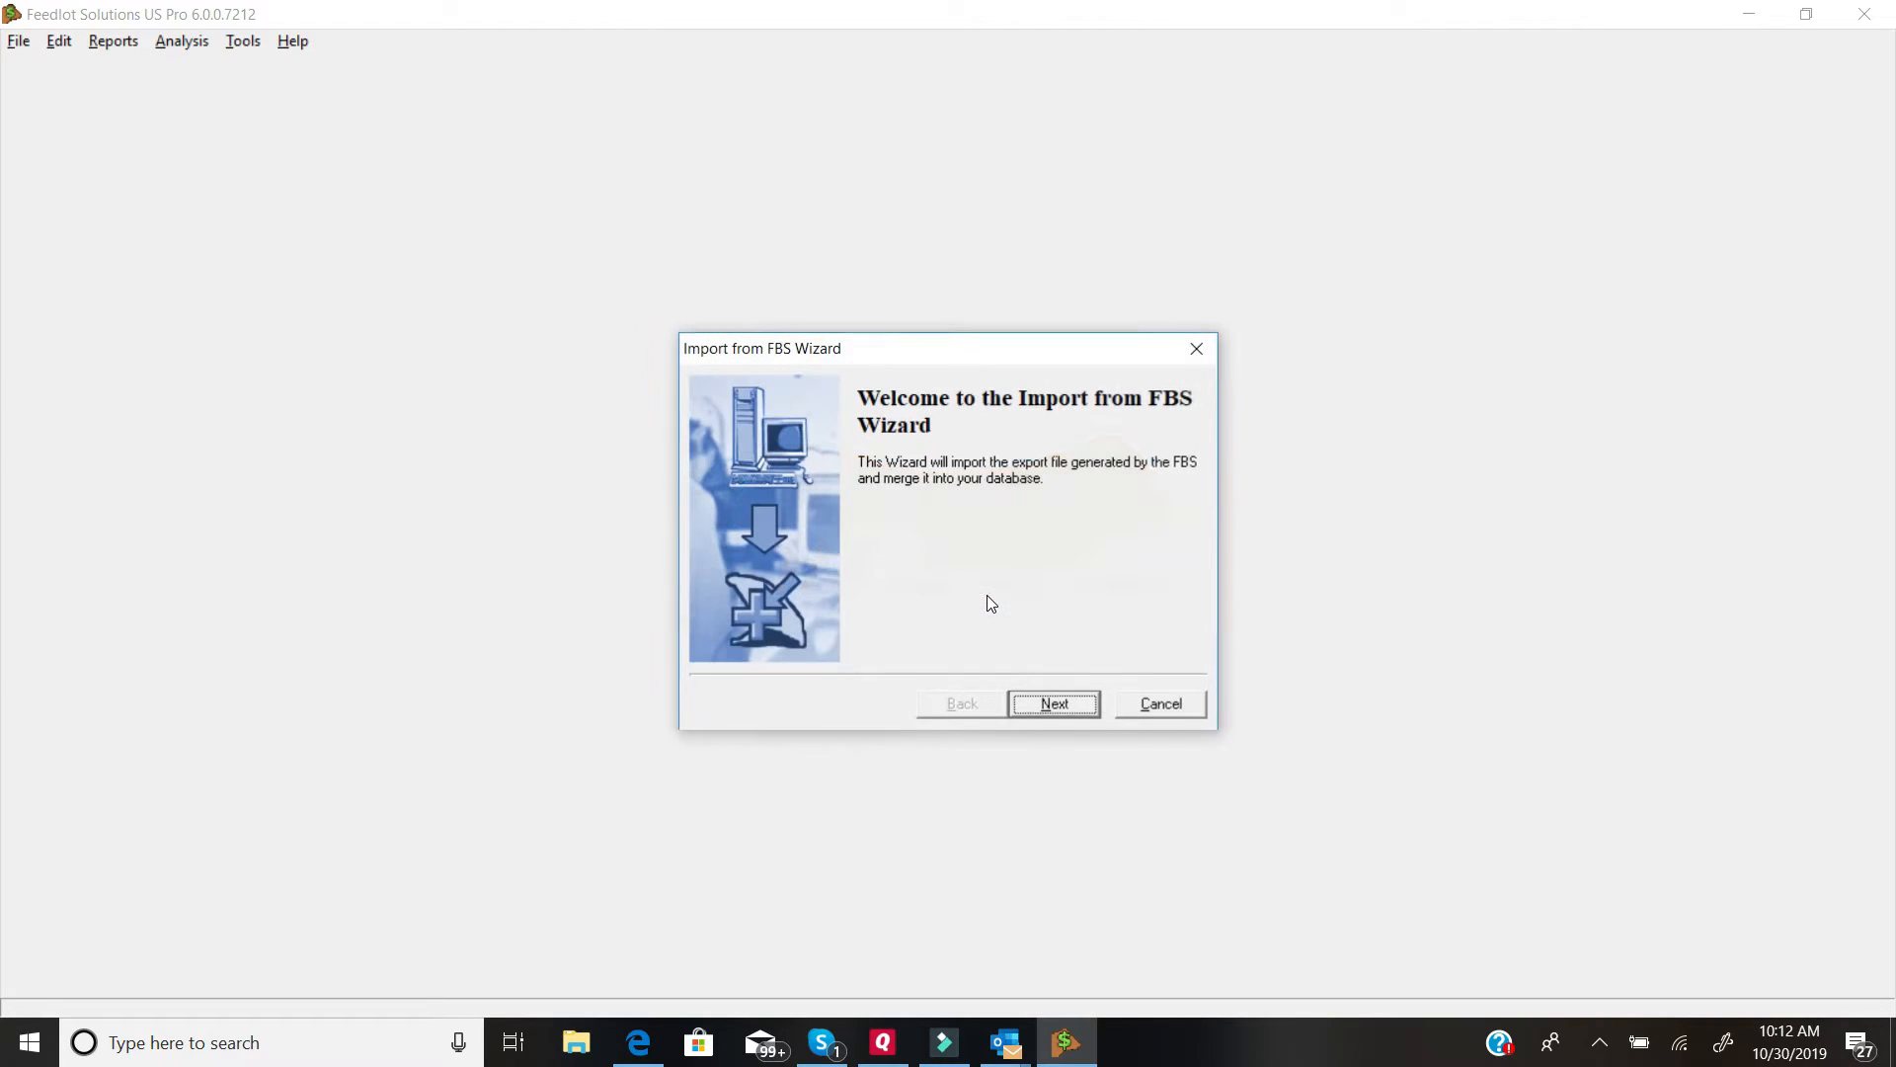
{"action": "left_click", "coordinate": [1054, 704]}
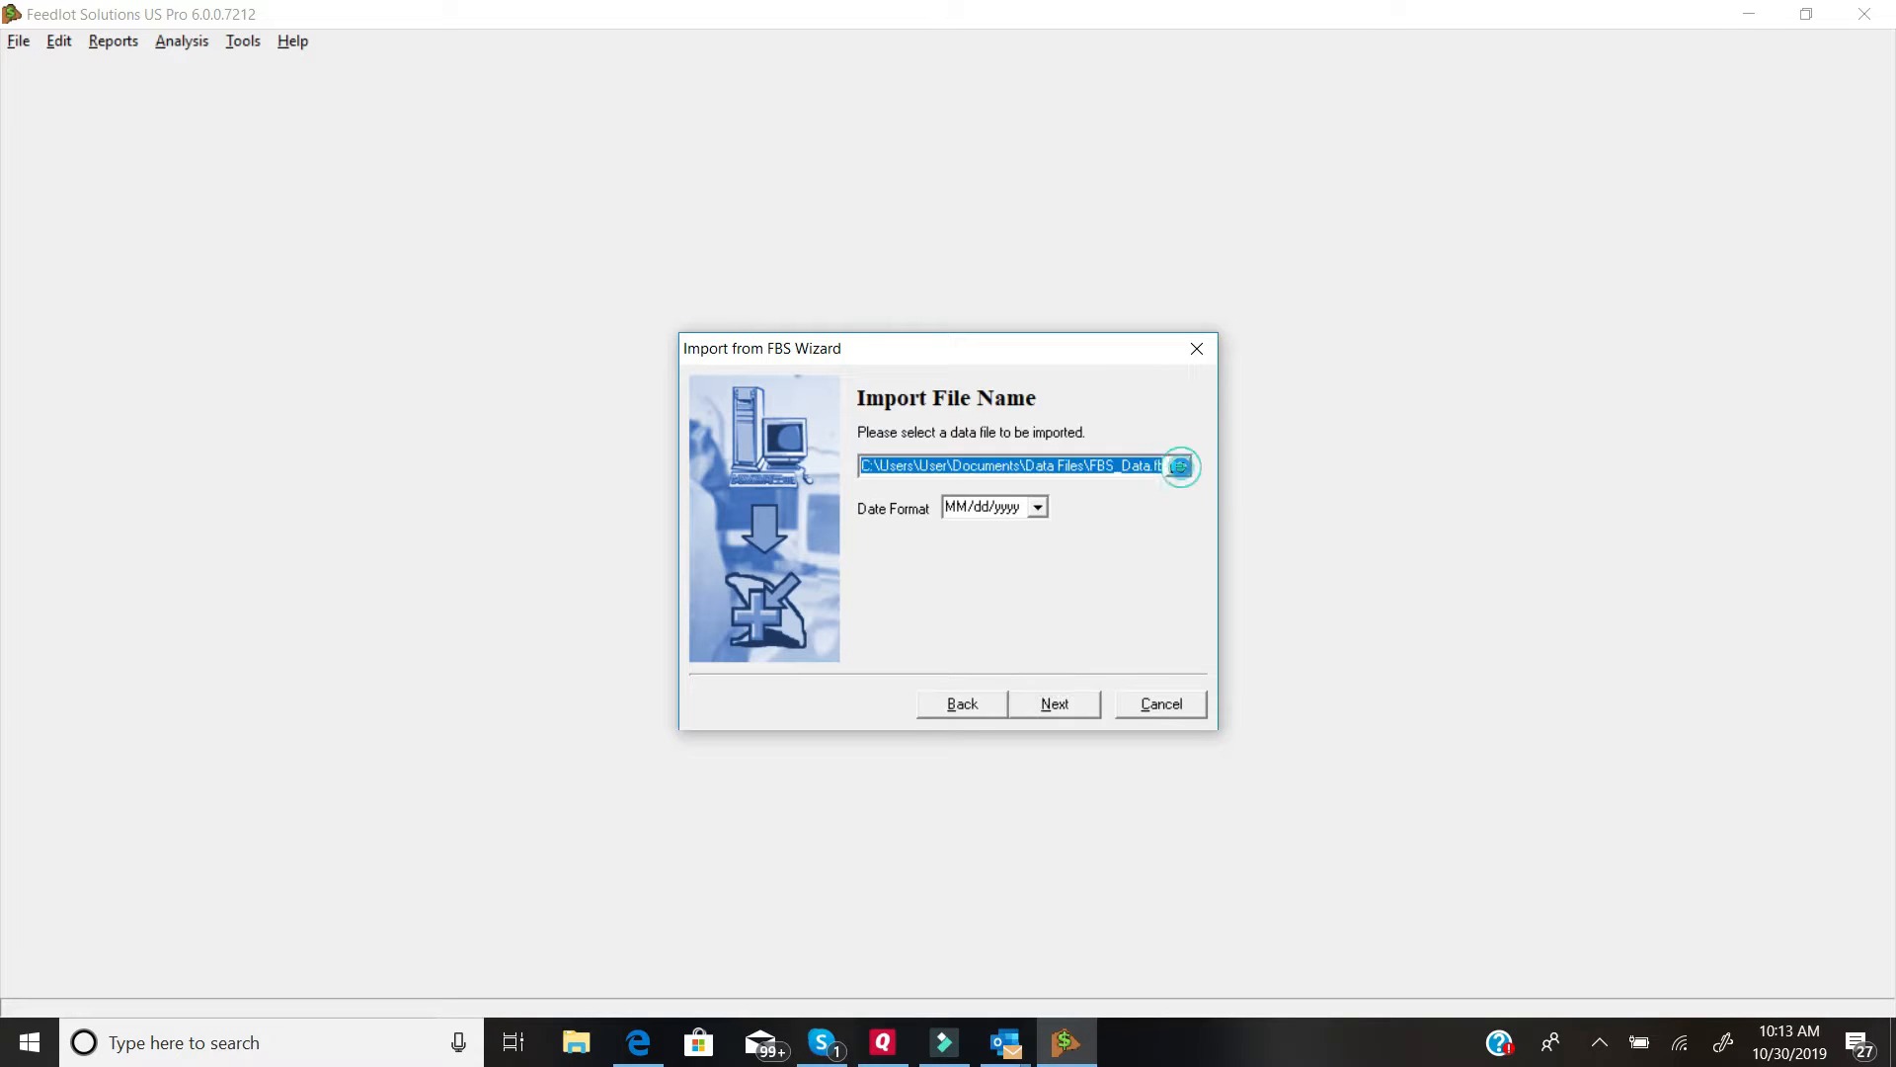
{"action": "left_click", "coordinate": [1179, 466]}
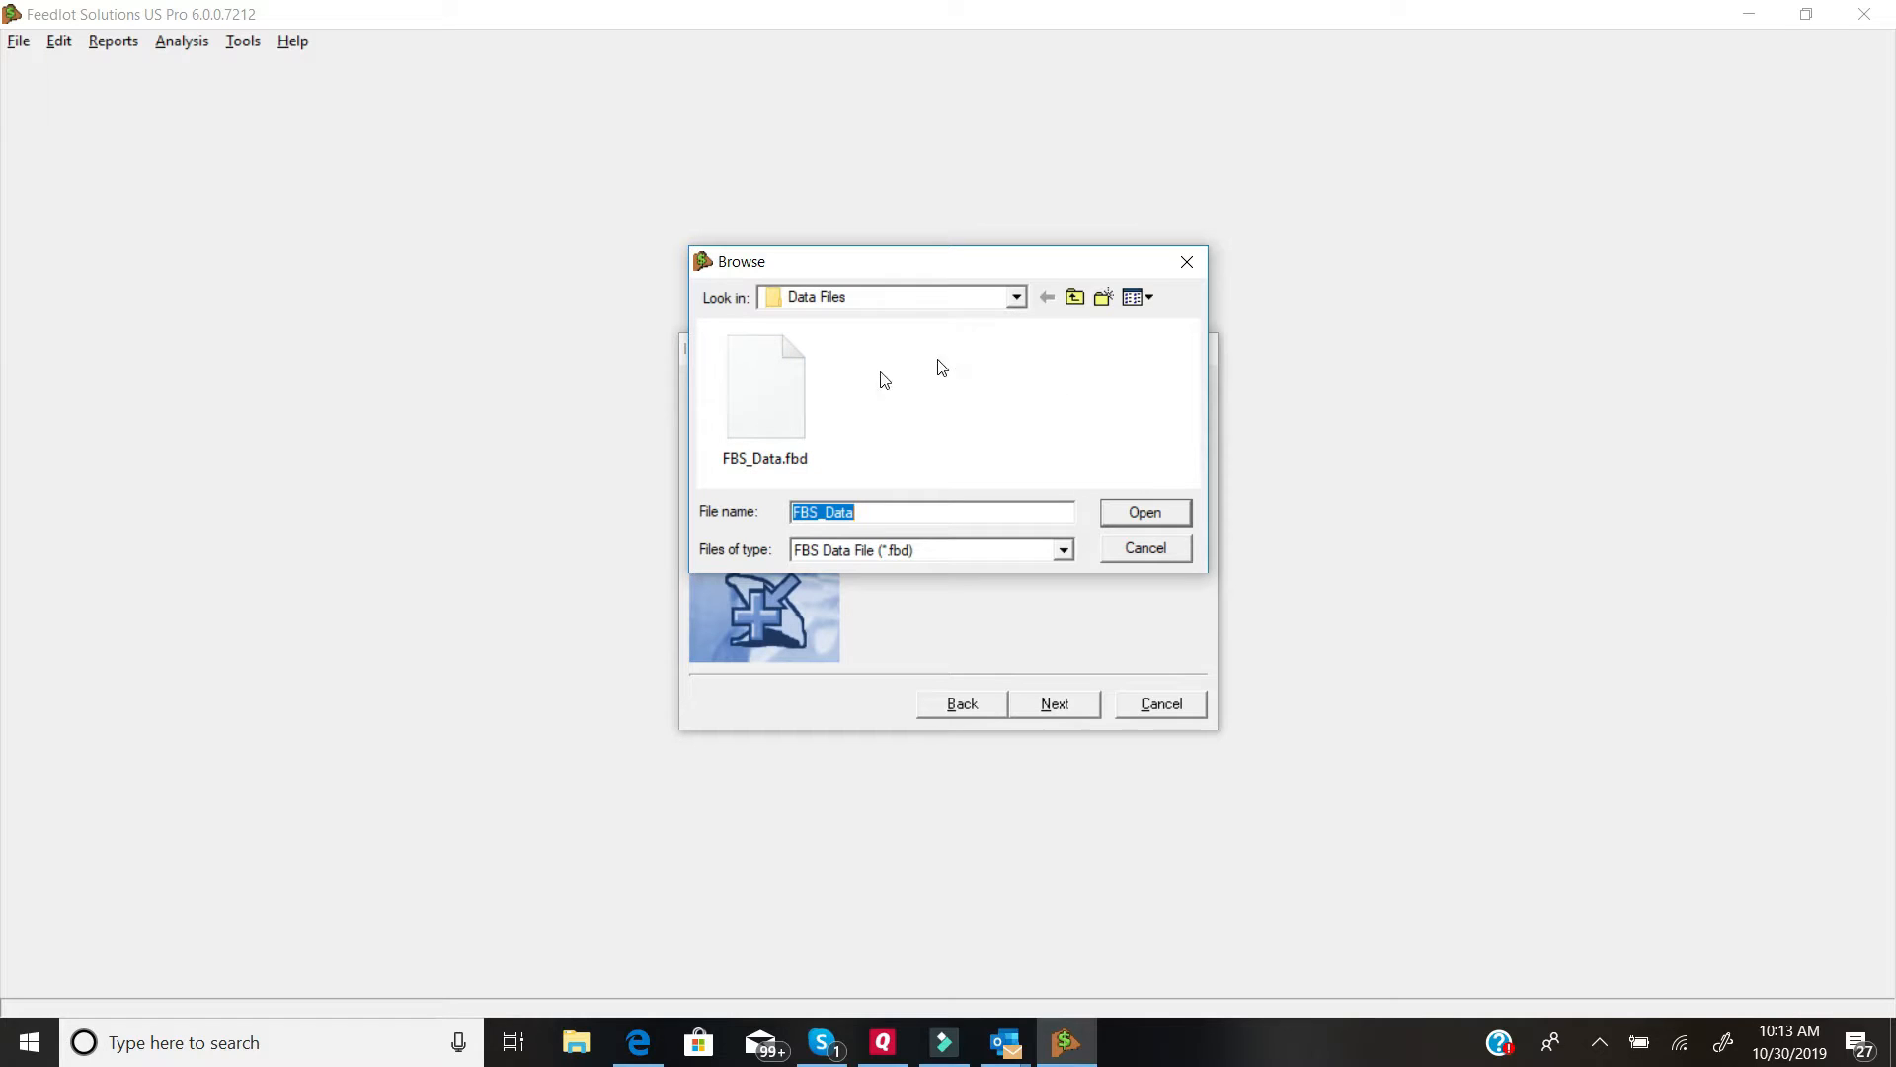
{"action": "mouse_move", "coordinate": [1124, 508]}
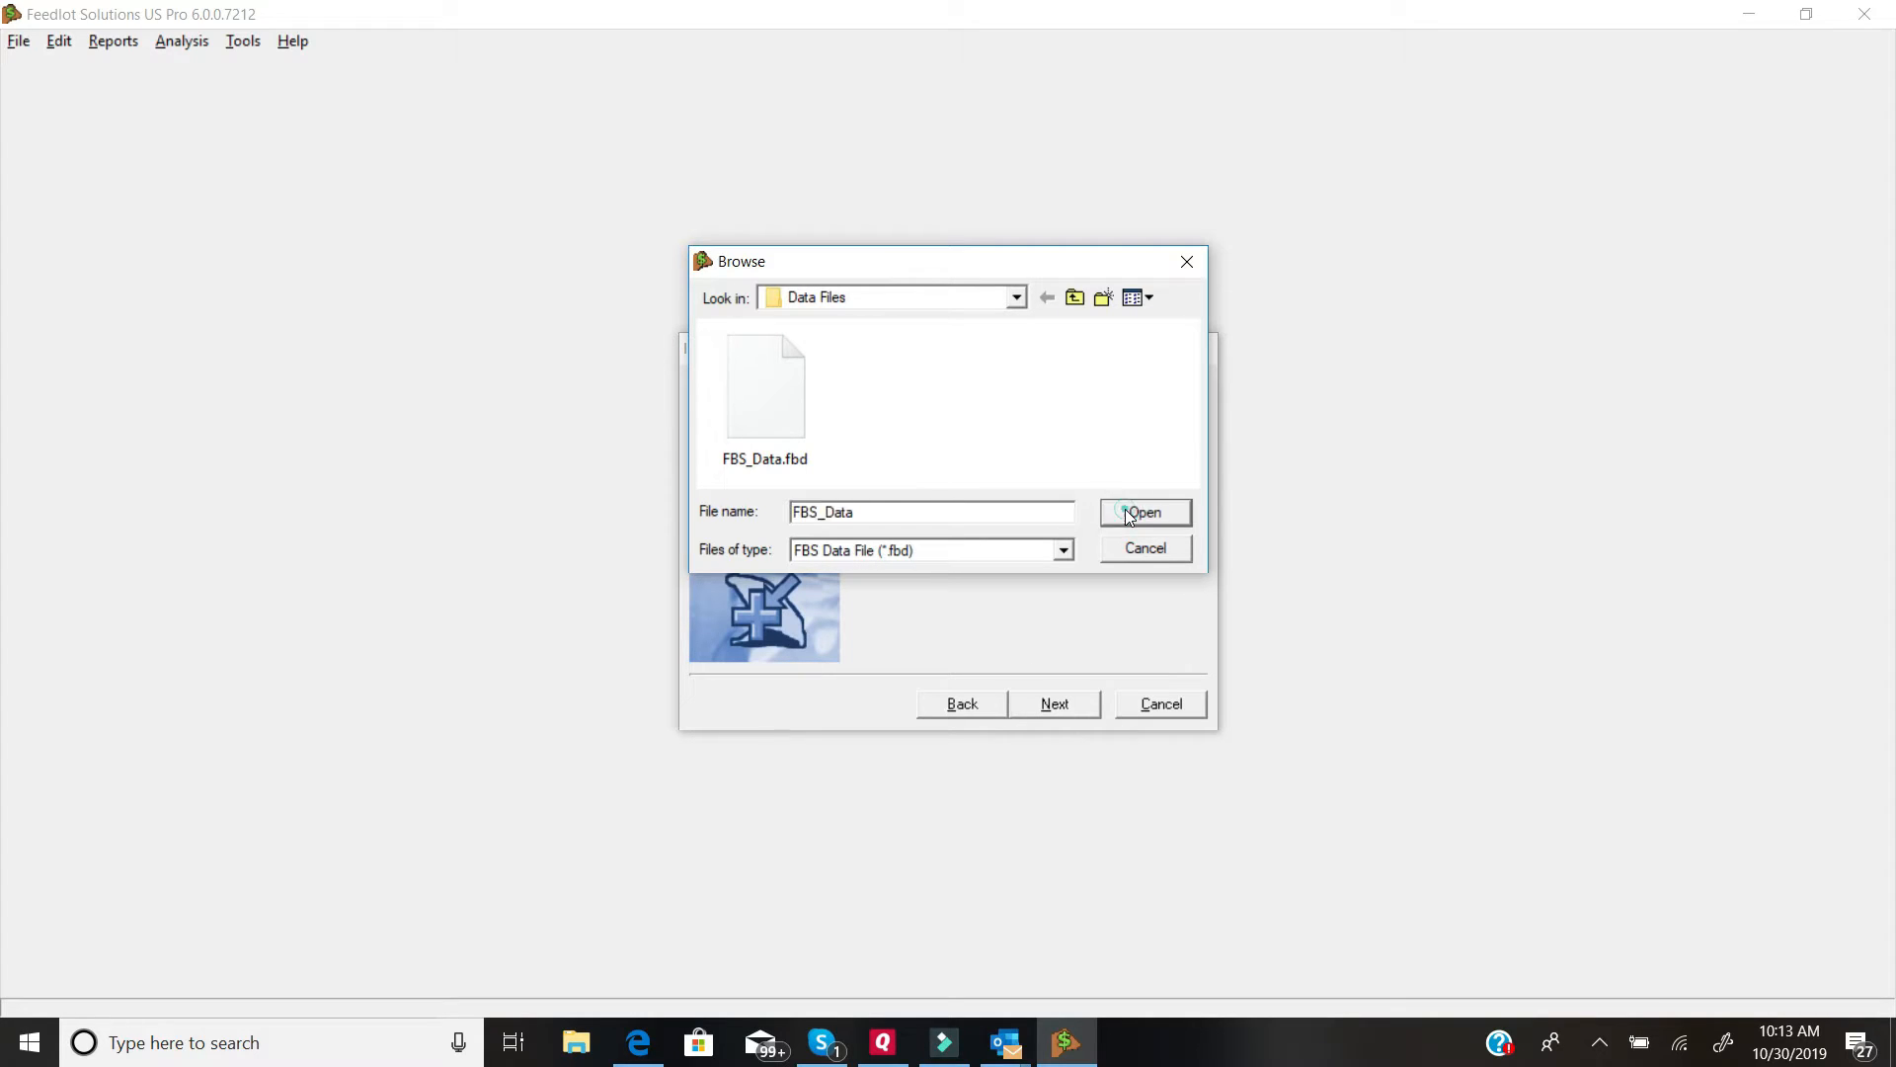
{"action": "left_click", "coordinate": [1145, 514]}
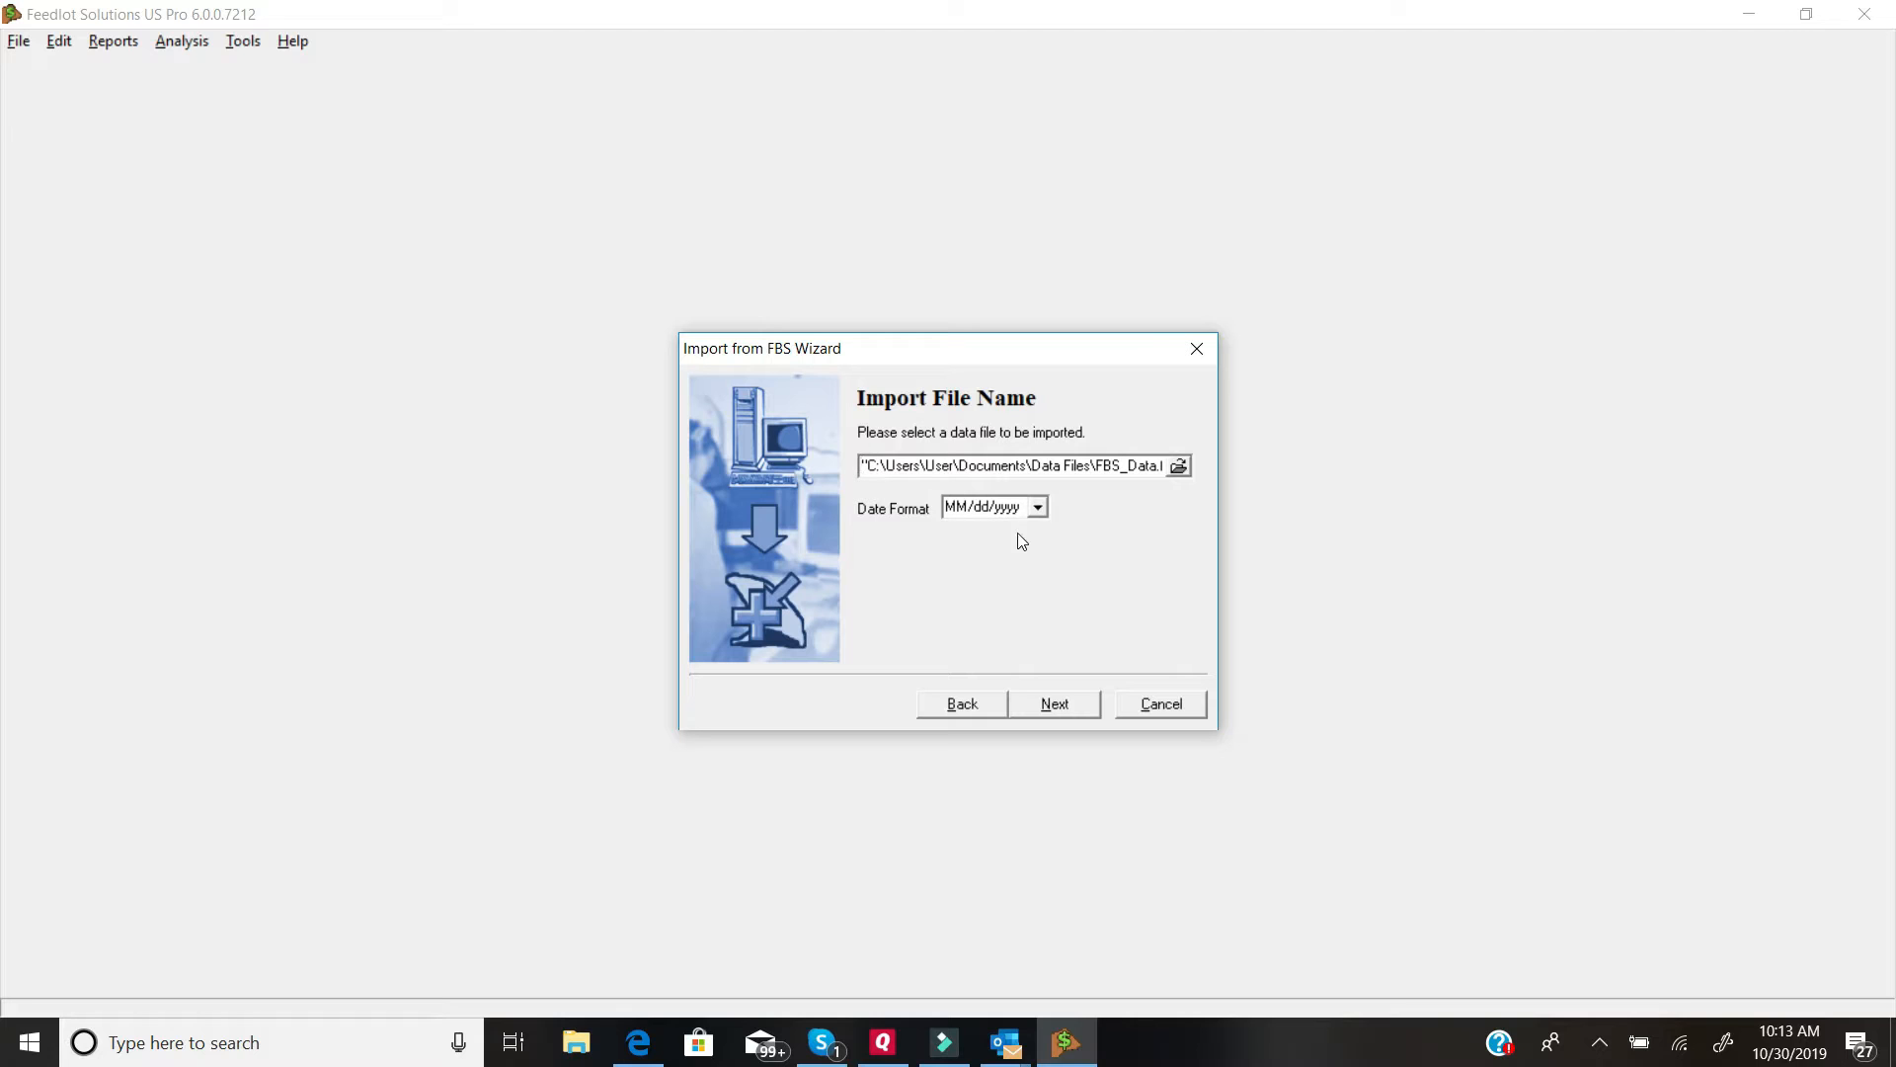
{"action": "left_click", "coordinate": [1037, 505]}
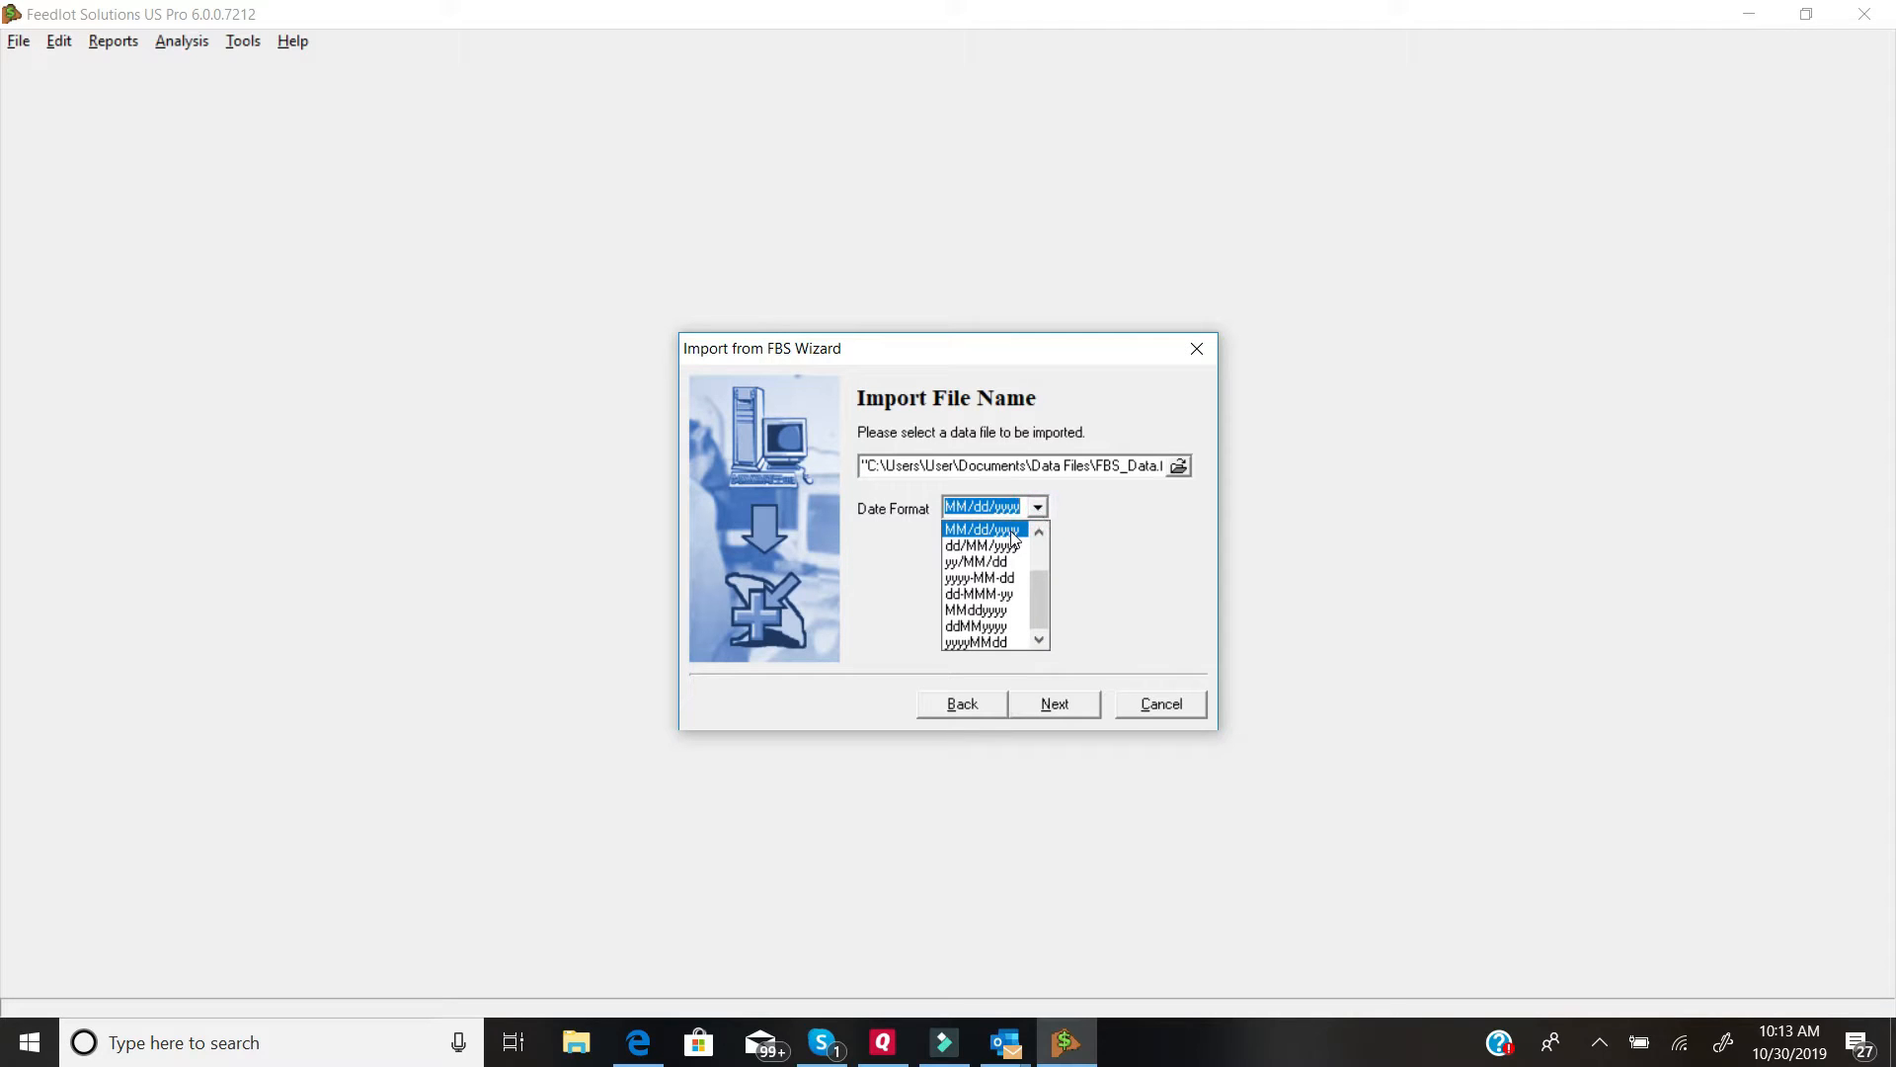
{"action": "left_click", "coordinate": [982, 529]}
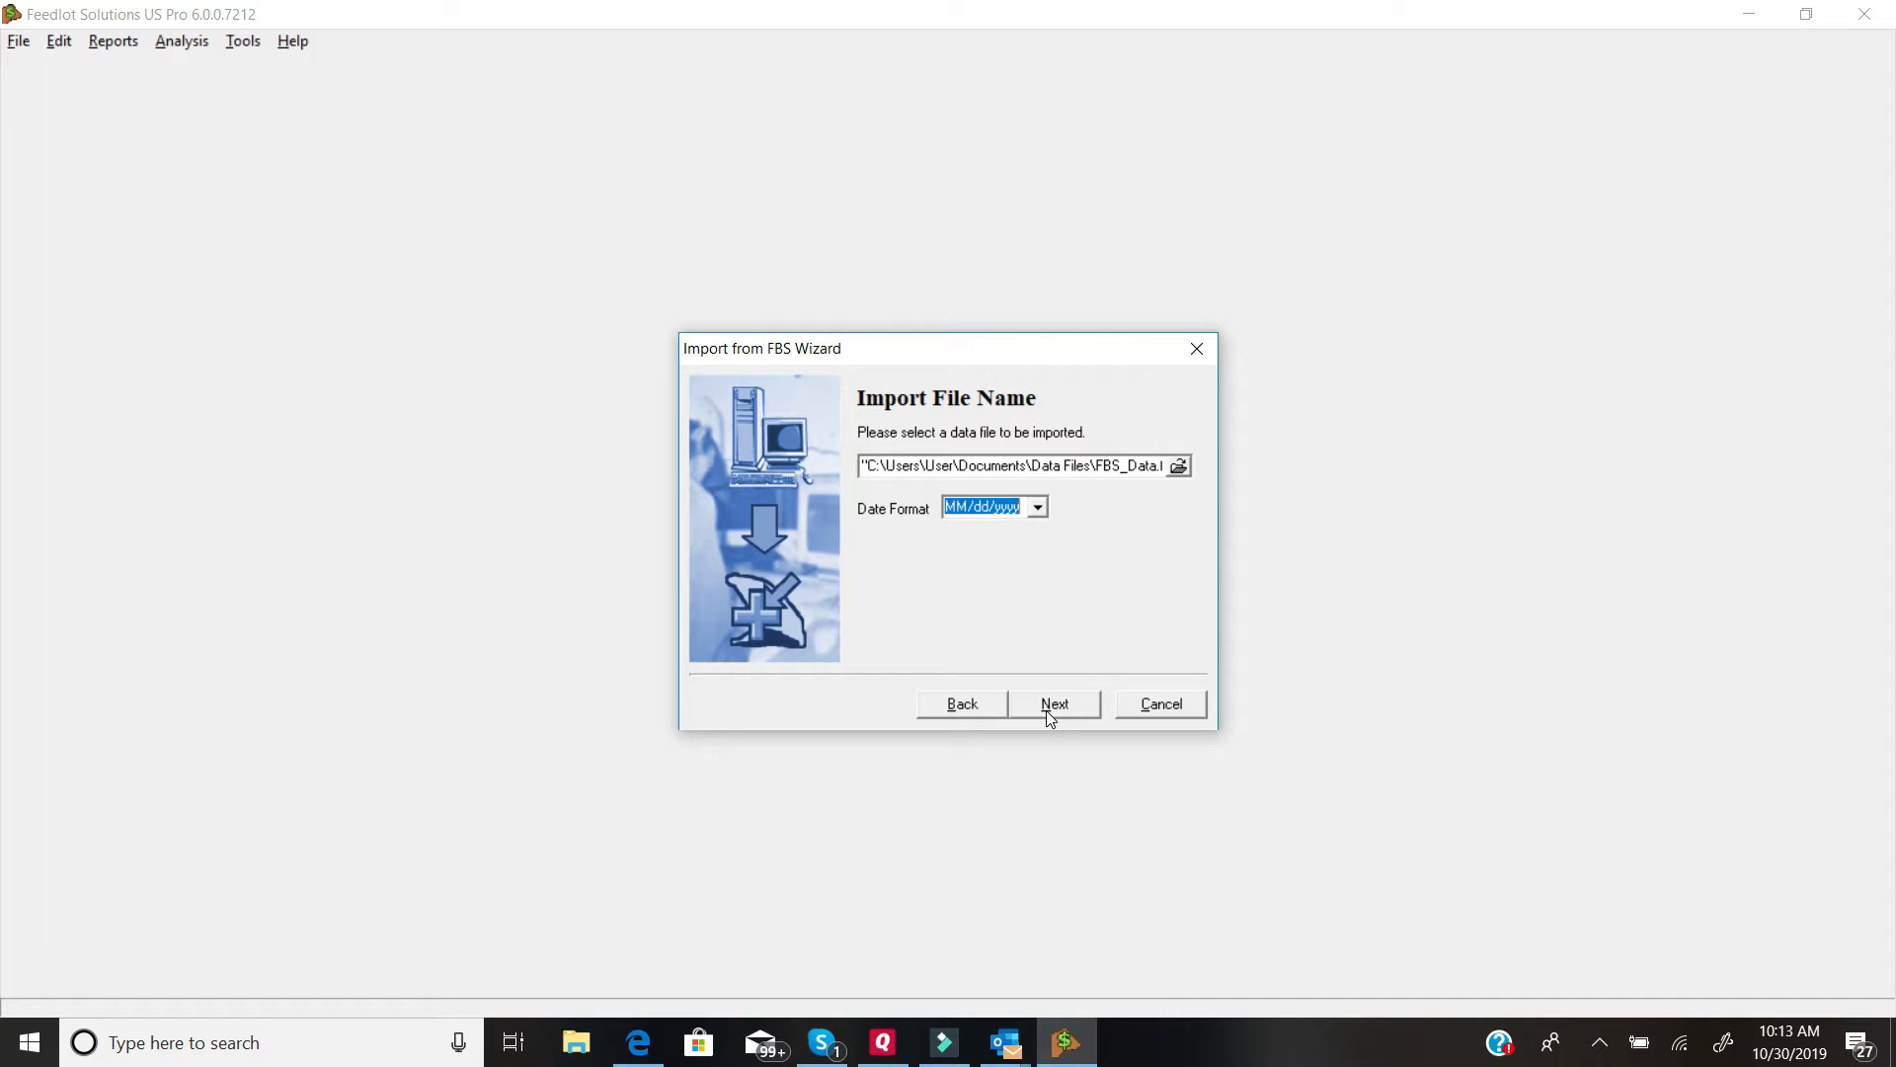
Step: Run the FBS import and finish the wizard, returning to the home screen
{"action": "left_click", "coordinate": [1055, 703]}
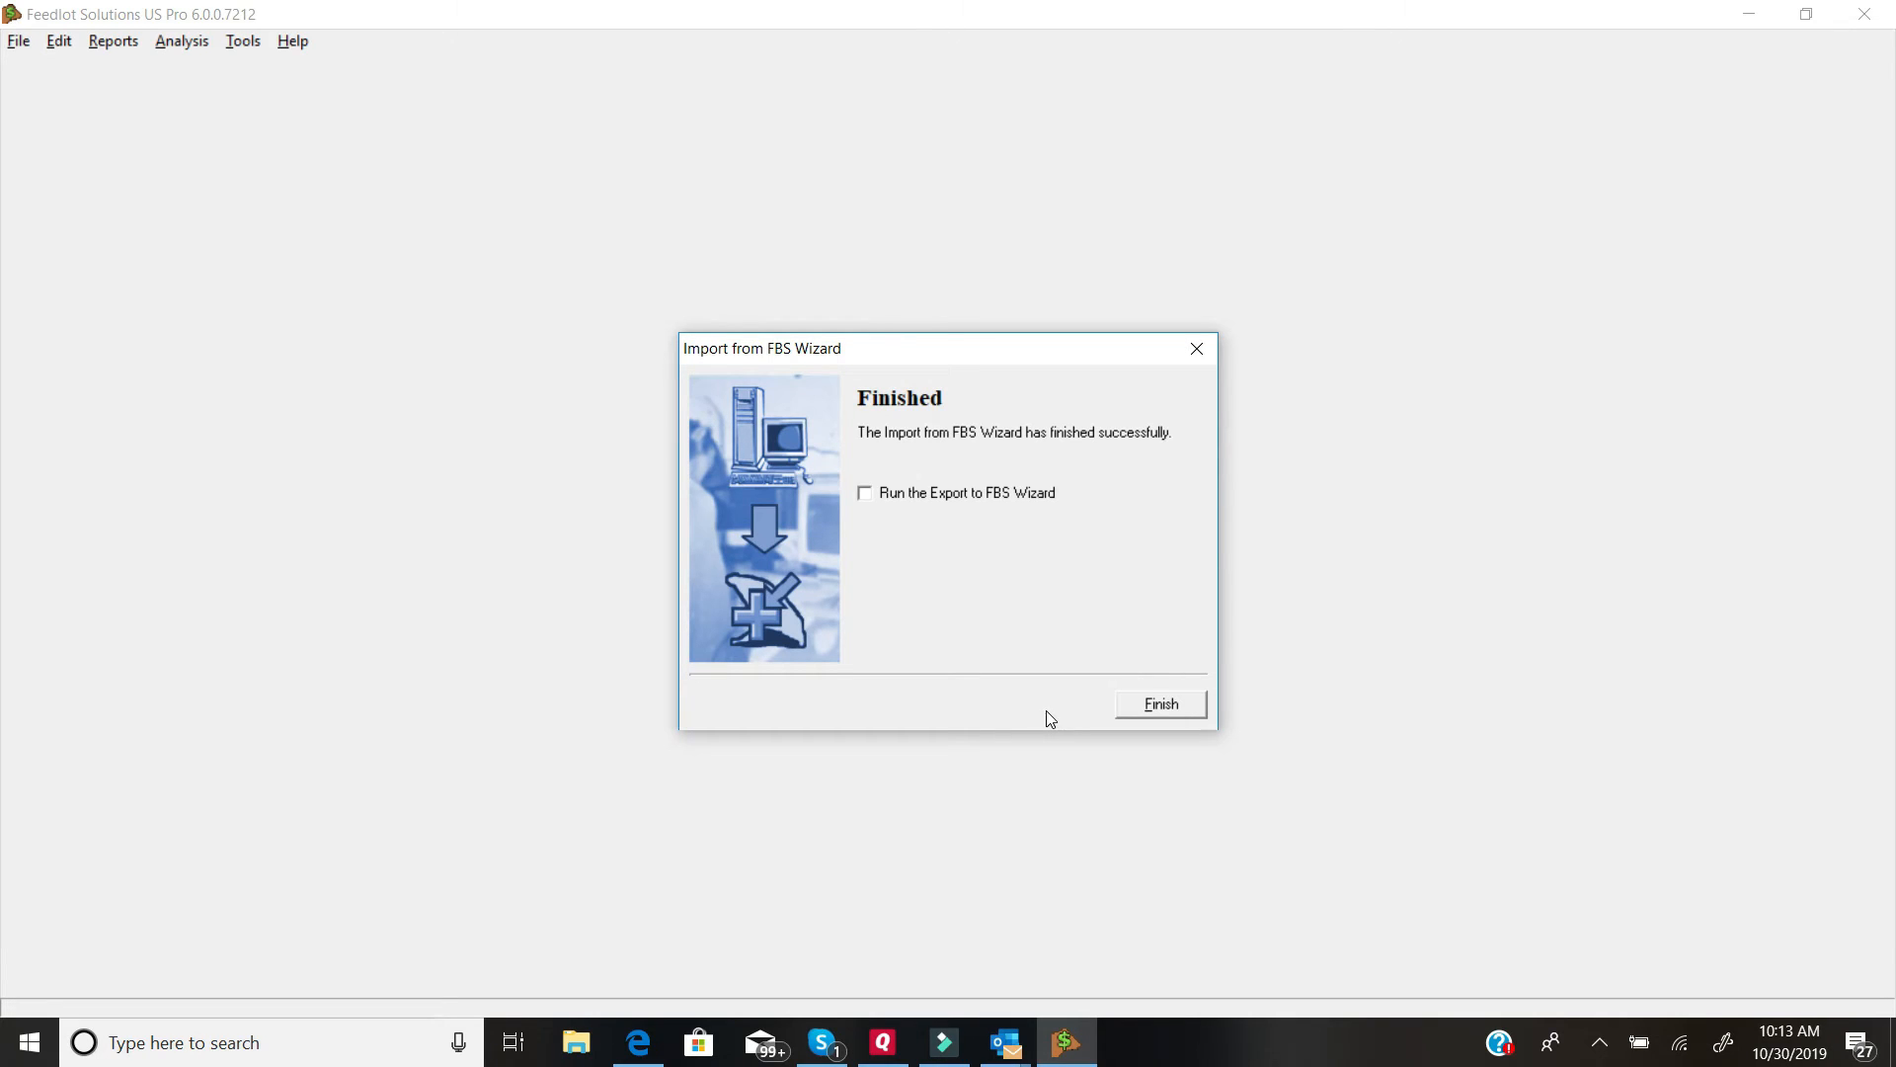
{"action": "mouse_move", "coordinate": [968, 526]}
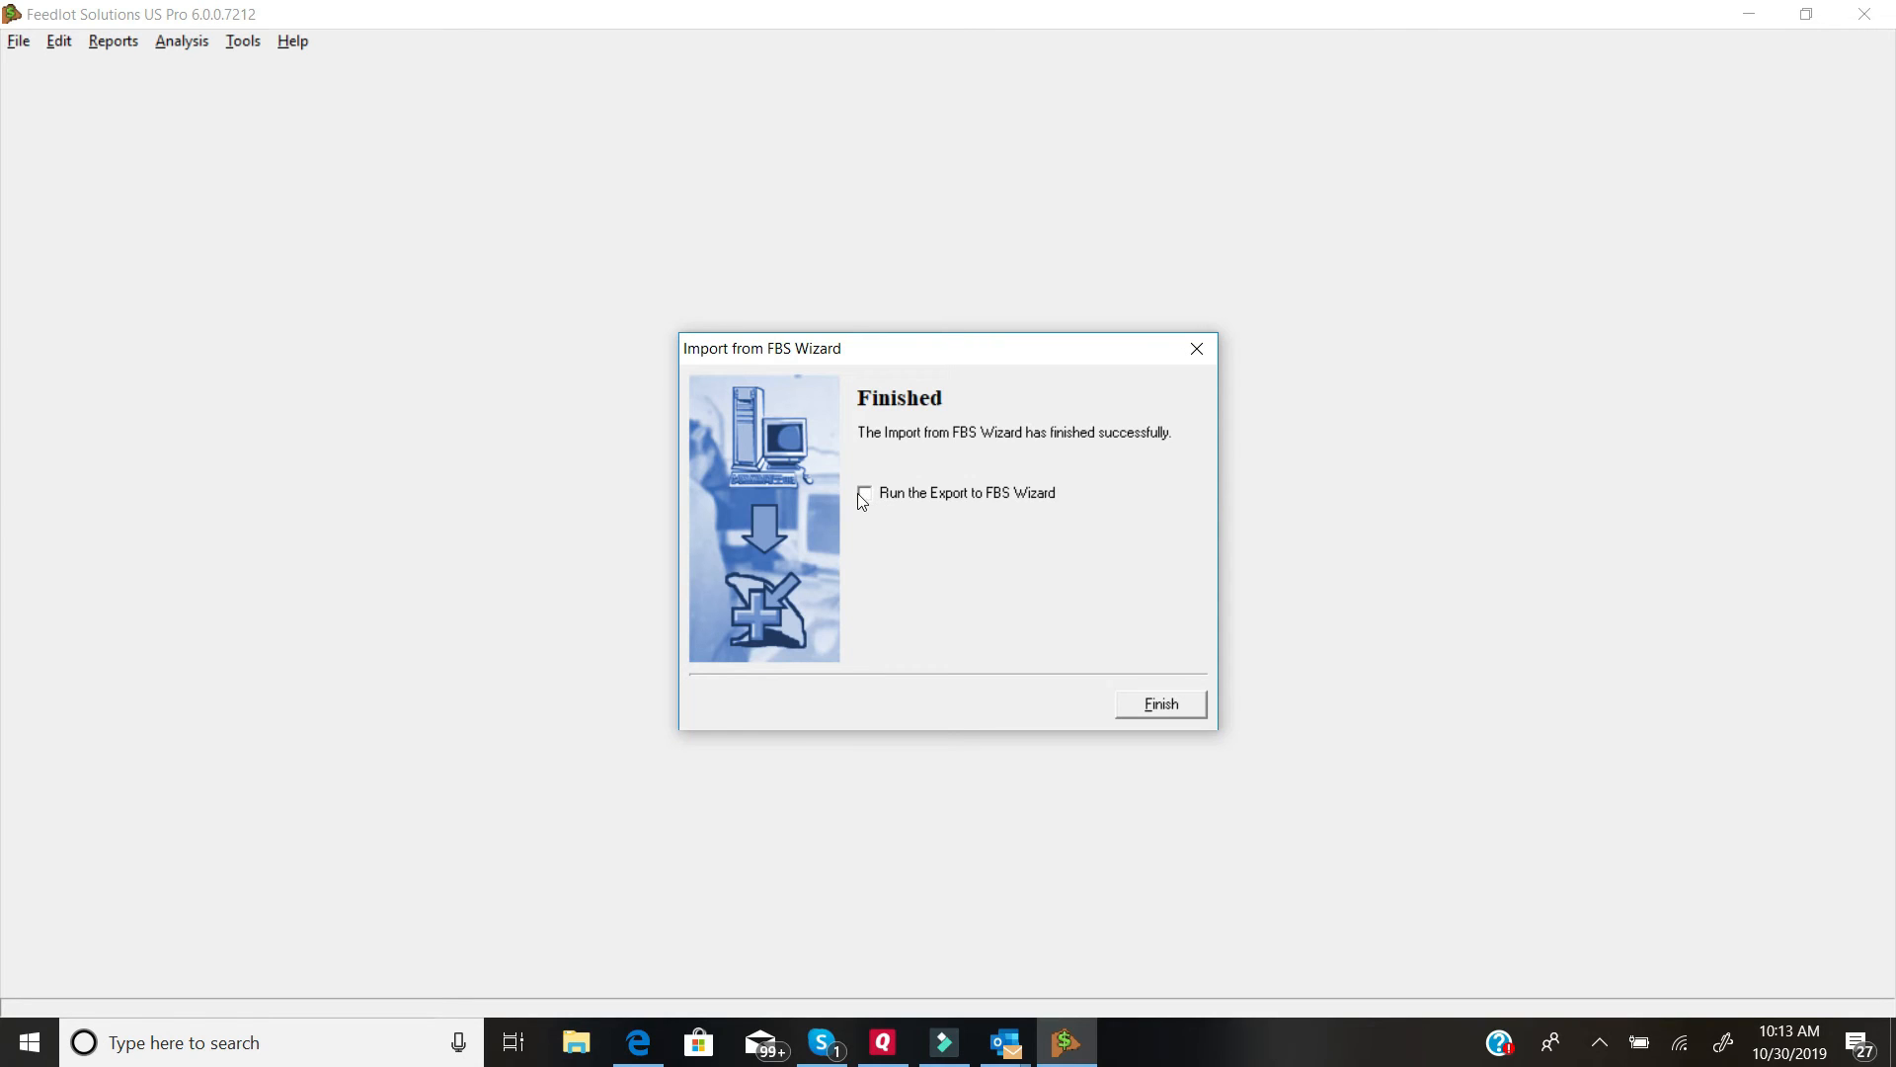
{"action": "mouse_move", "coordinate": [863, 503]}
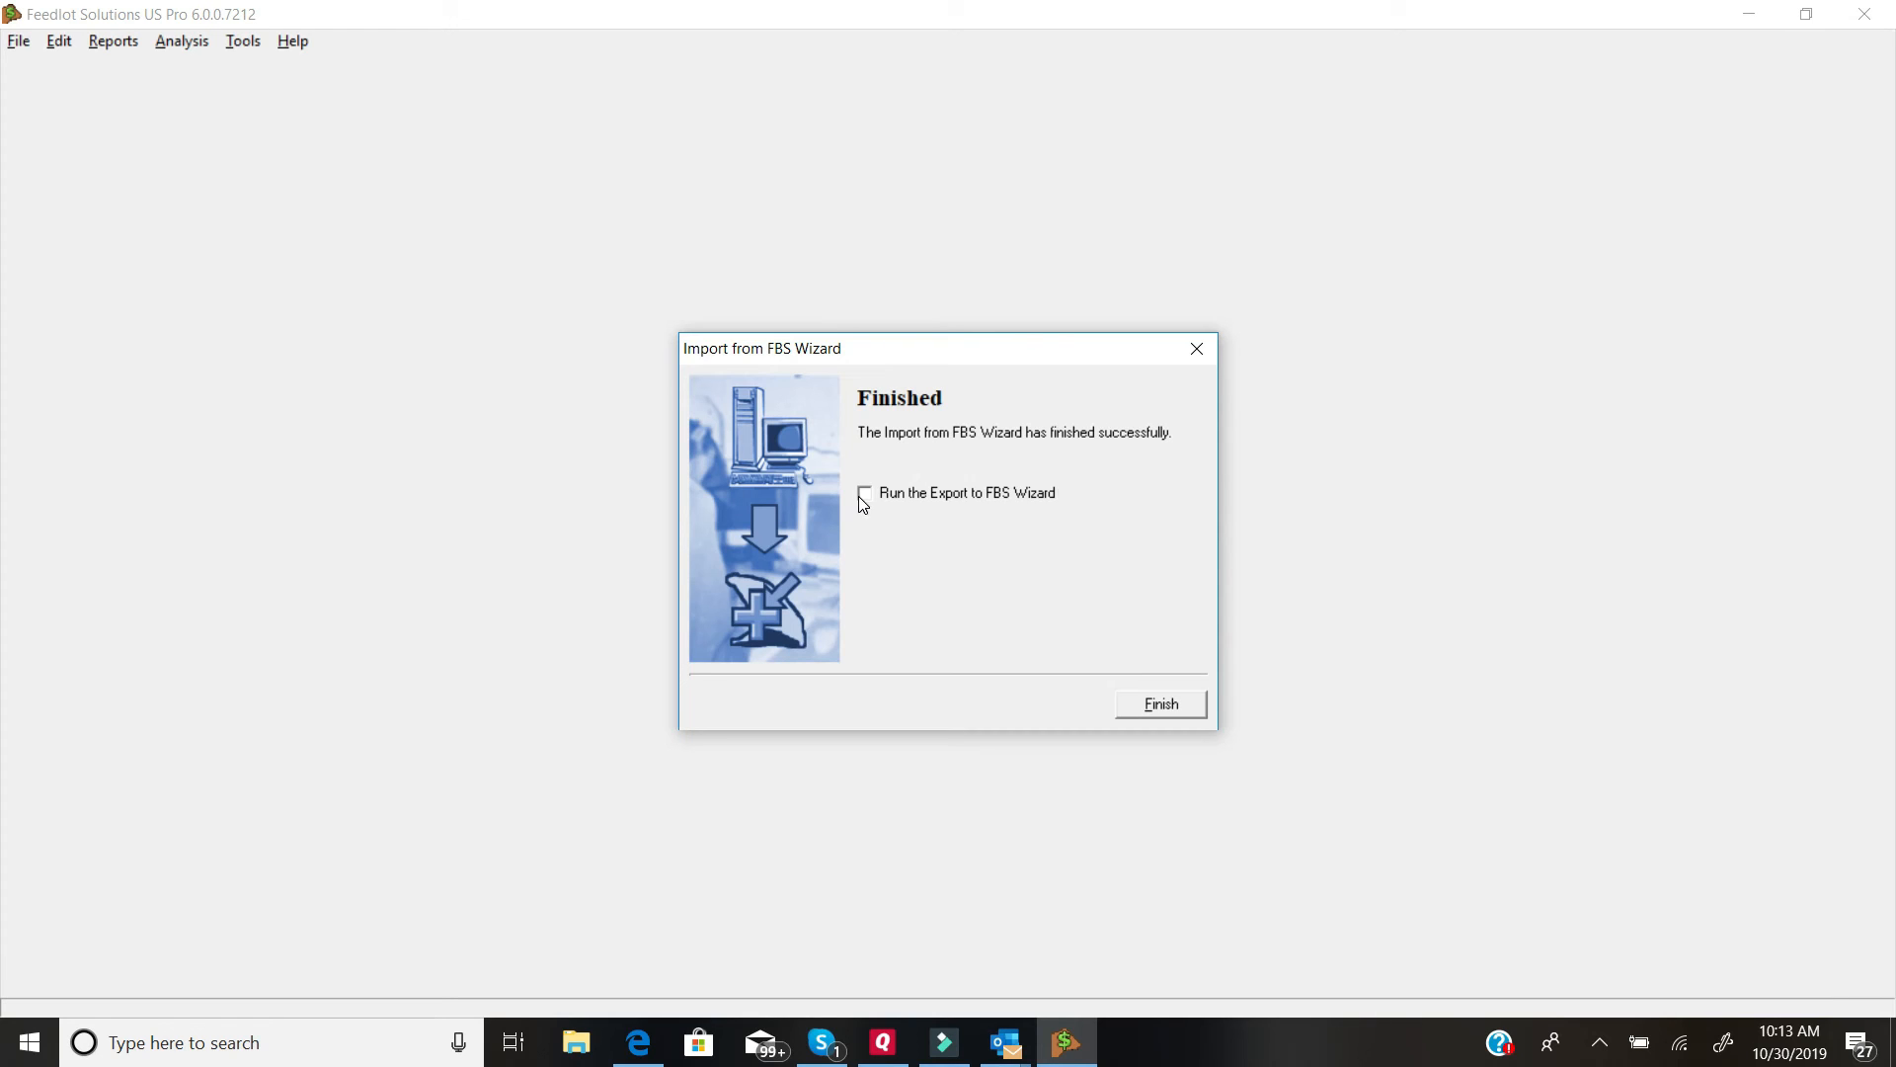
{"action": "mouse_move", "coordinate": [1114, 672]}
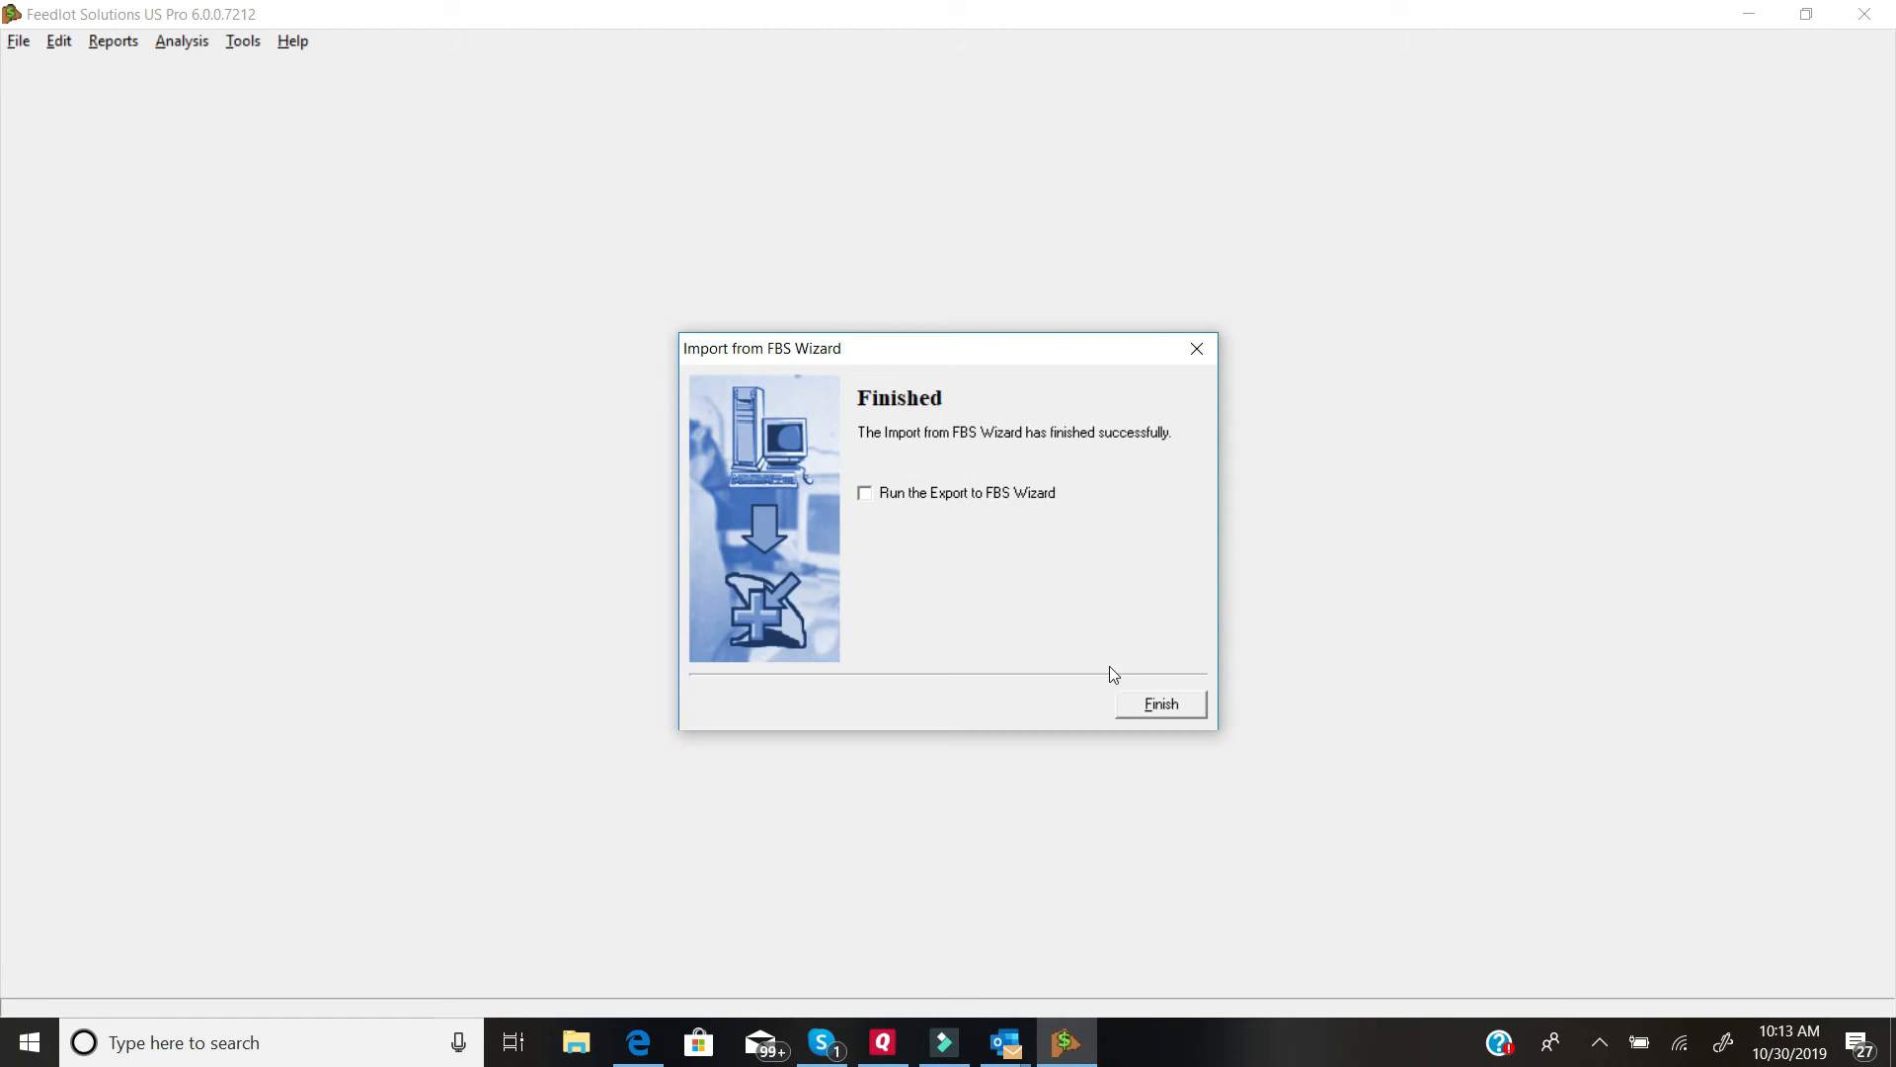
{"action": "left_click", "coordinate": [1161, 703]}
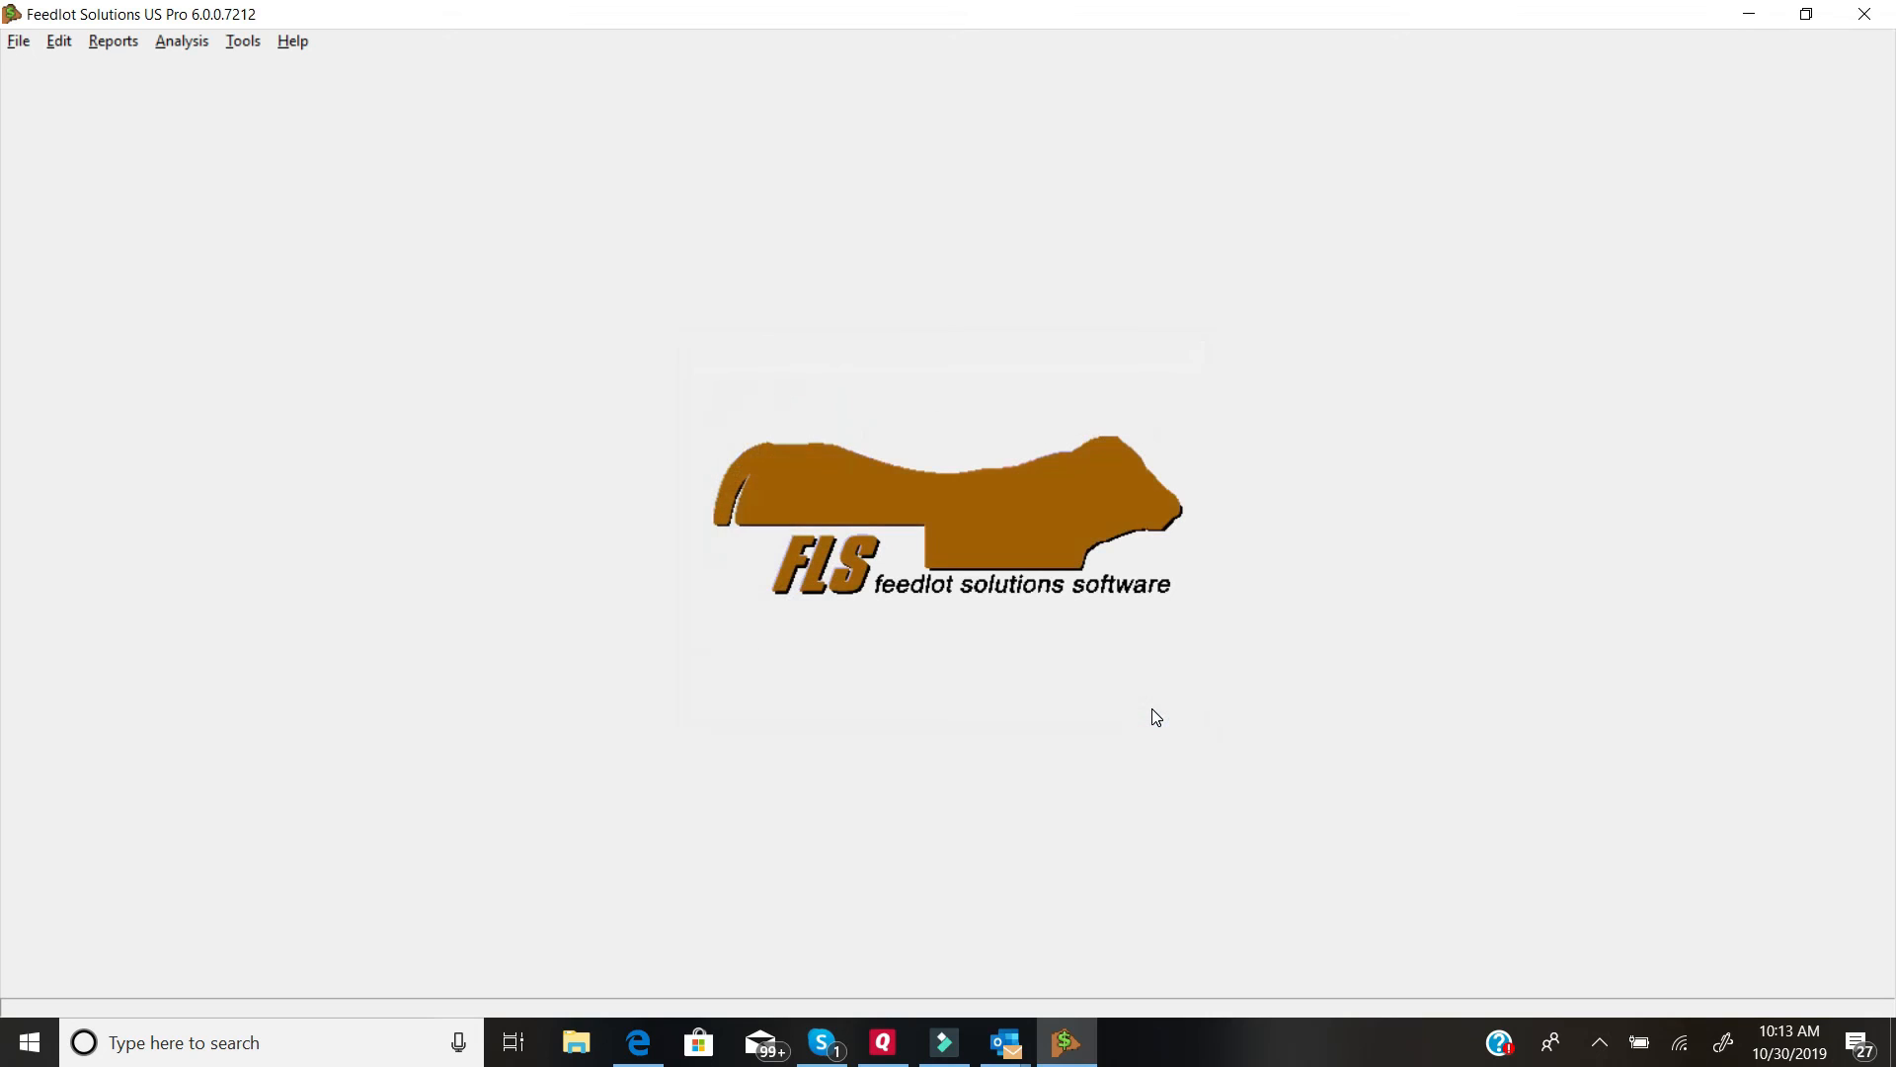